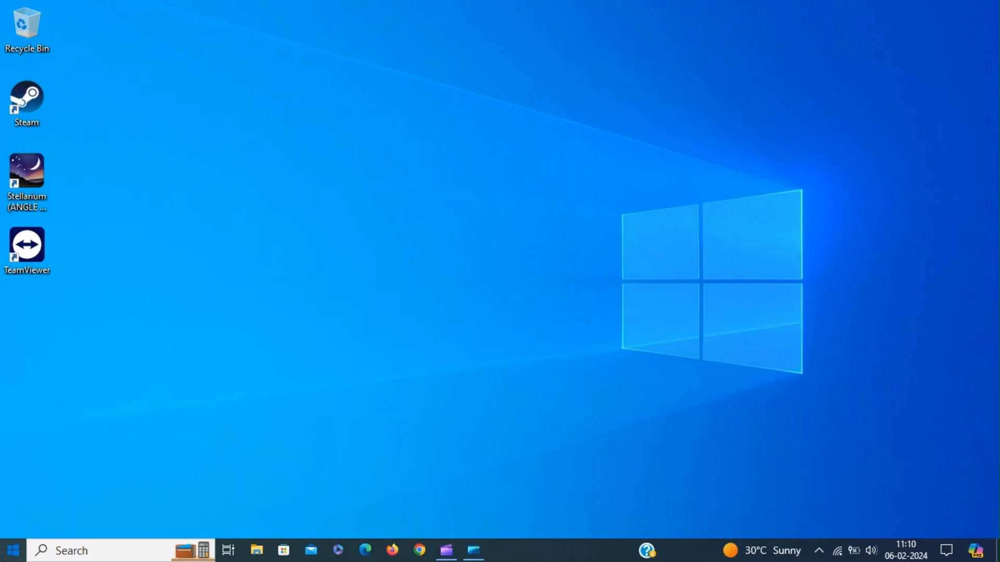
Launch VS Code and open settings.json at the PHP validate executable path entry (search 'php')
type("v")
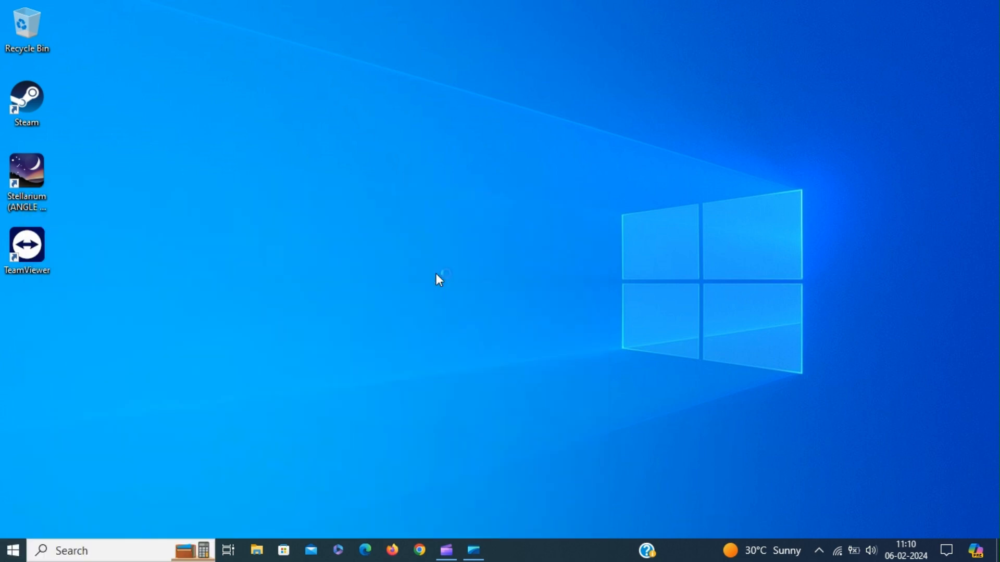
left_click(500, 551)
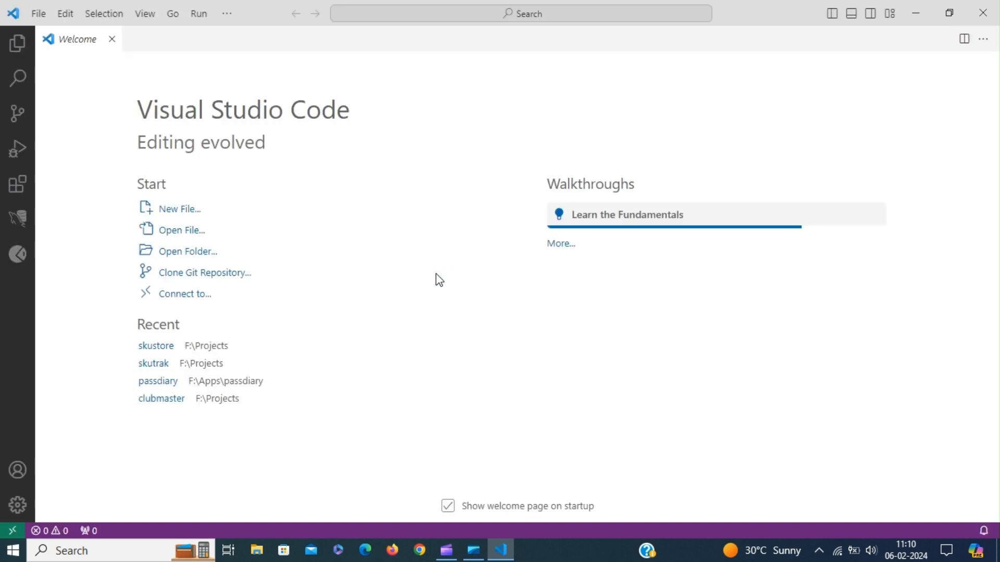
mouse_move(46, 503)
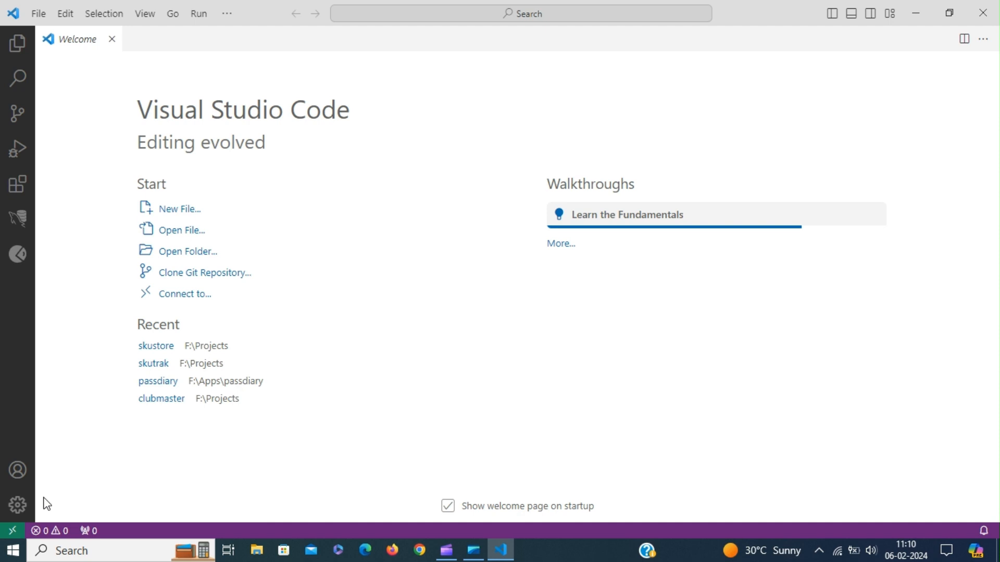
left_click(17, 505)
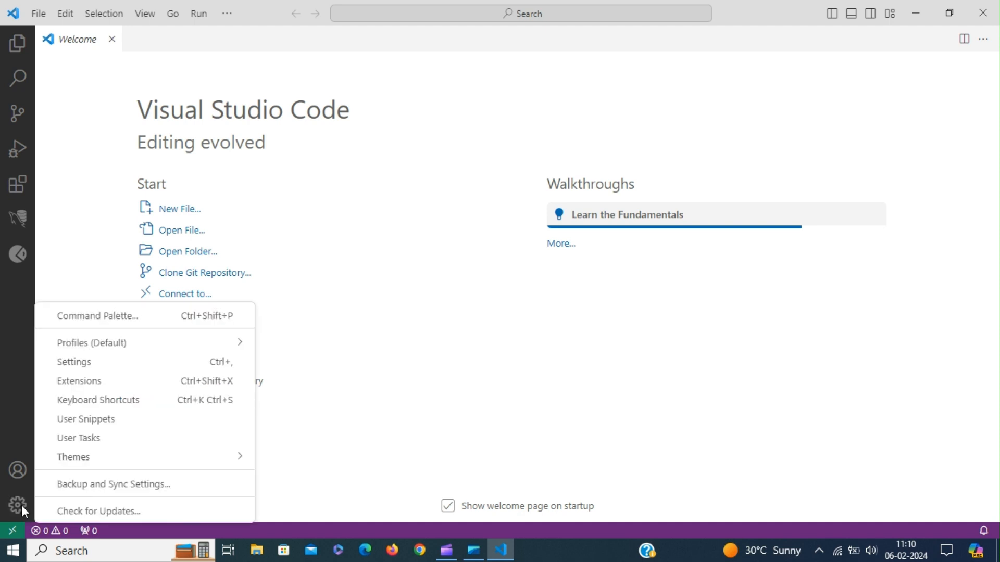
mouse_move(139, 368)
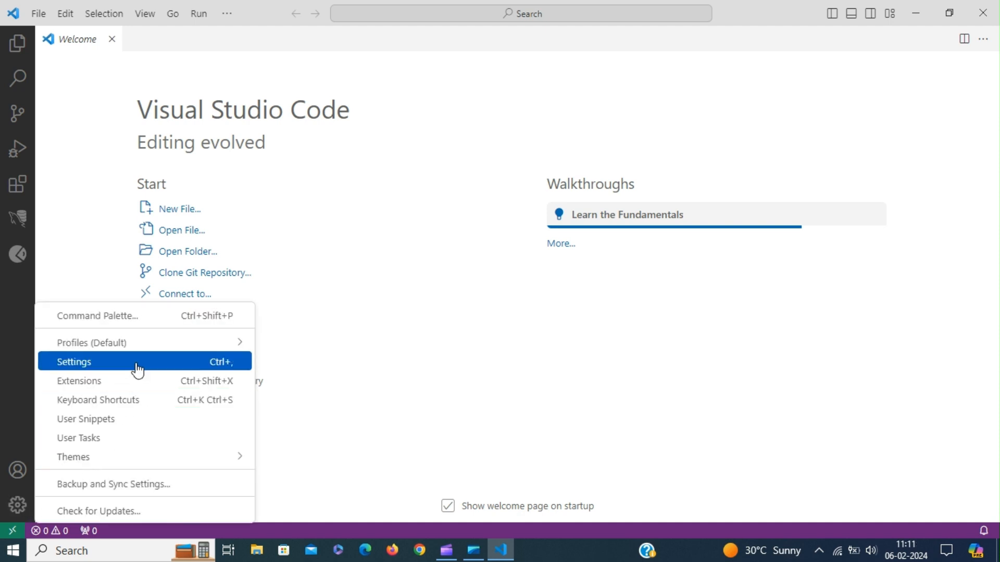
left_click(74, 362)
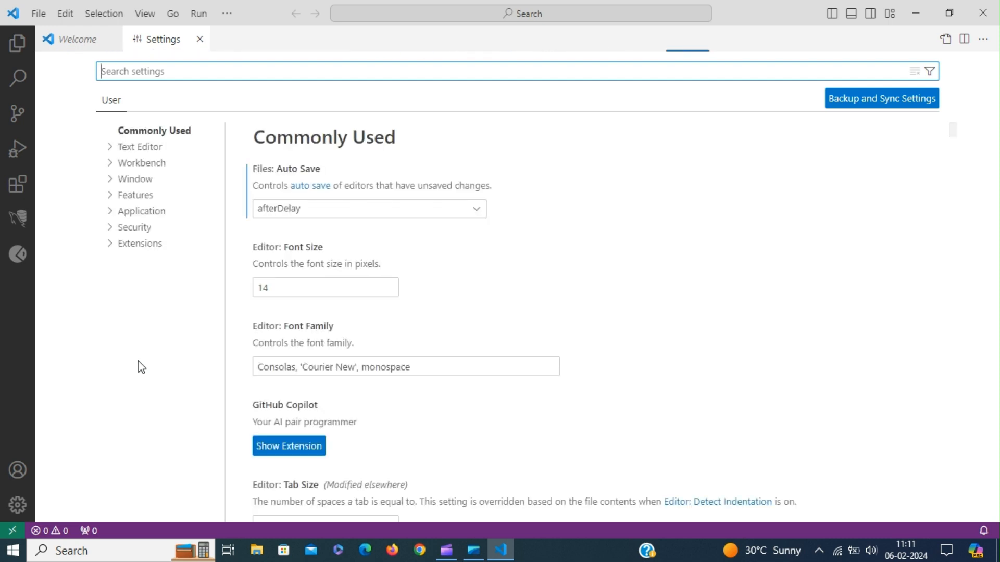
mouse_move(181, 265)
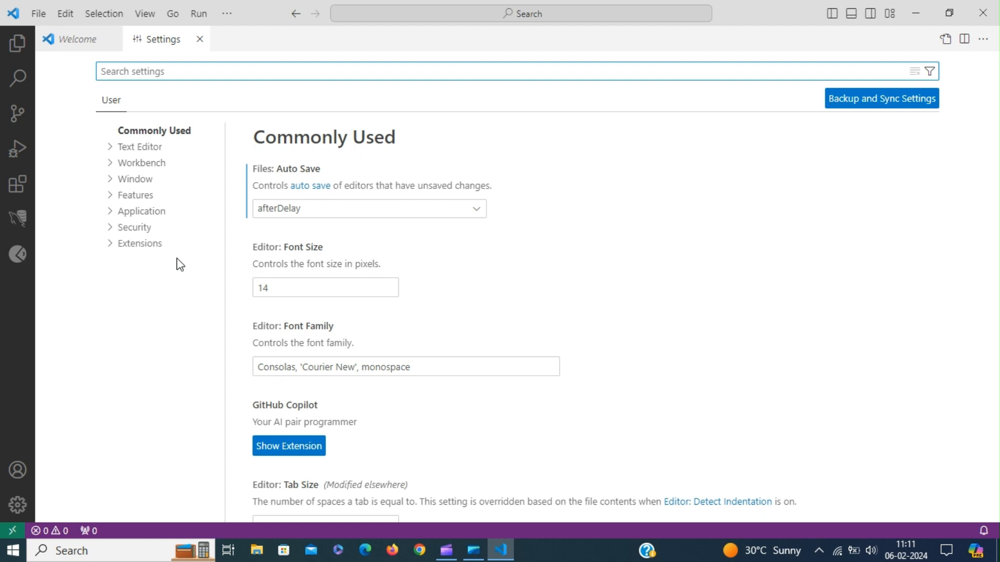
type("php")
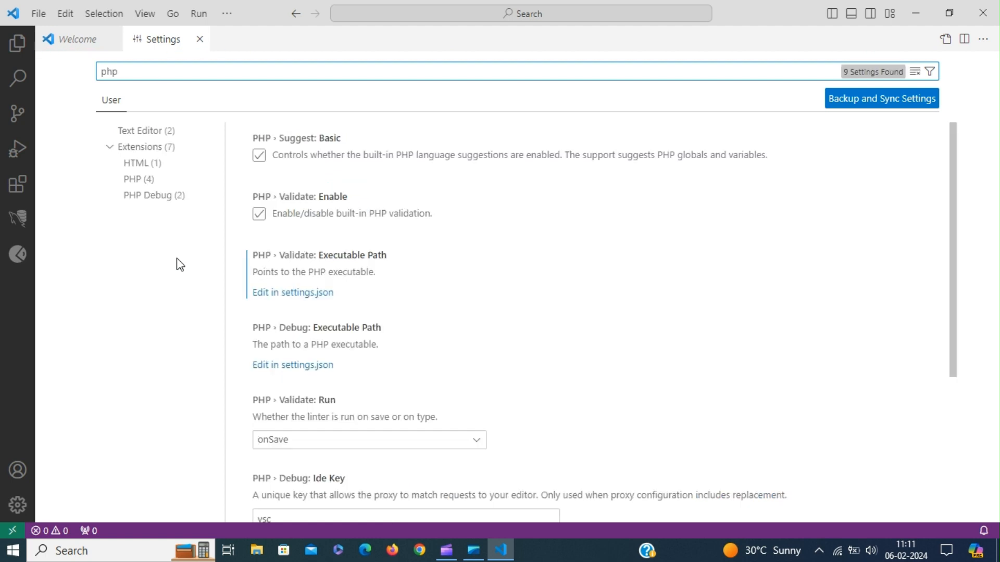
mouse_move(317, 273)
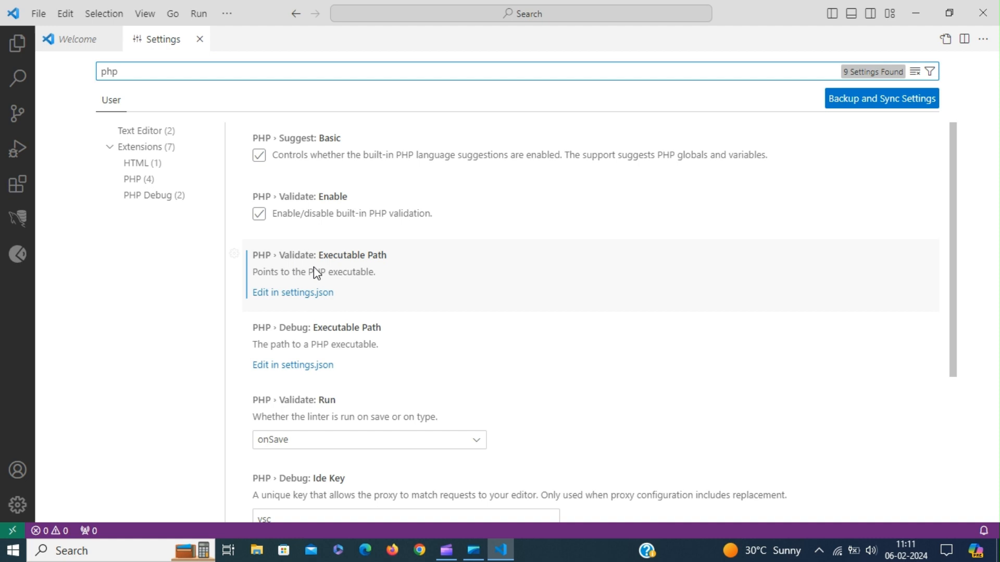
left_click(292, 292)
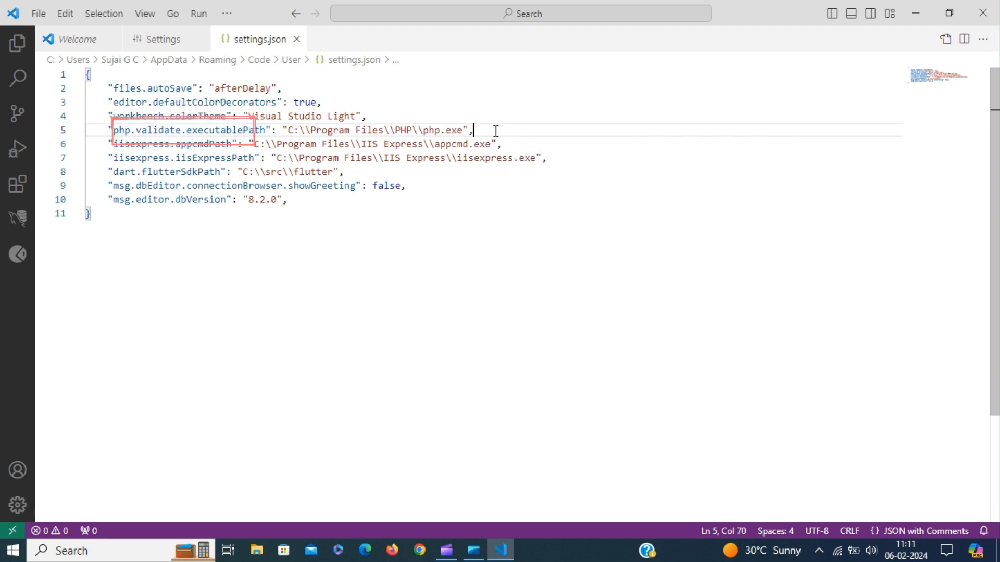
mouse_move(163, 39)
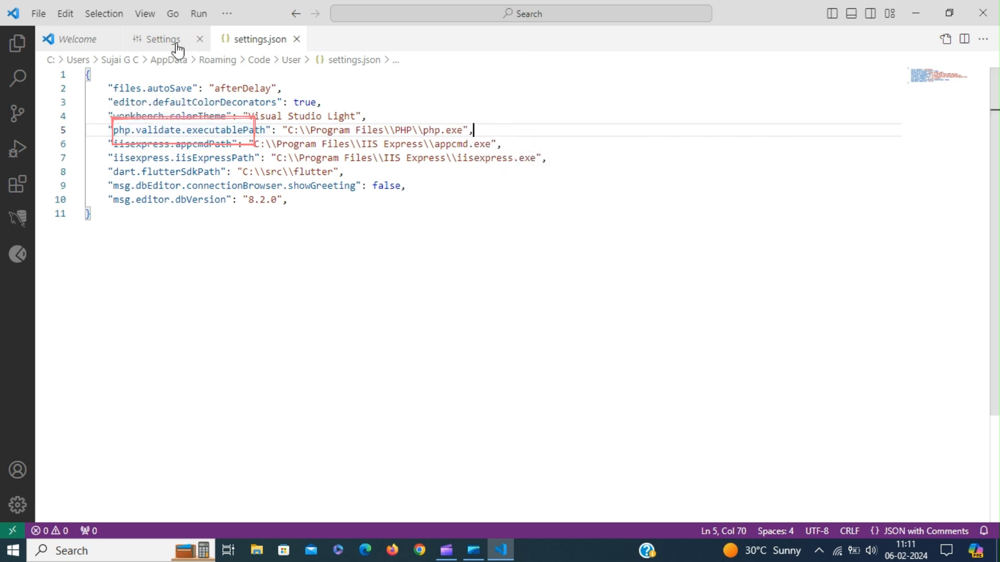
Check the IIS Express path in settings.json (search 'iis') and close the settings tabs
left_click(162, 39)
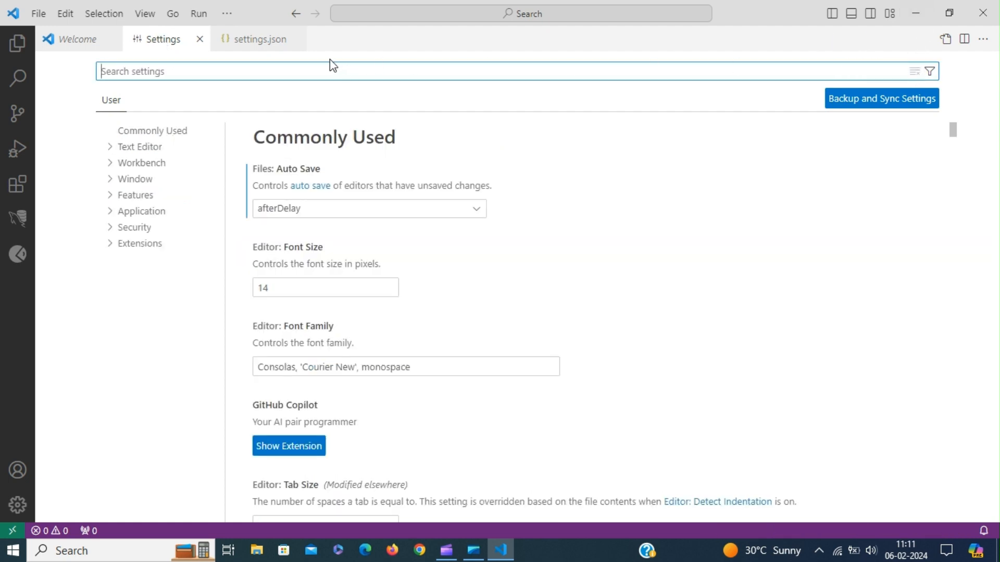
type("iis")
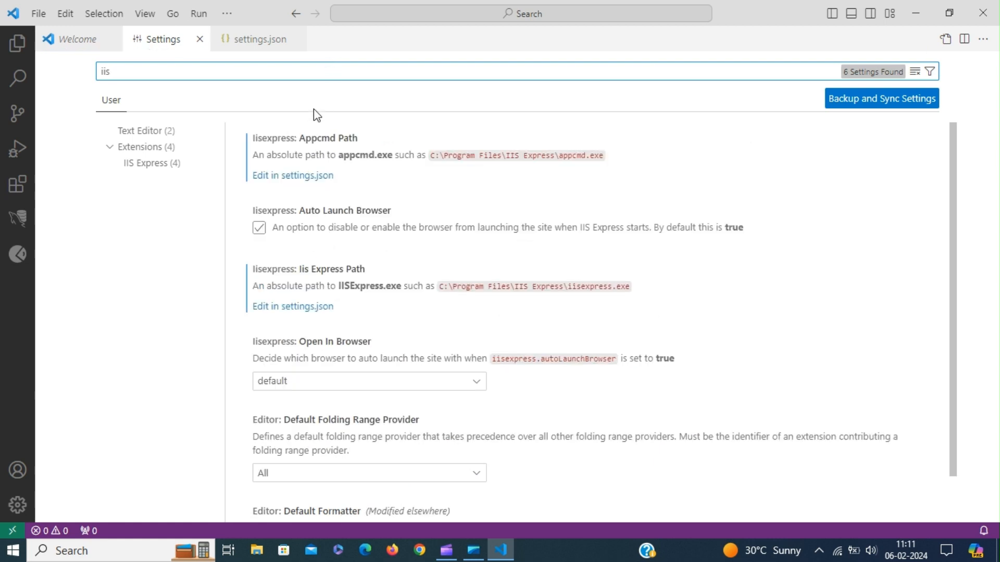
mouse_move(293, 307)
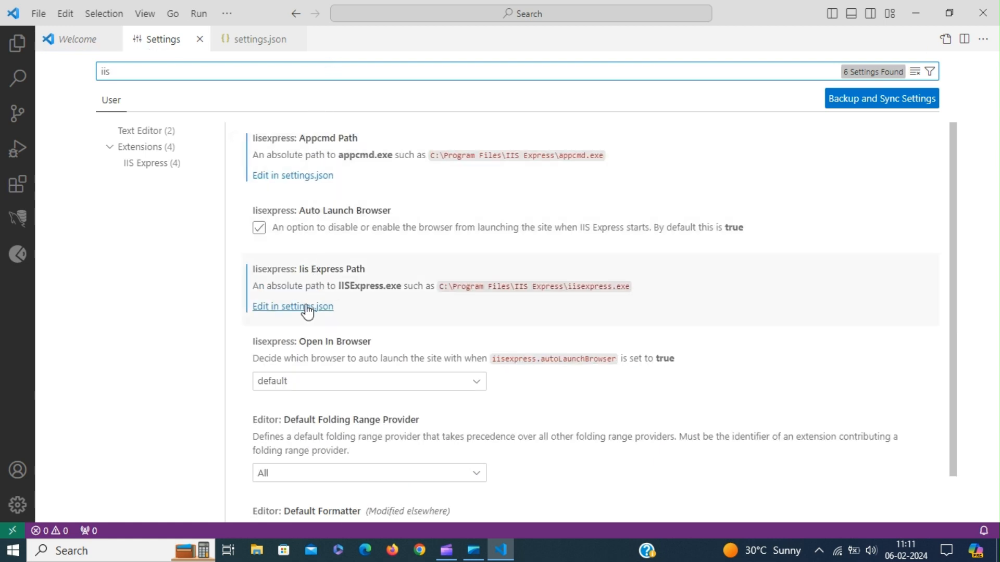
left_click(293, 307)
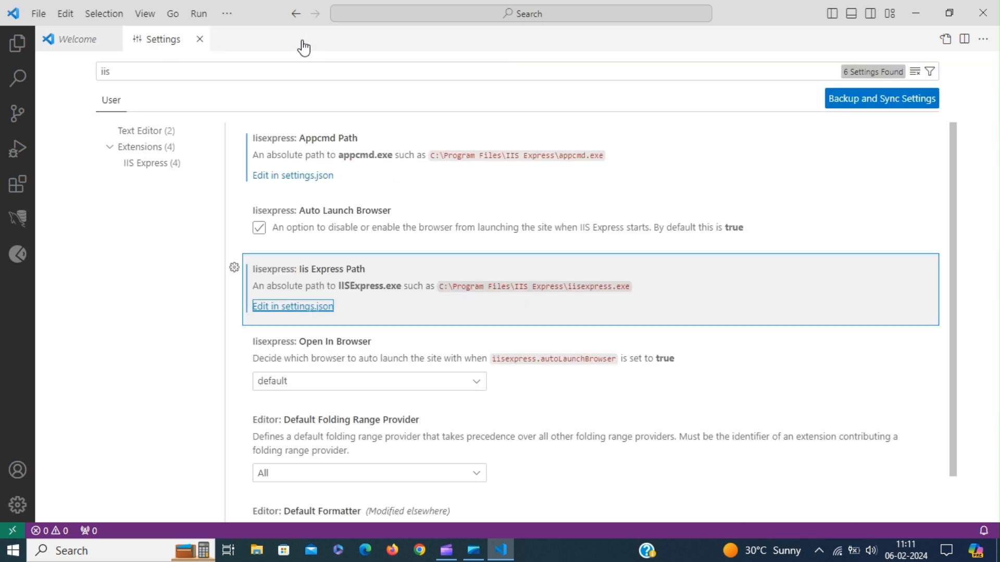
left_click(199, 39)
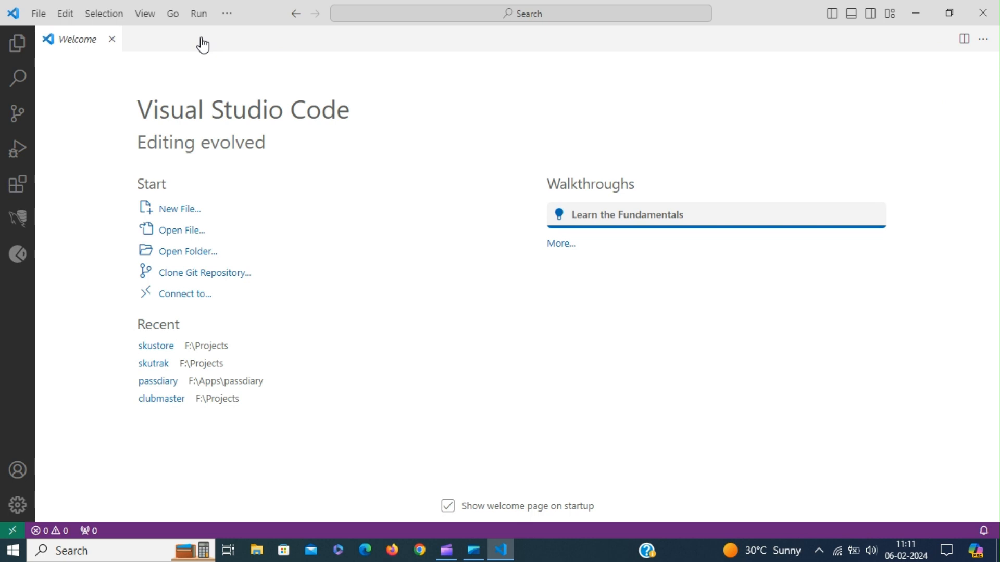
mouse_move(449, 399)
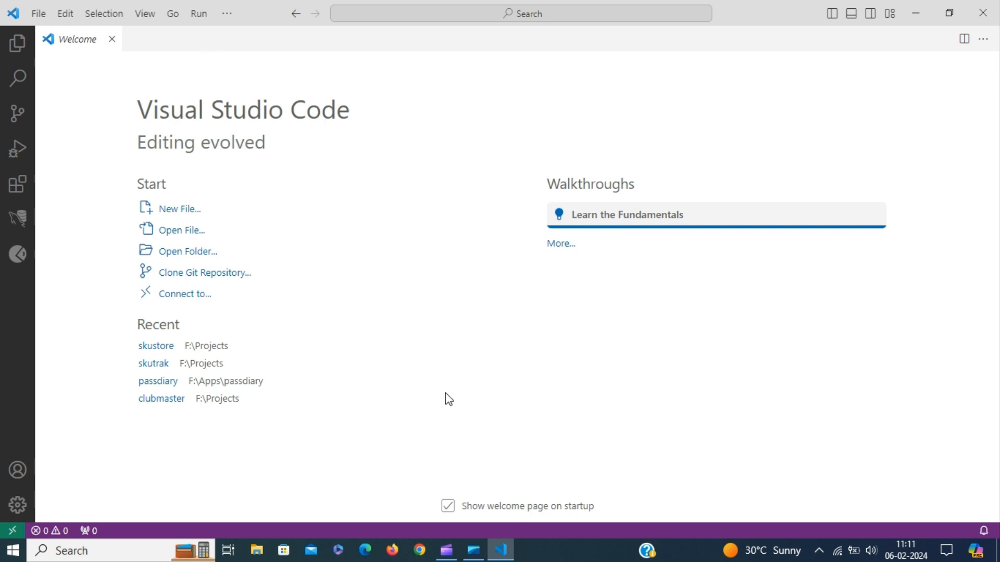
mouse_move(500, 551)
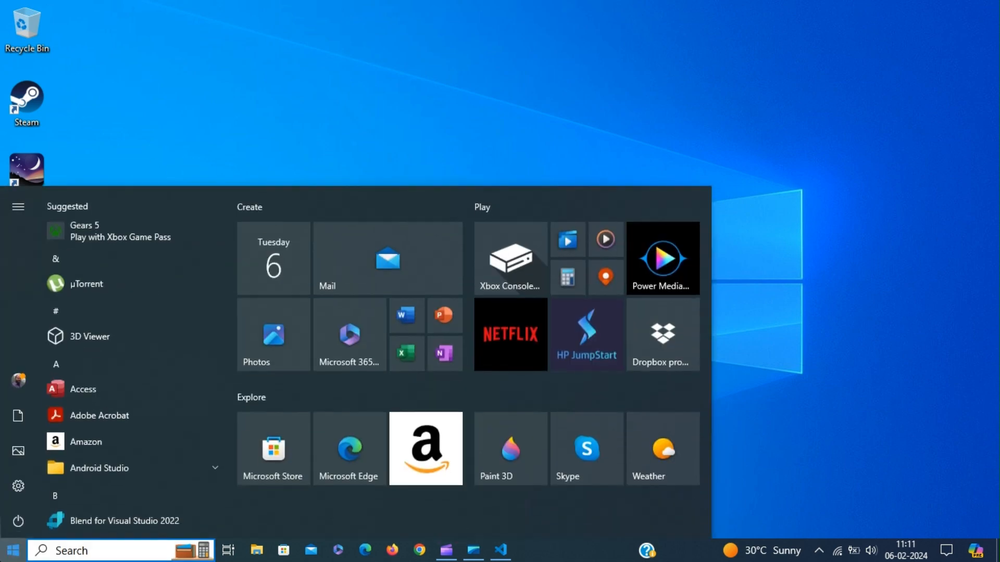
Browse to C:\Program Files\PHP in File Explorer and bring up the context menu on php.ini
left_click(256, 551)
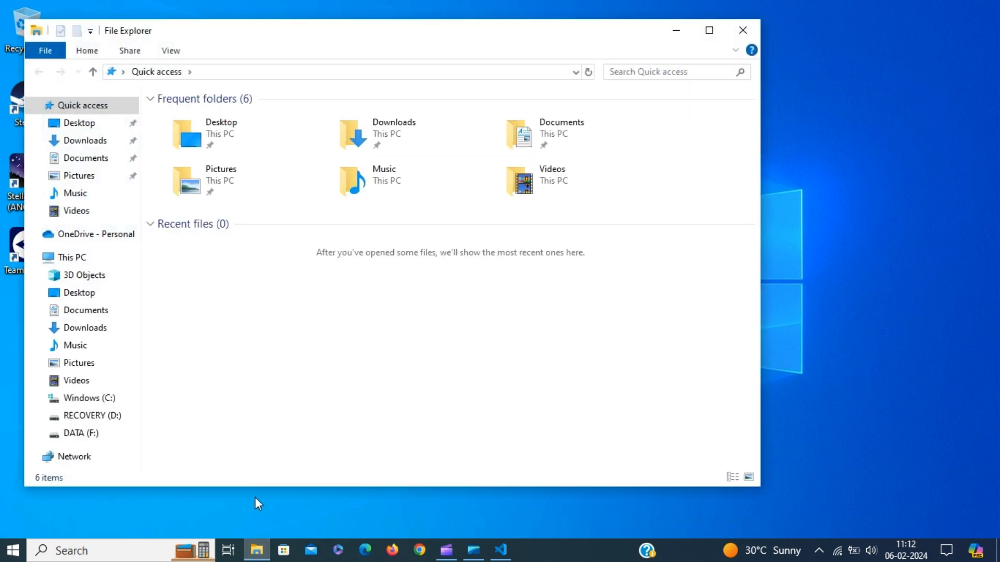
left_click(88, 398)
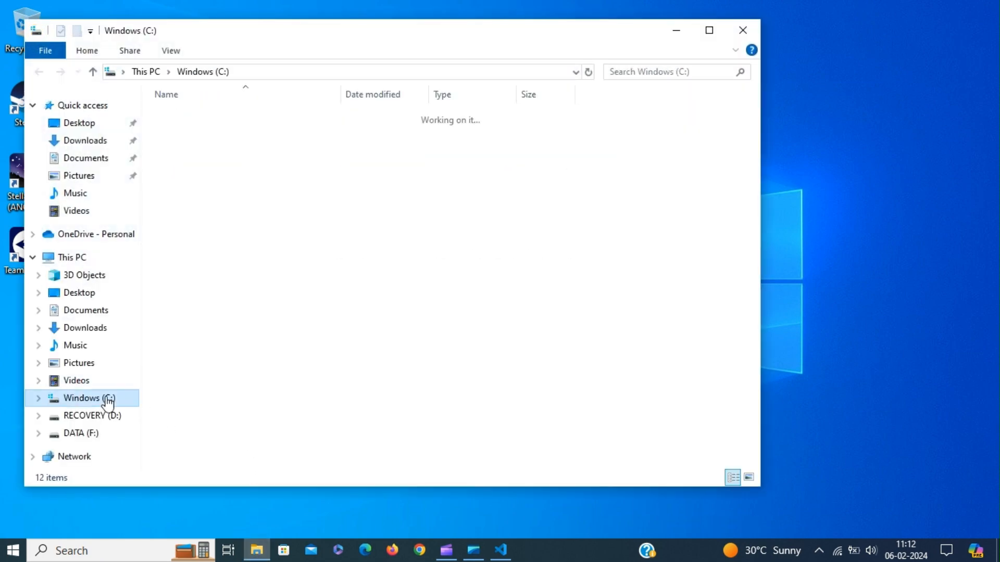
left_click(88, 397)
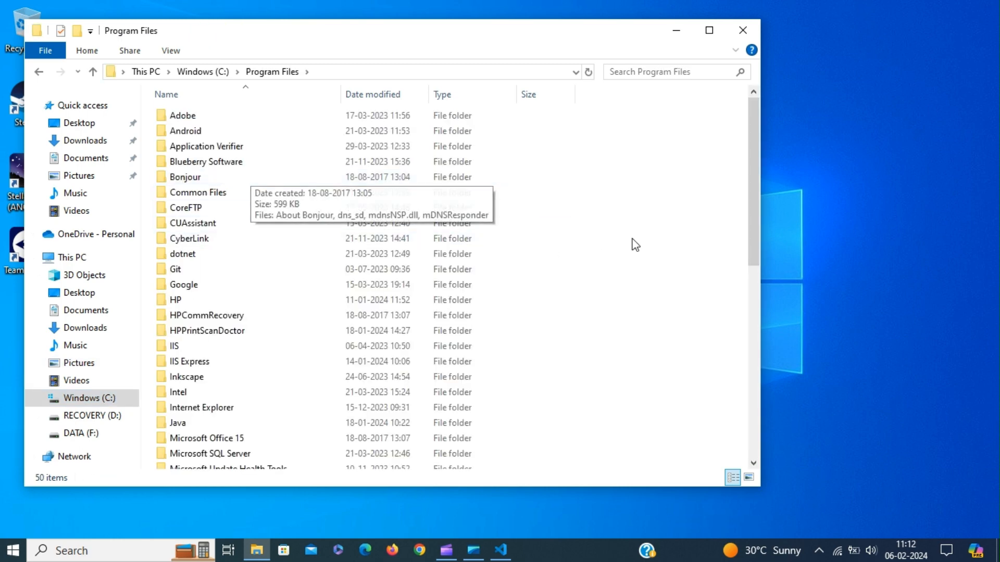
scroll("down", 3)
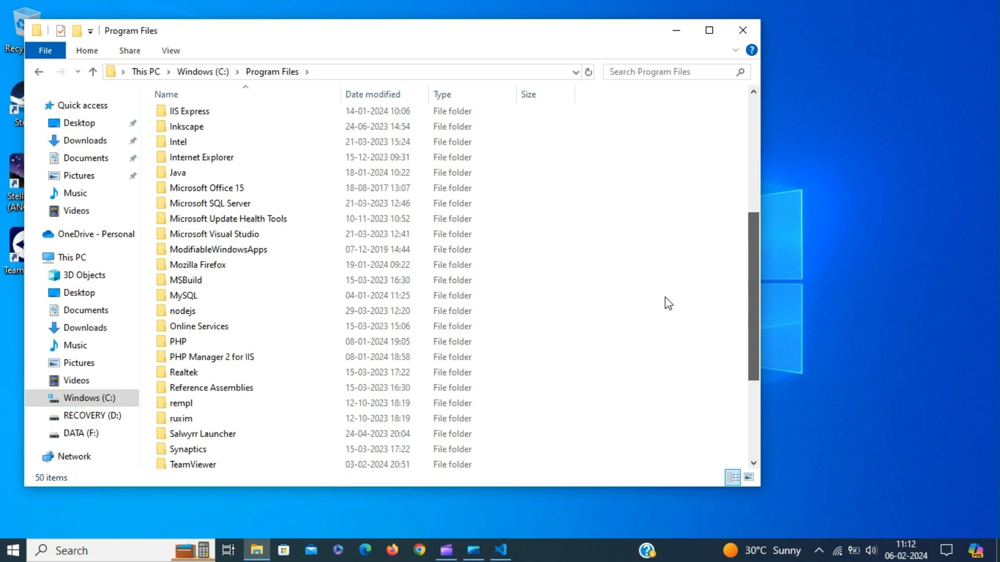
double_click(178, 342)
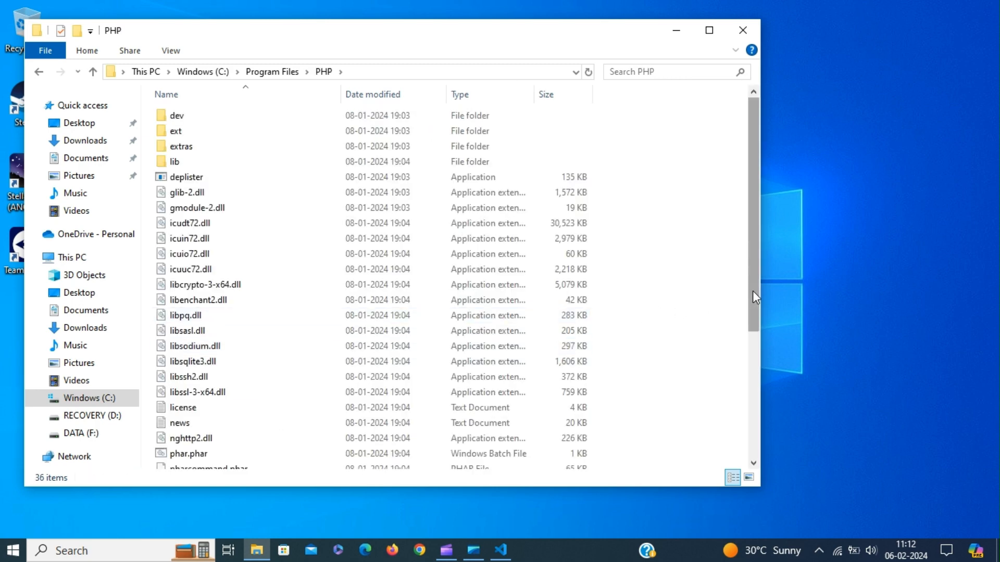
scroll("down", 3)
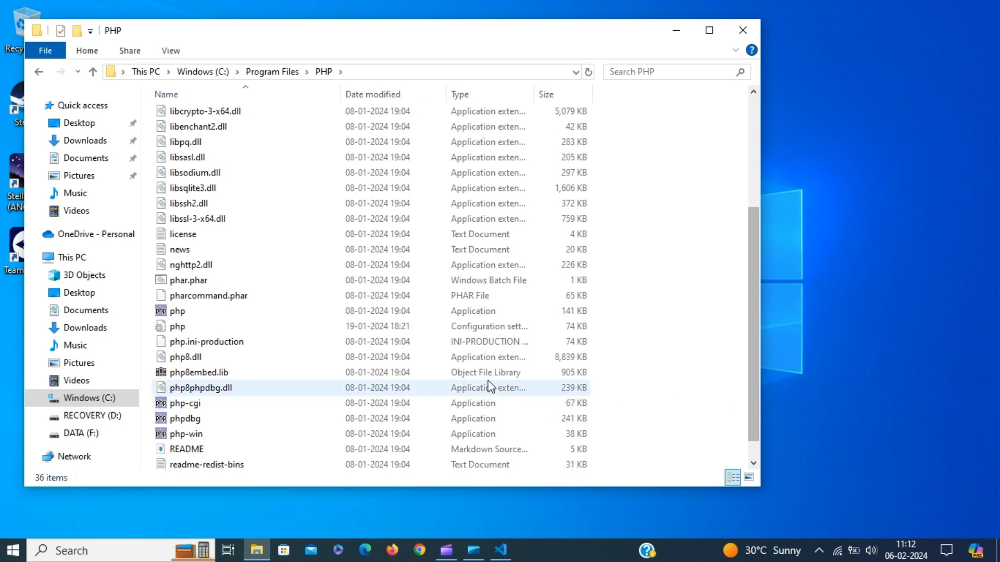
left_click(177, 326)
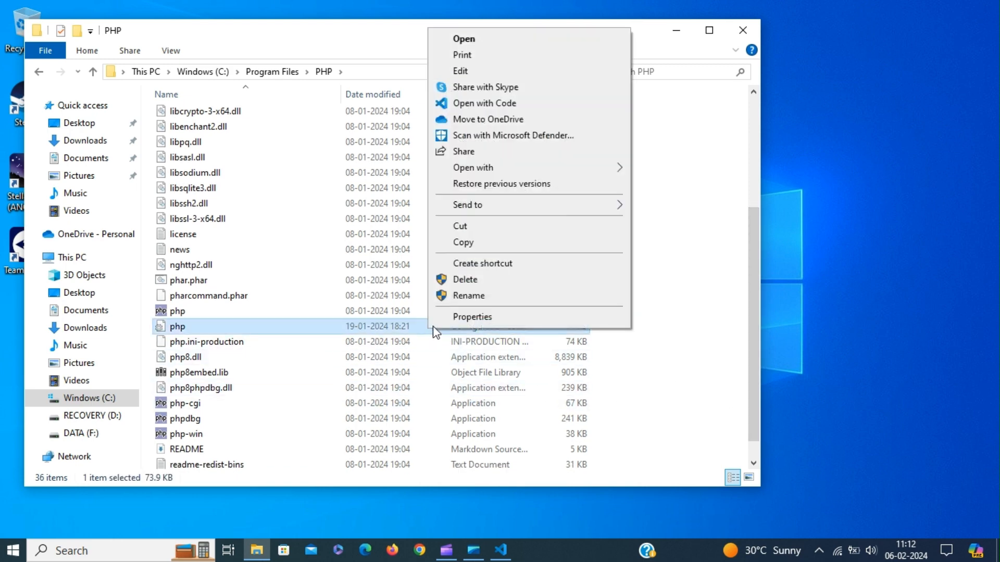
Open php.ini in Notepad and review the enabled intl and pdo_sqlite extension lines in Dynamic Extensions
left_click(463, 38)
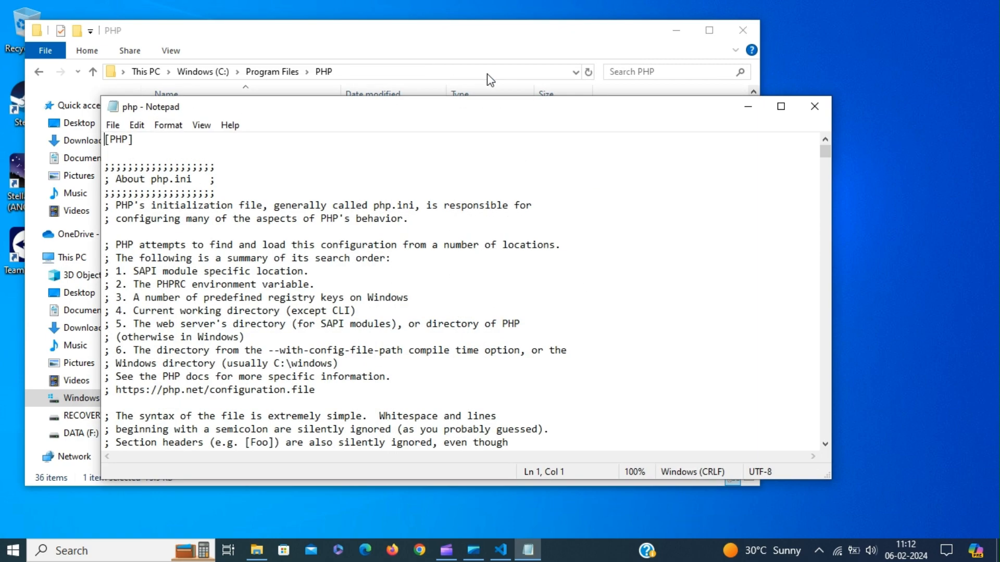
left_click(779, 107)
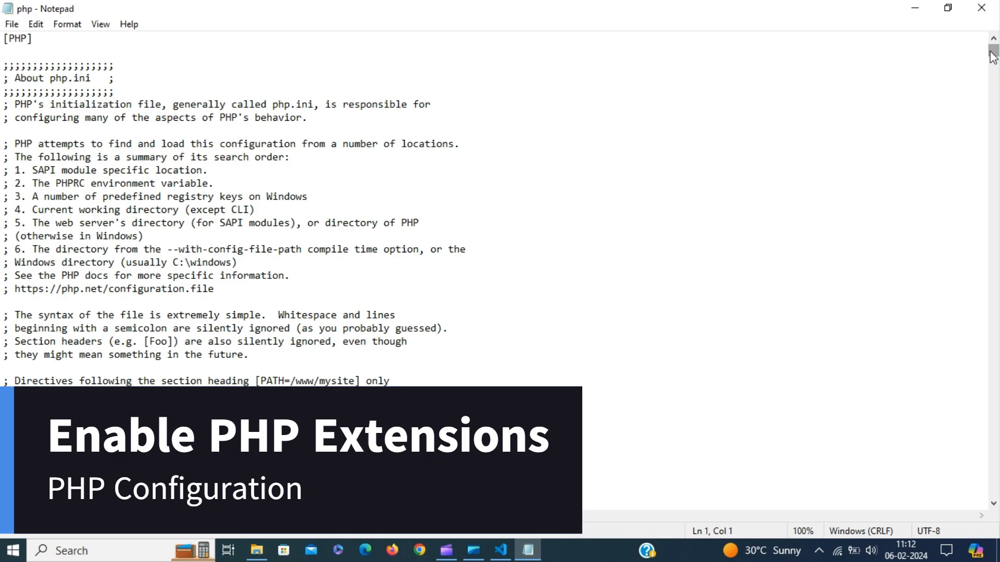
scroll("down", 3)
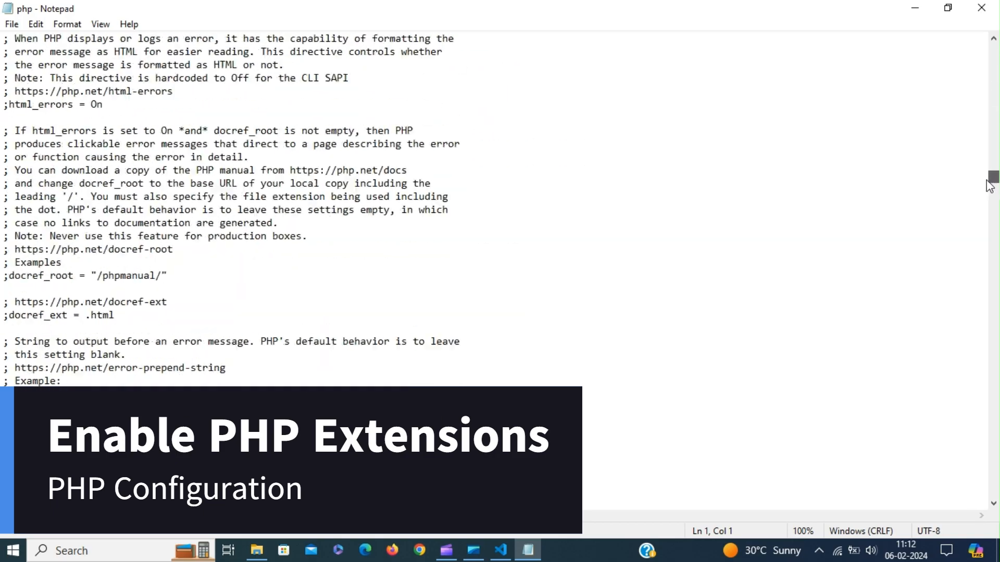
scroll("down", 3)
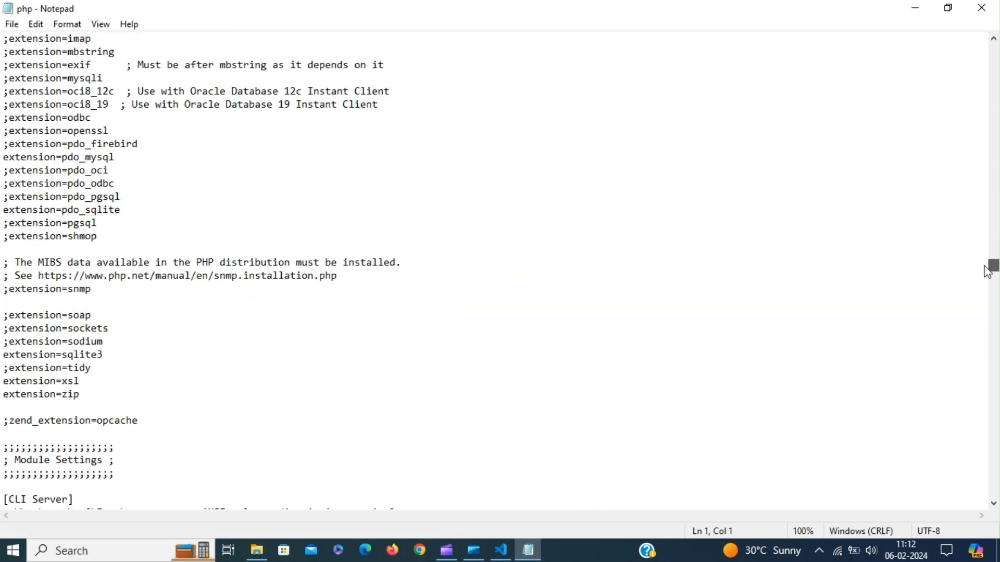
scroll("up", 3)
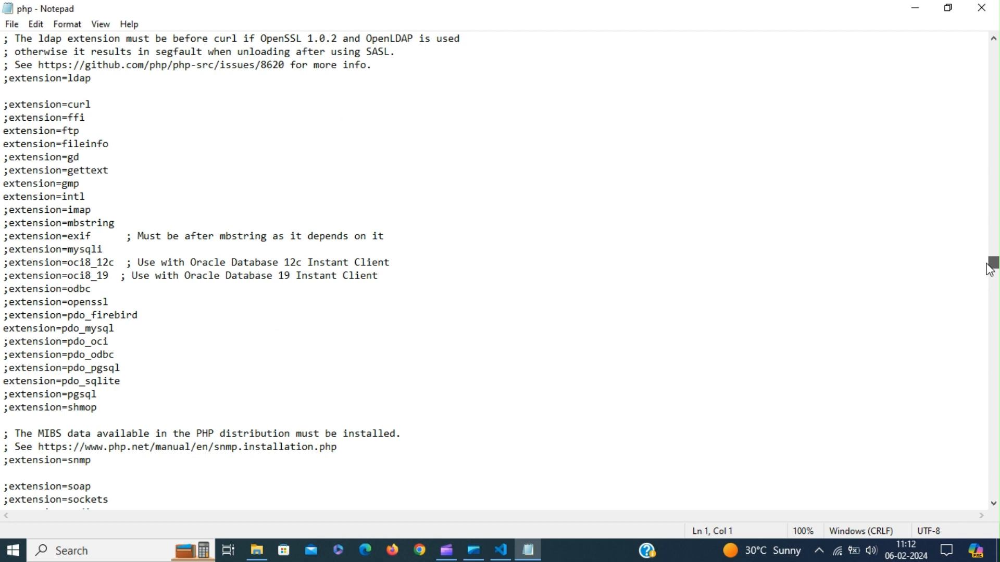
mouse_move(977, 264)
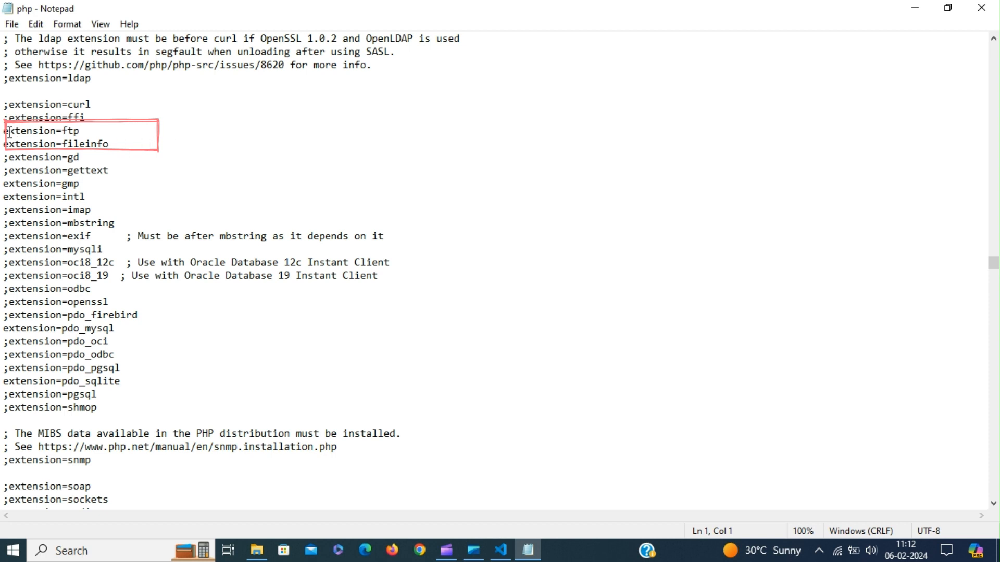
left_click(120, 144)
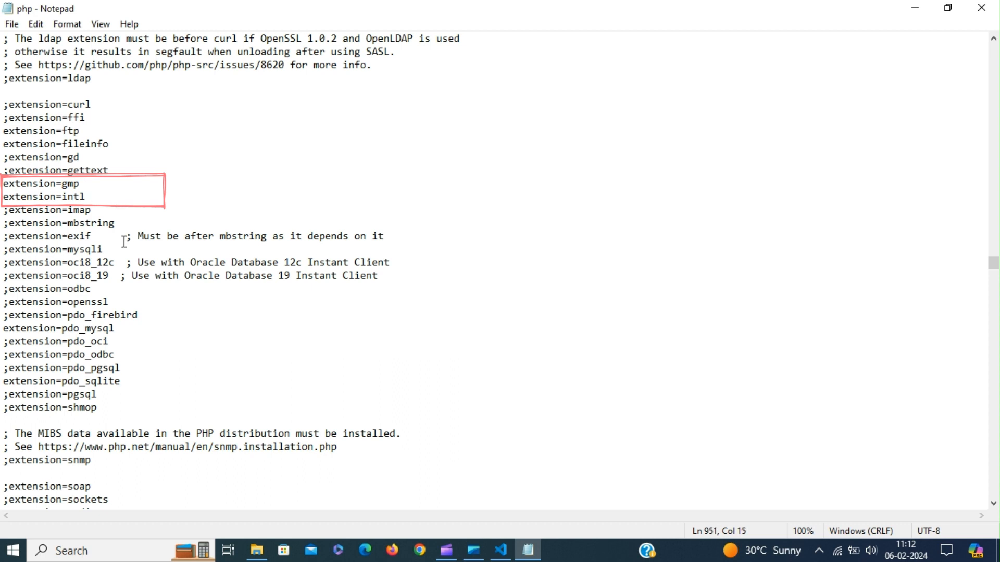
left_click(119, 334)
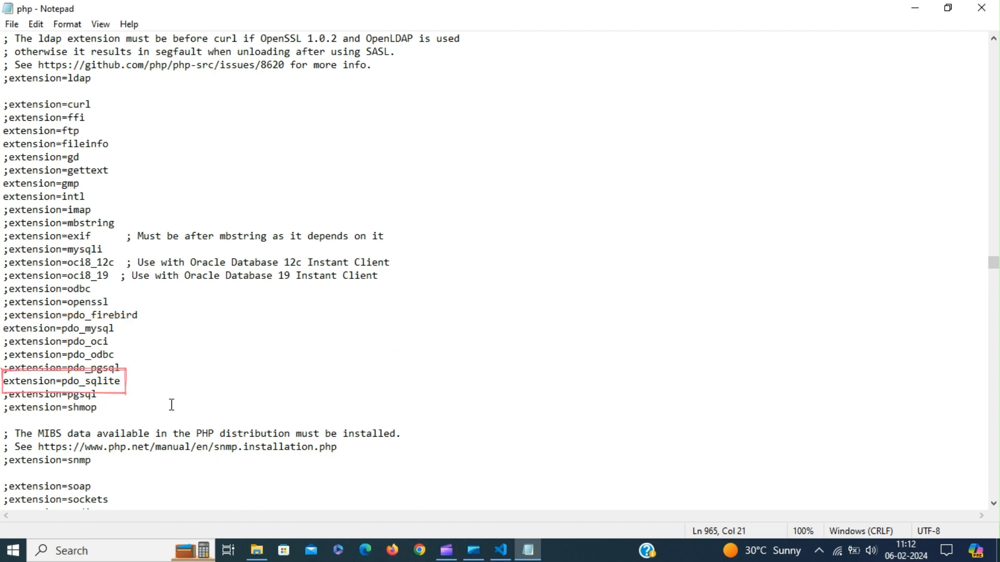
scroll("down", 3)
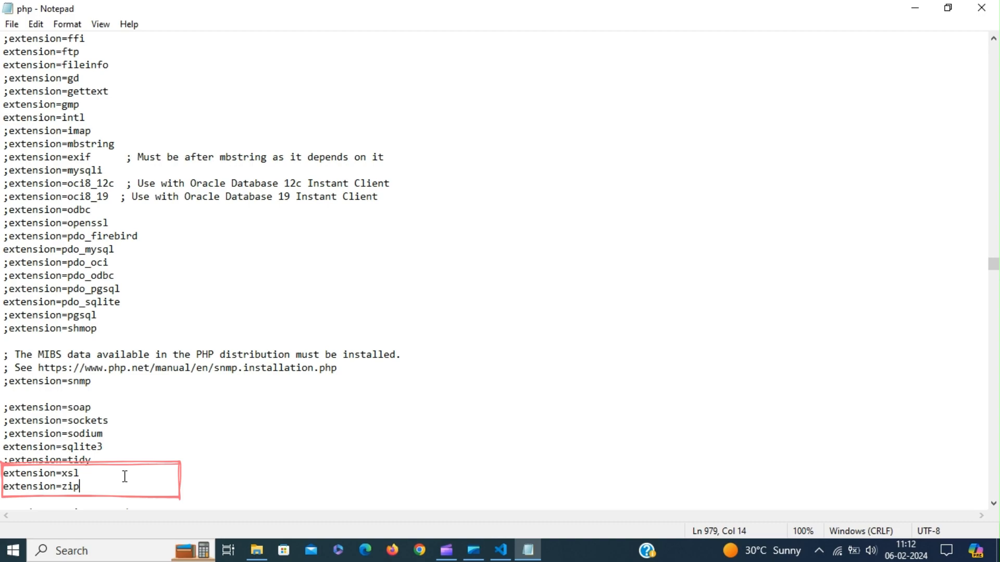
mouse_move(731, 406)
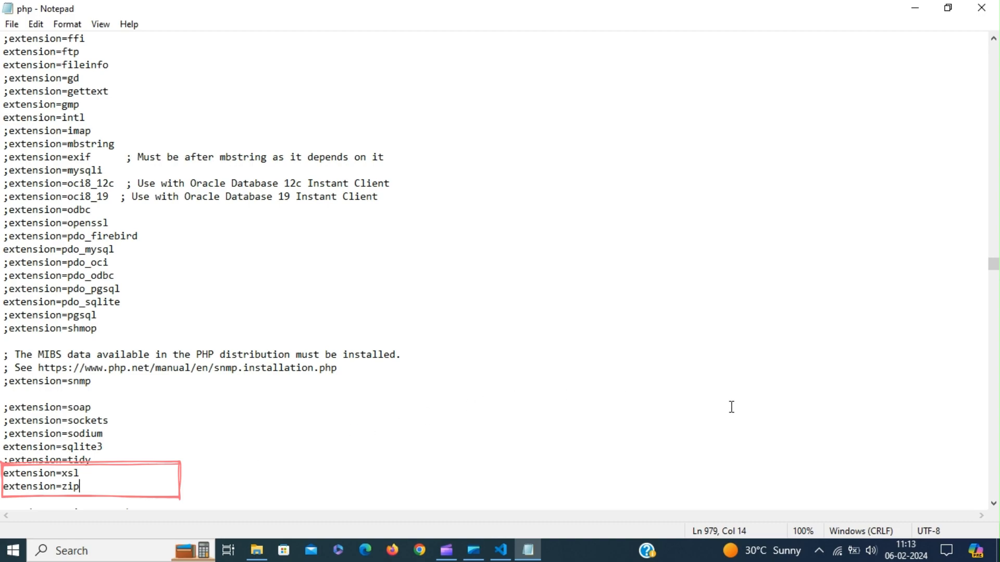
Review the mbstring and soap entries among the php_*.dll extensions at the end of php.ini
scroll("down", 3)
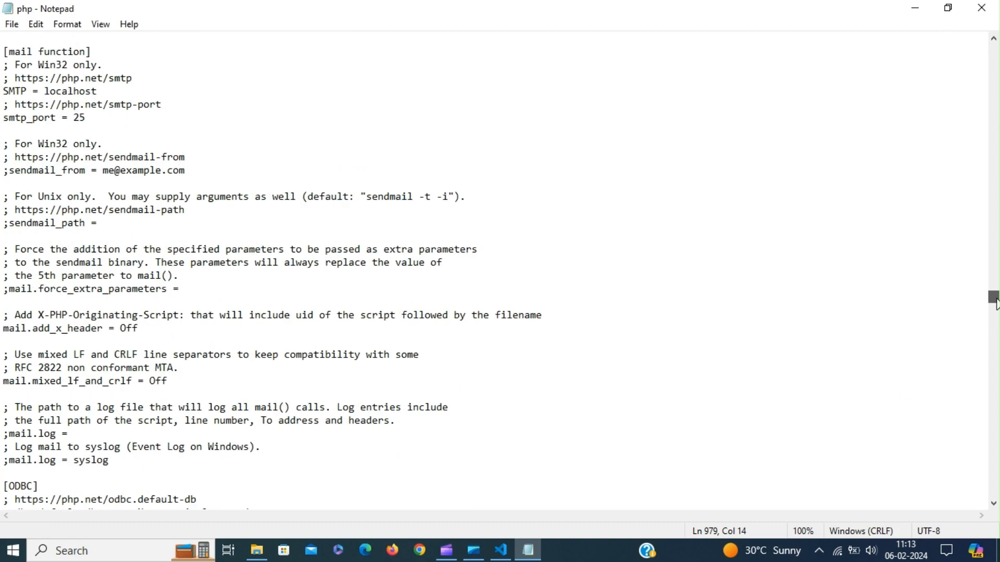
scroll("down", 3)
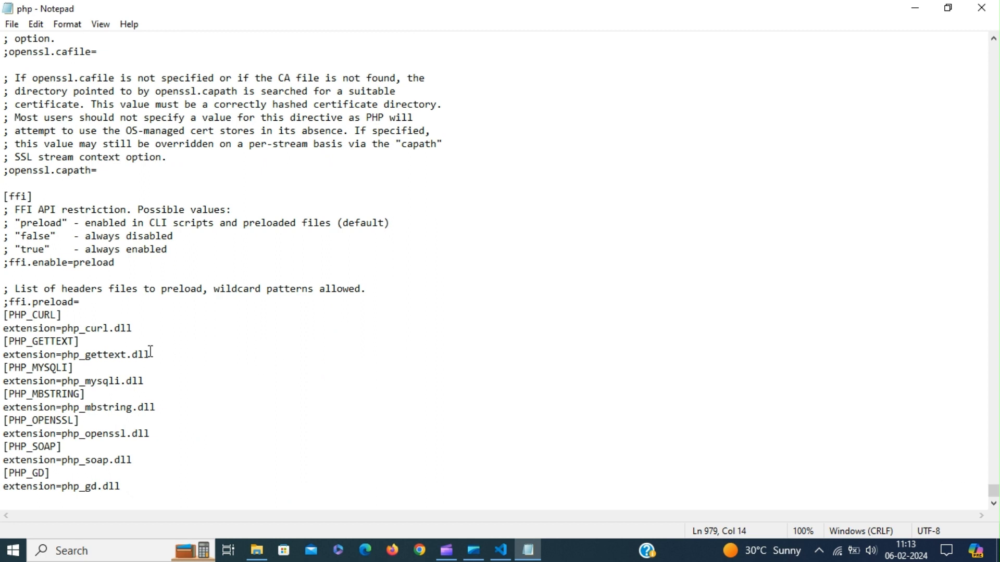
mouse_move(139, 327)
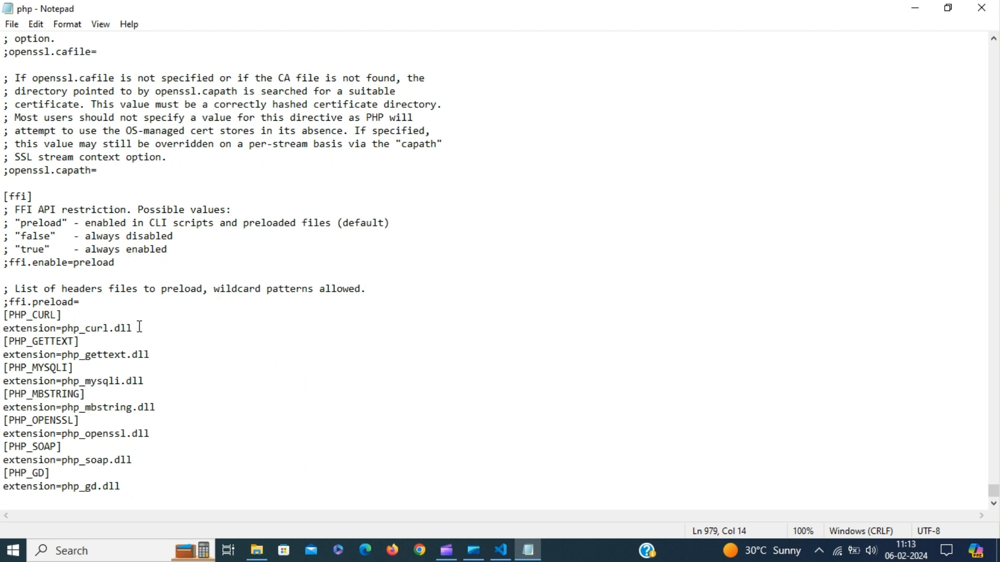
left_click(163, 381)
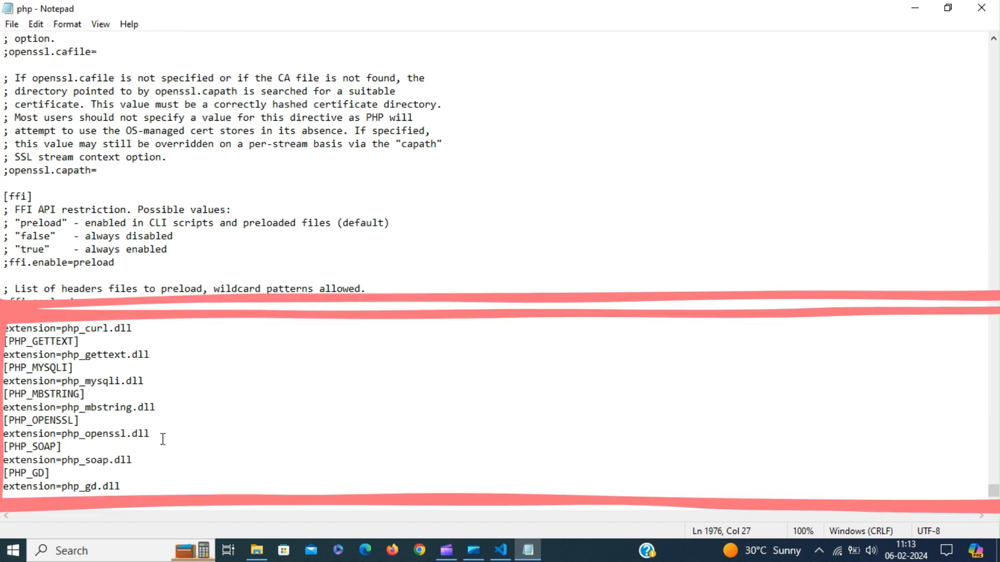
left_click(133, 460)
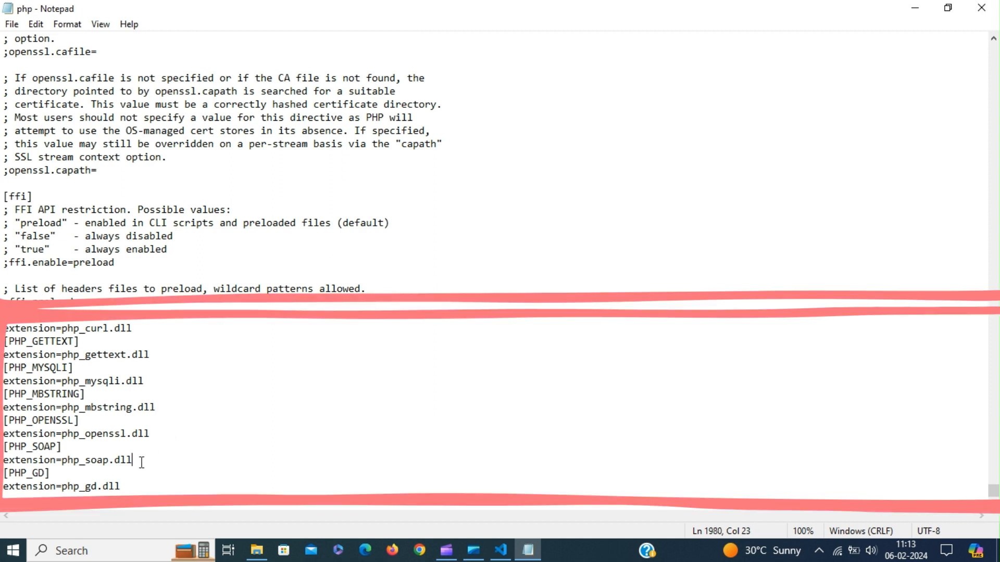
left_click(181, 456)
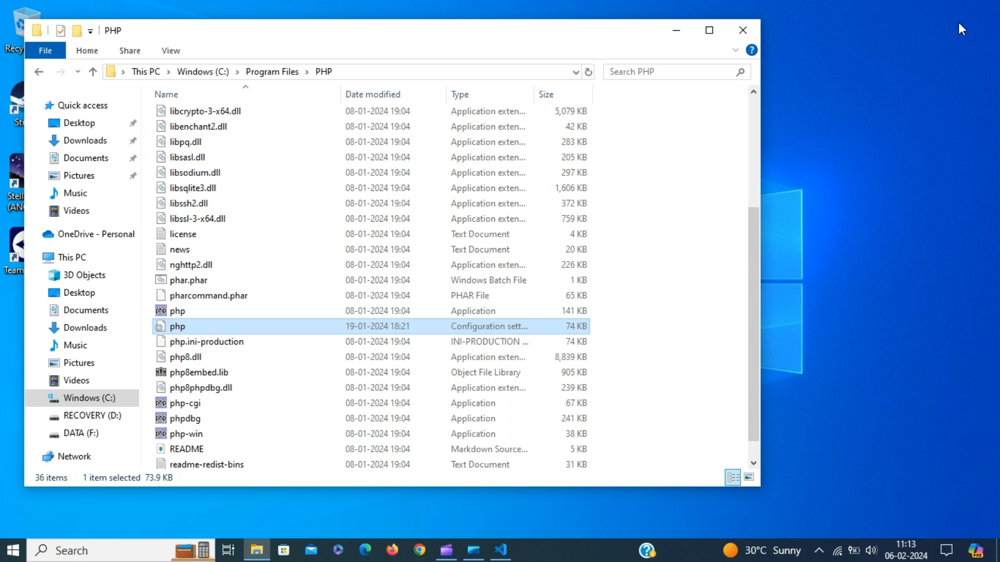
mouse_move(866, 76)
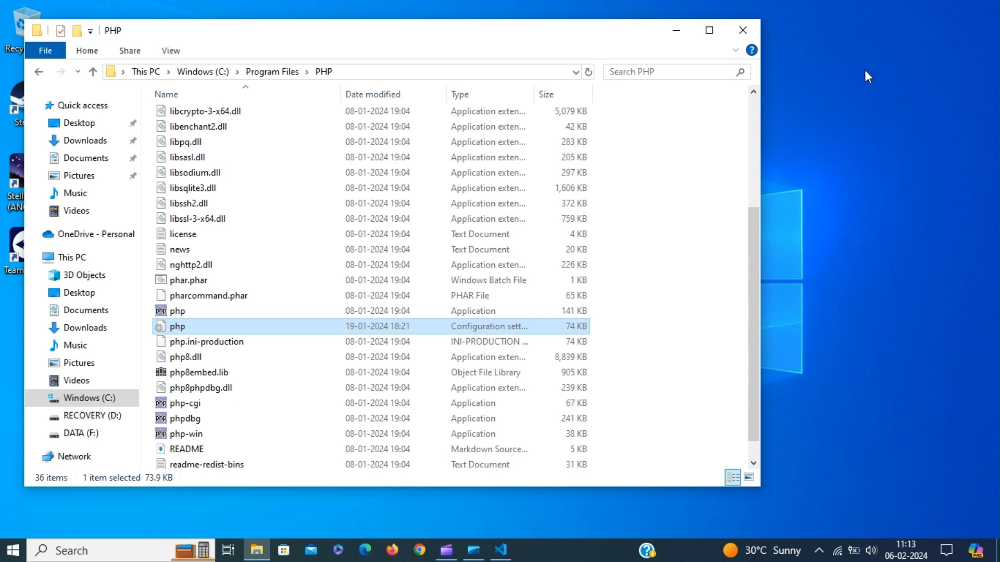
mouse_move(675, 30)
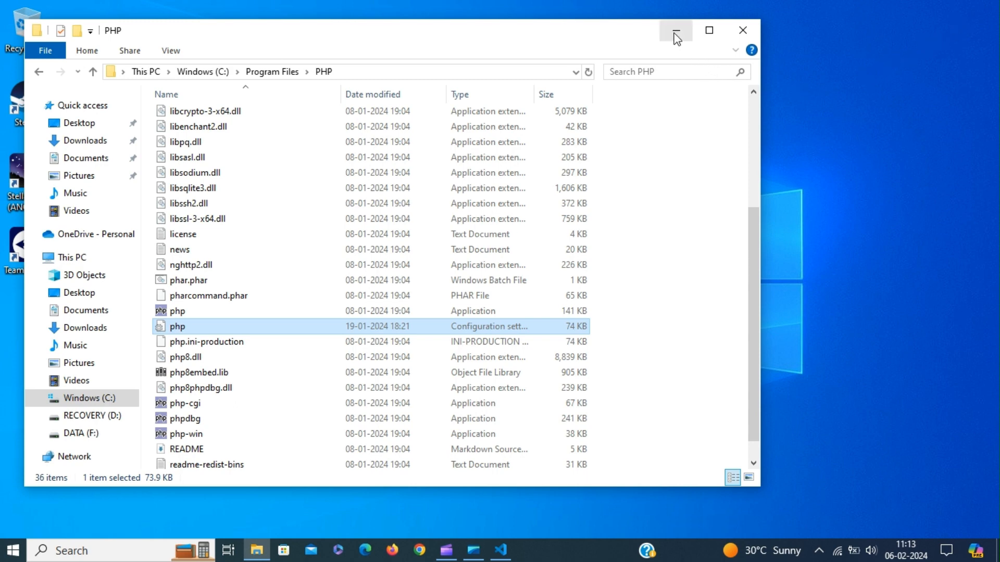
mouse_move(675, 31)
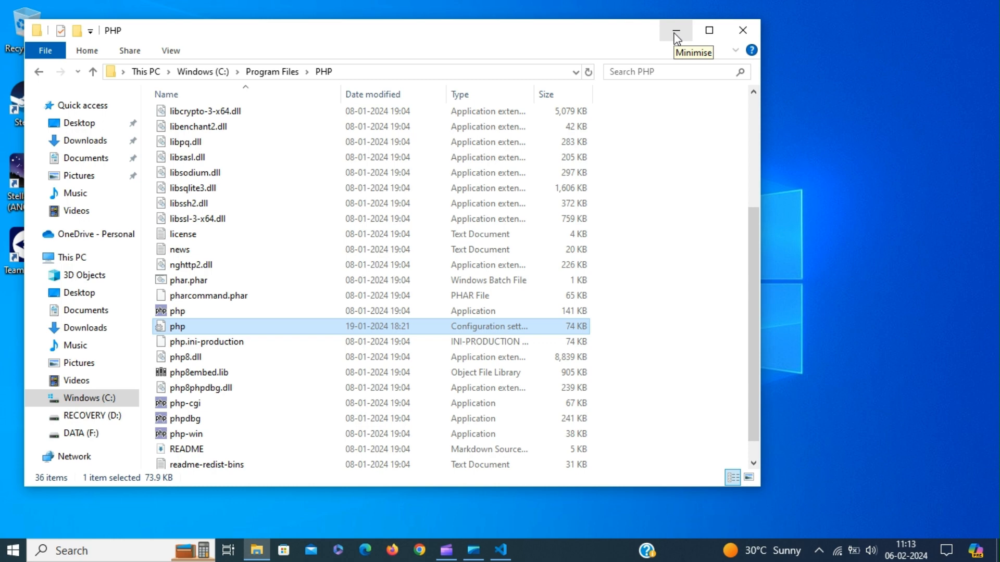
Minimise the PHP folder window
left_click(673, 31)
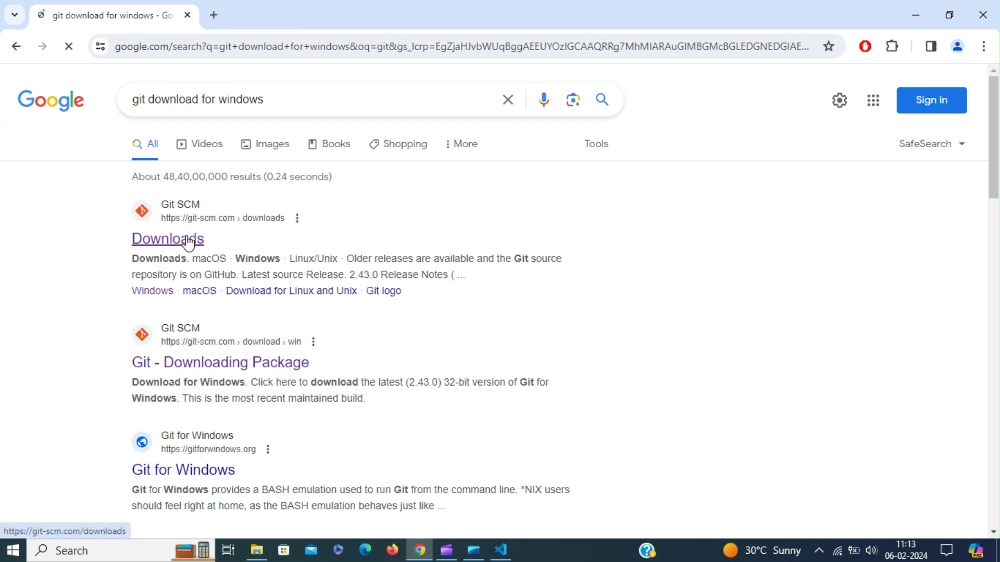
Reach the Git for Windows download page offering the 2.43.0 64-bit installer via git-scm.com Downloads
left_click(168, 238)
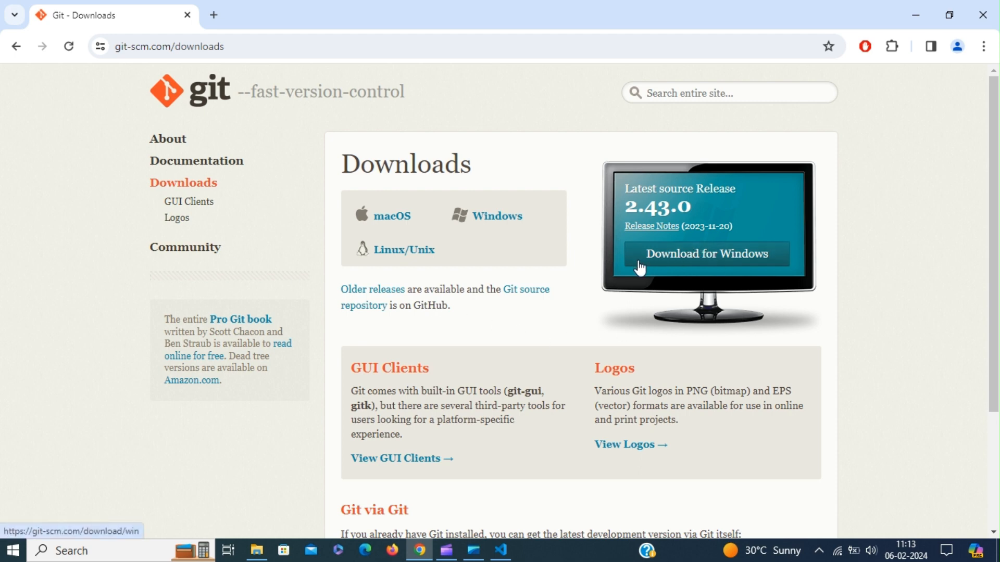
mouse_move(722, 260)
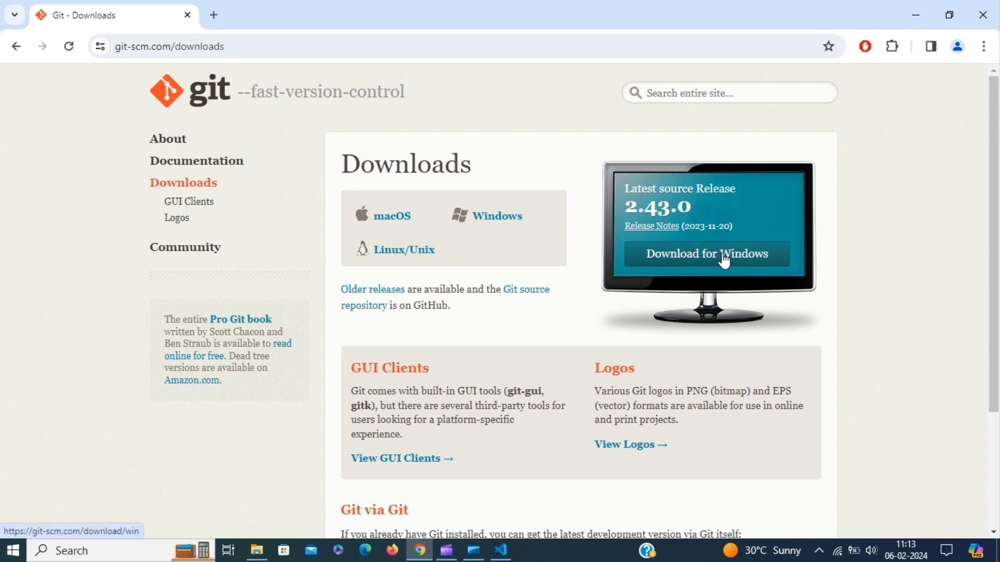
left_click(706, 254)
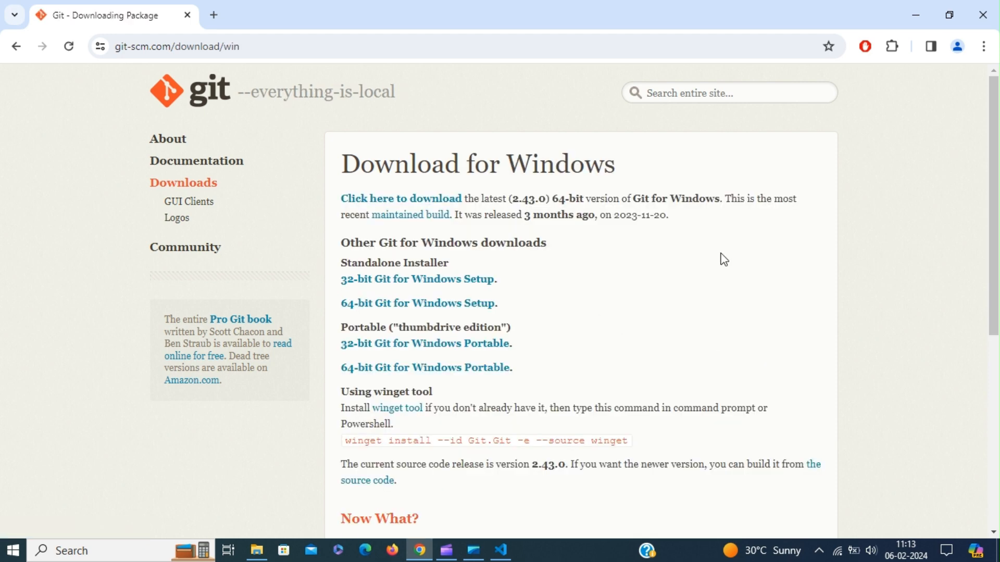
mouse_move(399, 201)
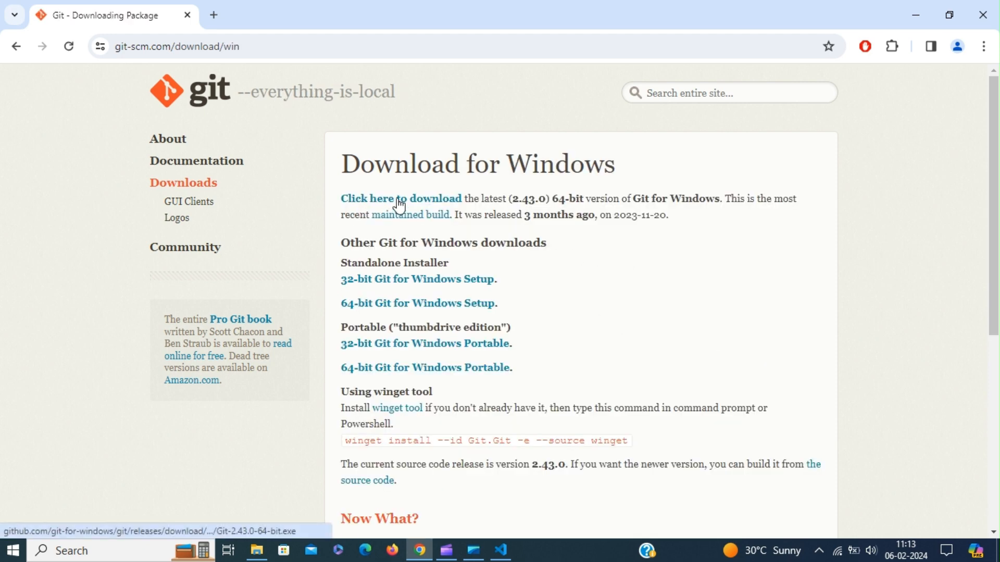
mouse_move(631, 296)
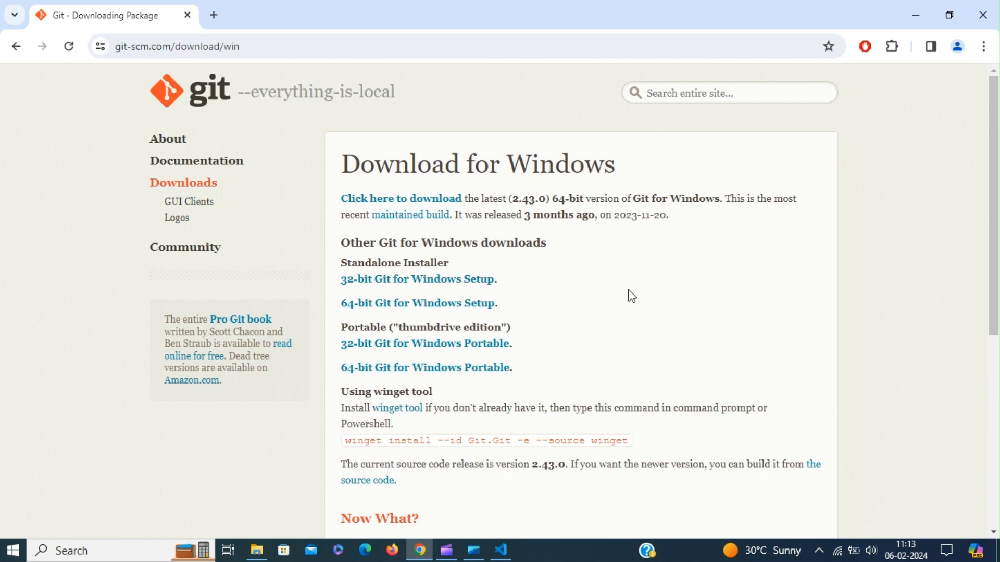
mouse_move(514, 341)
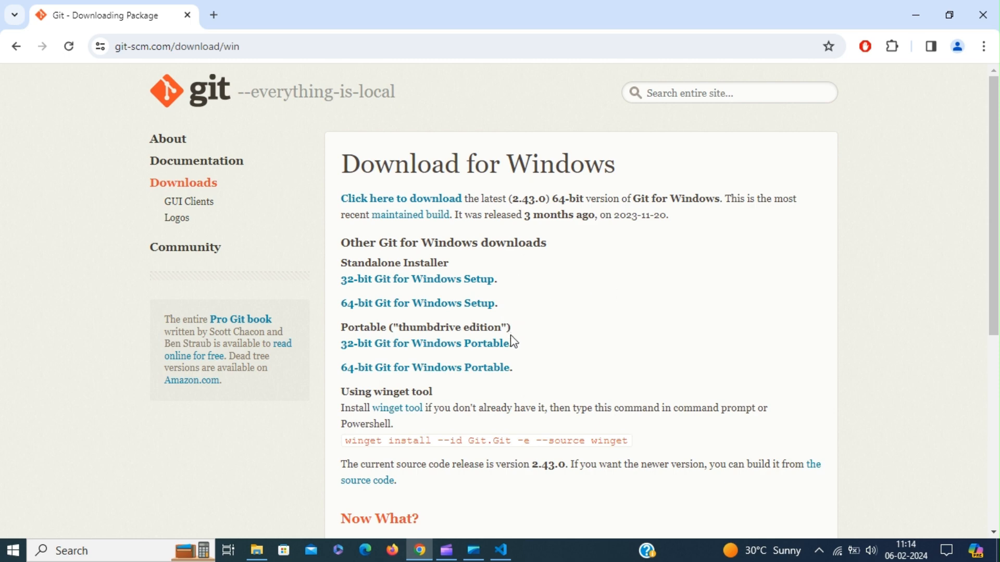
mouse_move(504, 300)
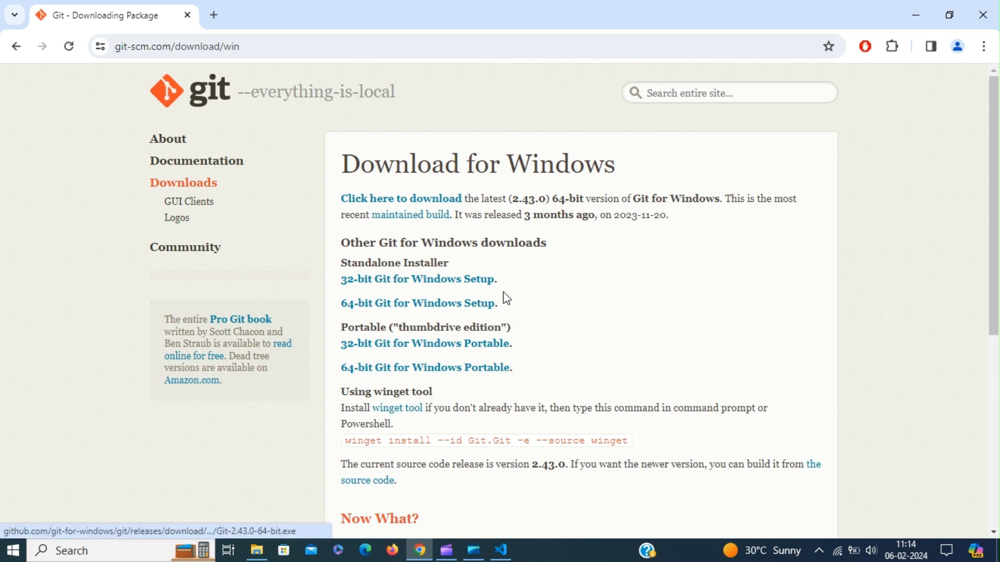
mouse_move(916, 15)
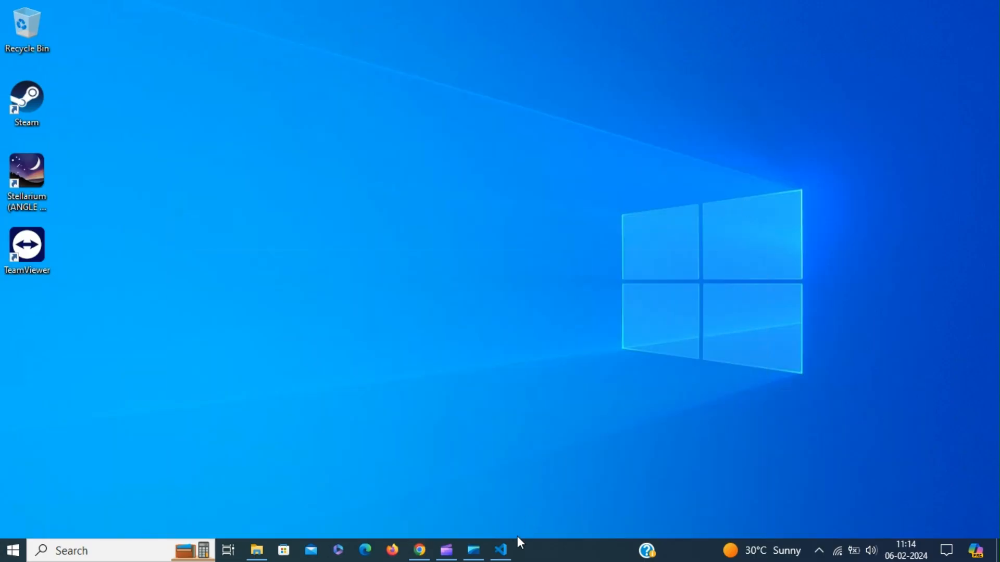
Bring Visual Studio Code back to the front on its Welcome page
left_click(501, 550)
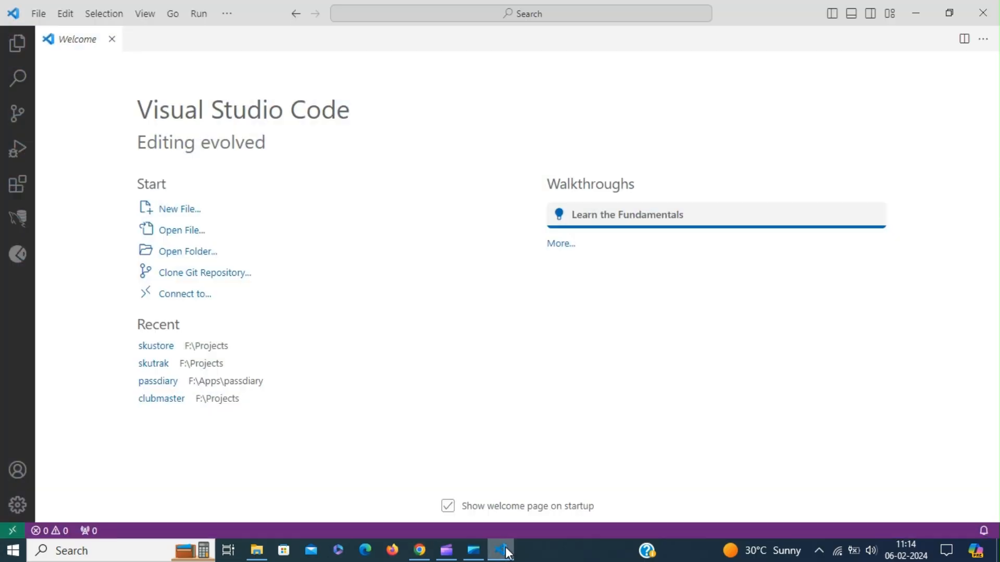
mouse_move(149, 286)
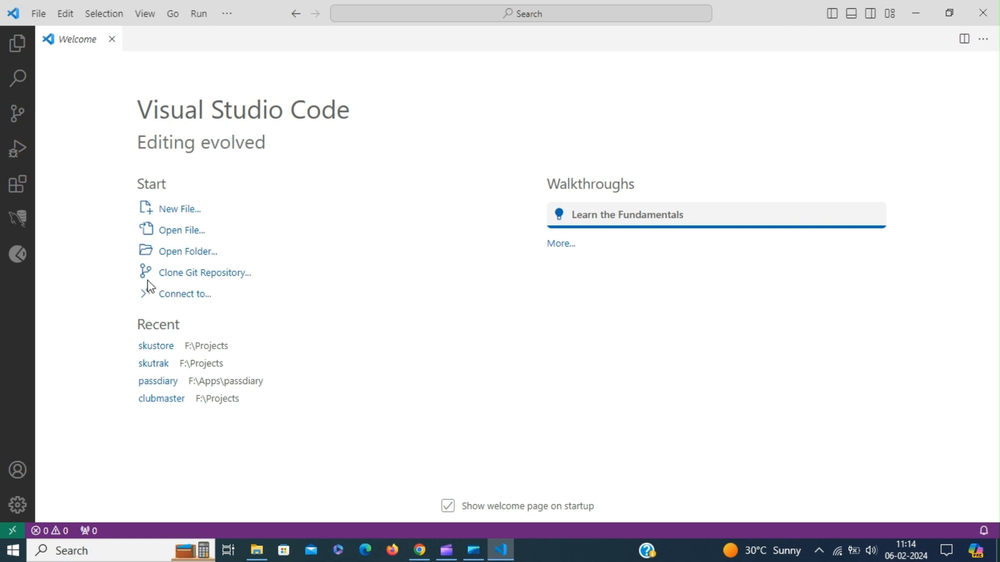
mouse_move(257, 276)
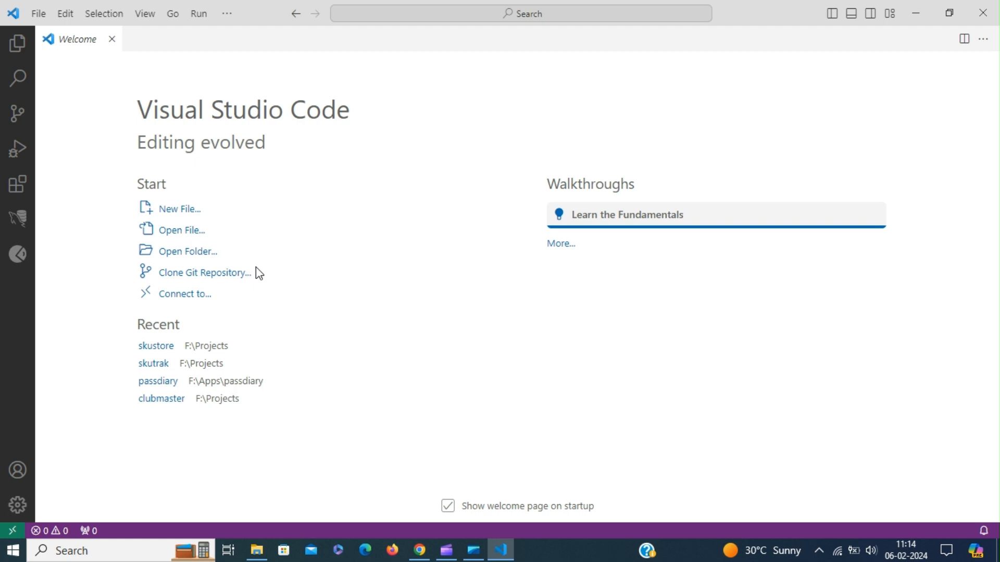
mouse_move(259, 241)
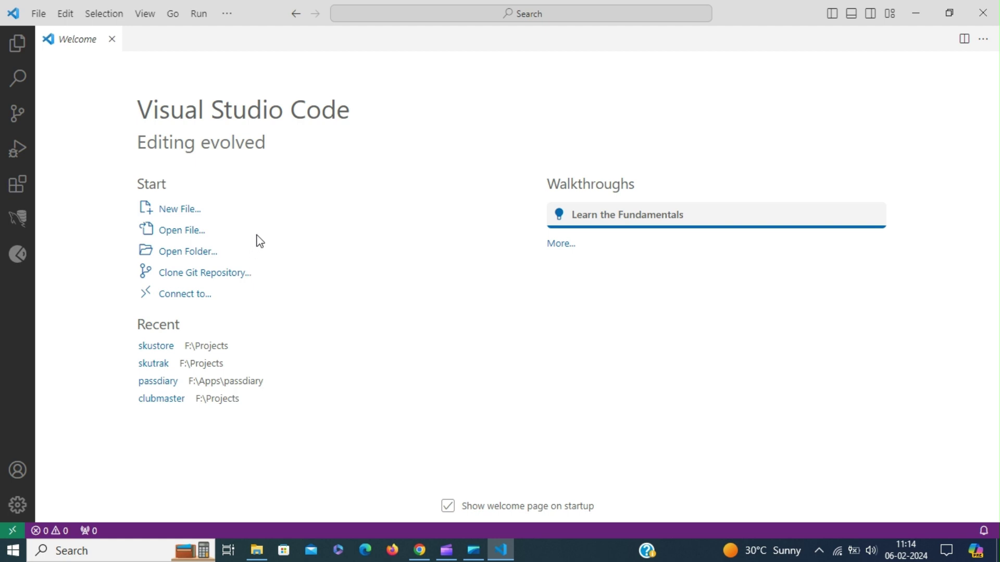
mouse_move(271, 192)
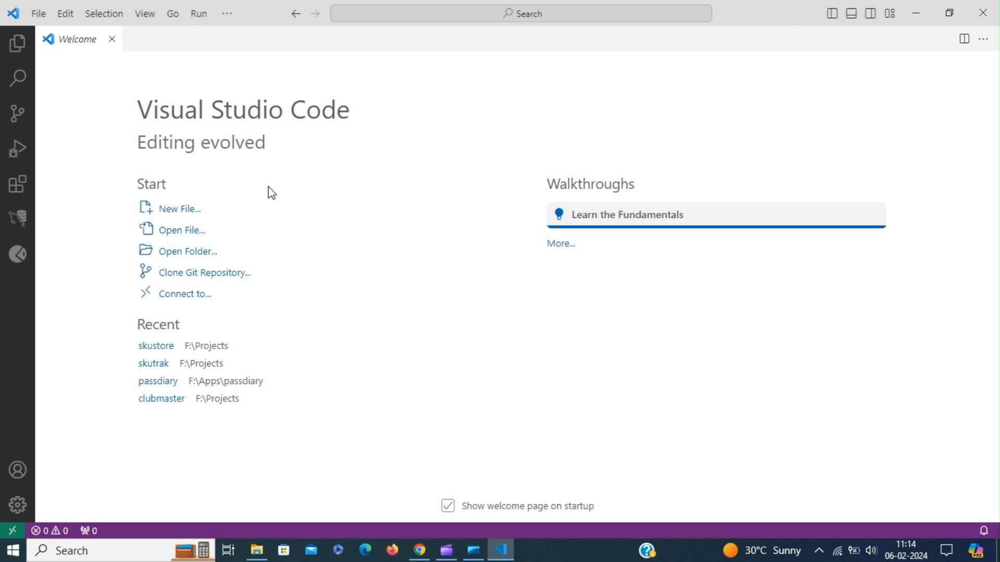
mouse_move(18, 185)
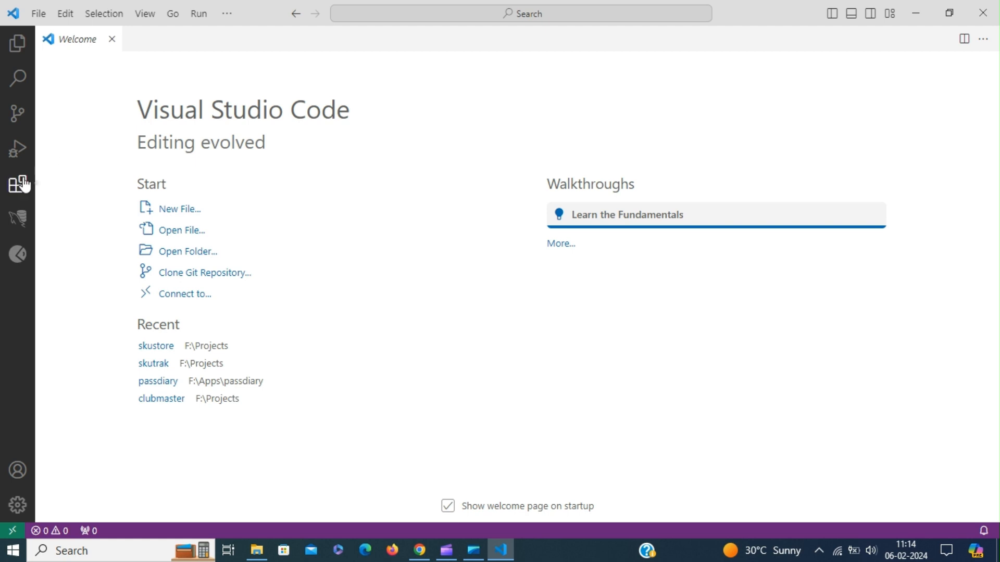
left_click(18, 184)
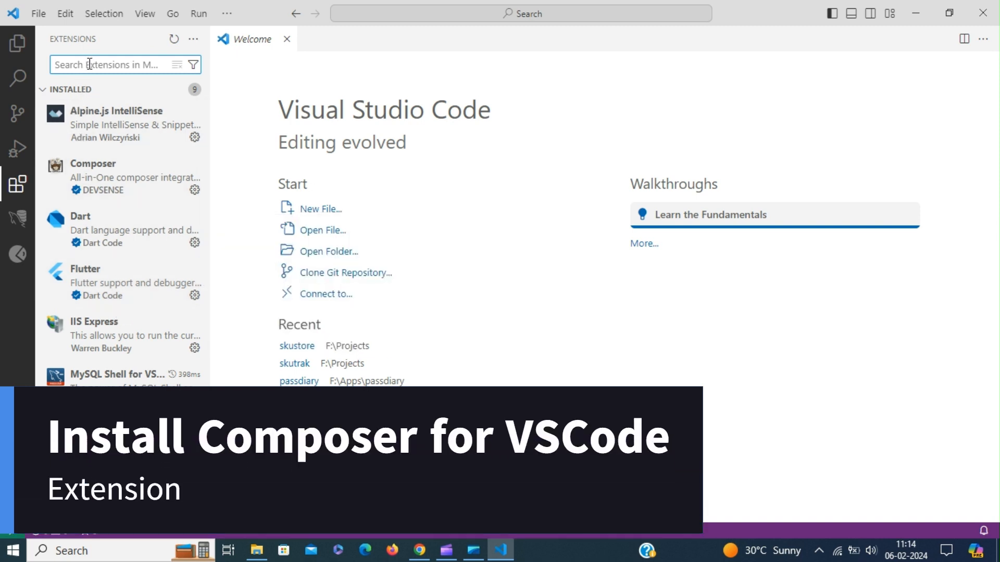
type("composer")
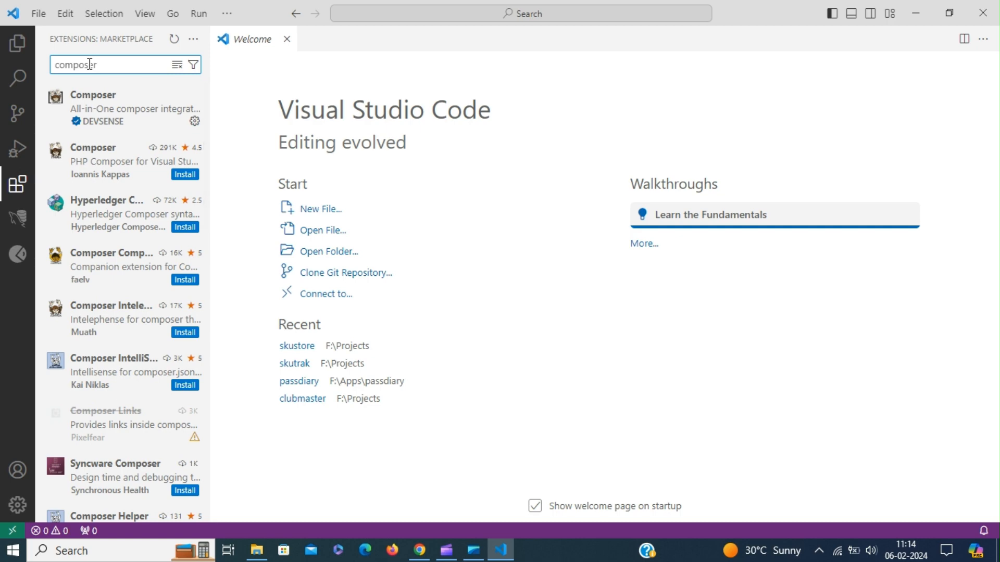
left_click(108, 108)
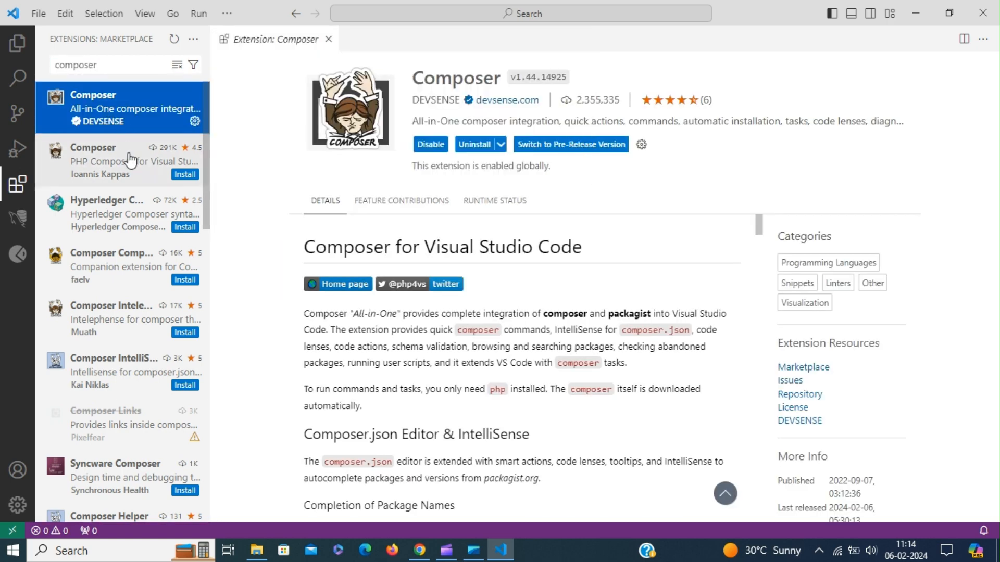
mouse_move(126, 253)
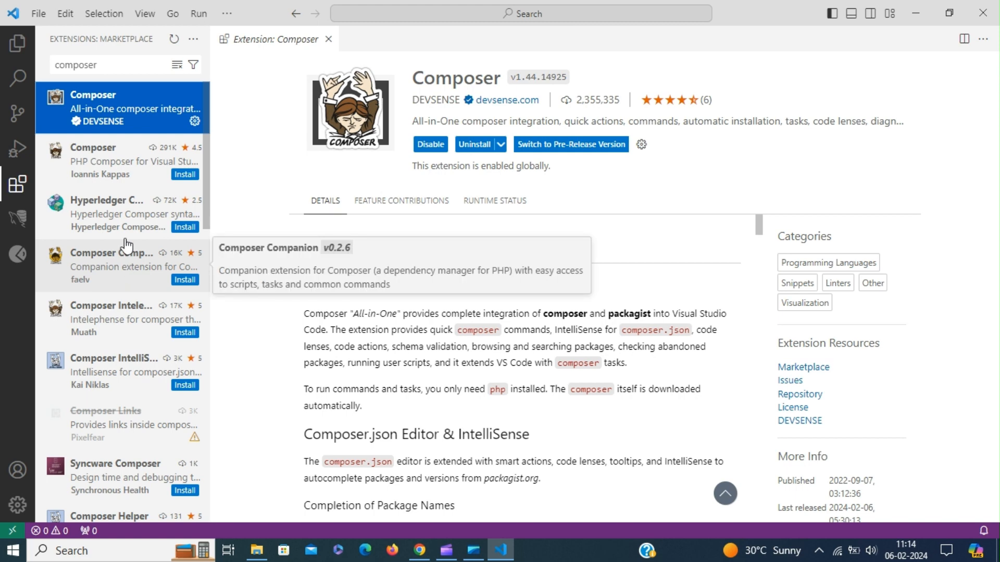
mouse_move(116, 130)
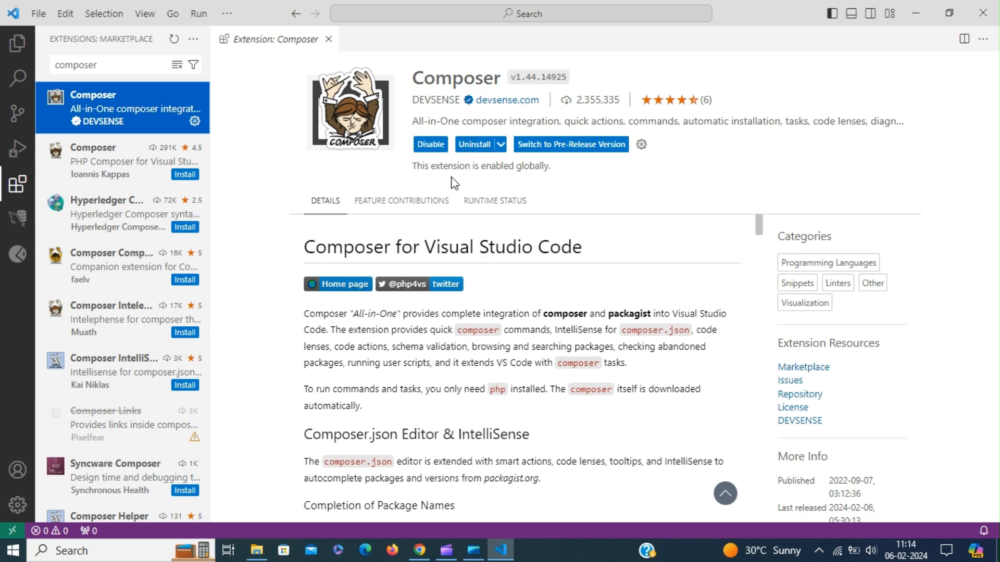
mouse_move(620, 261)
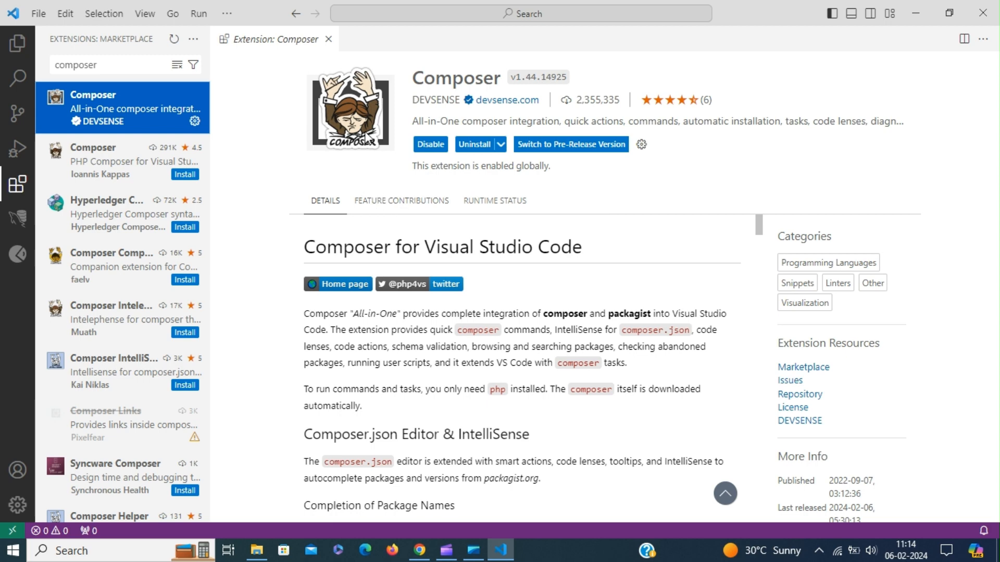
left_click(329, 39)
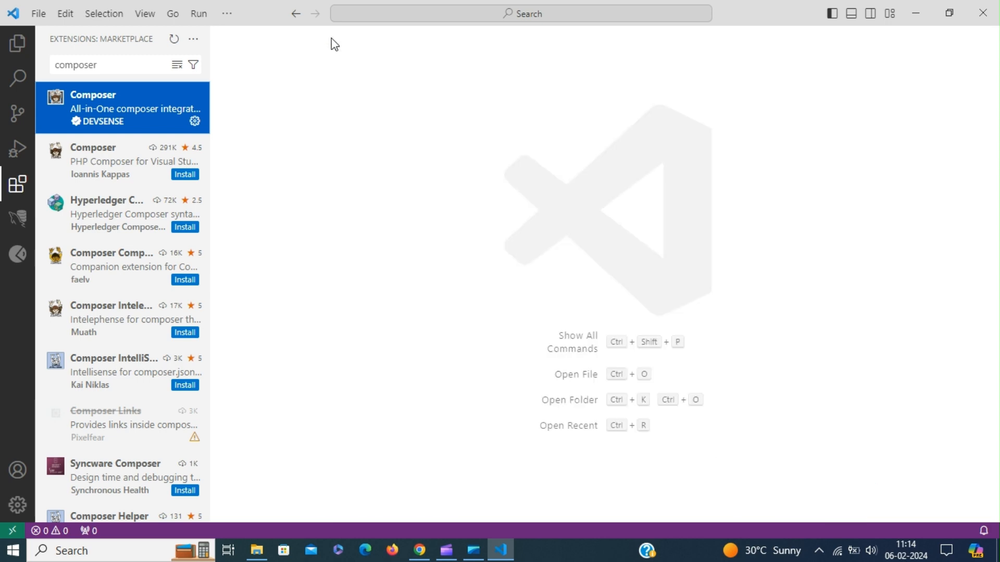
mouse_move(293, 164)
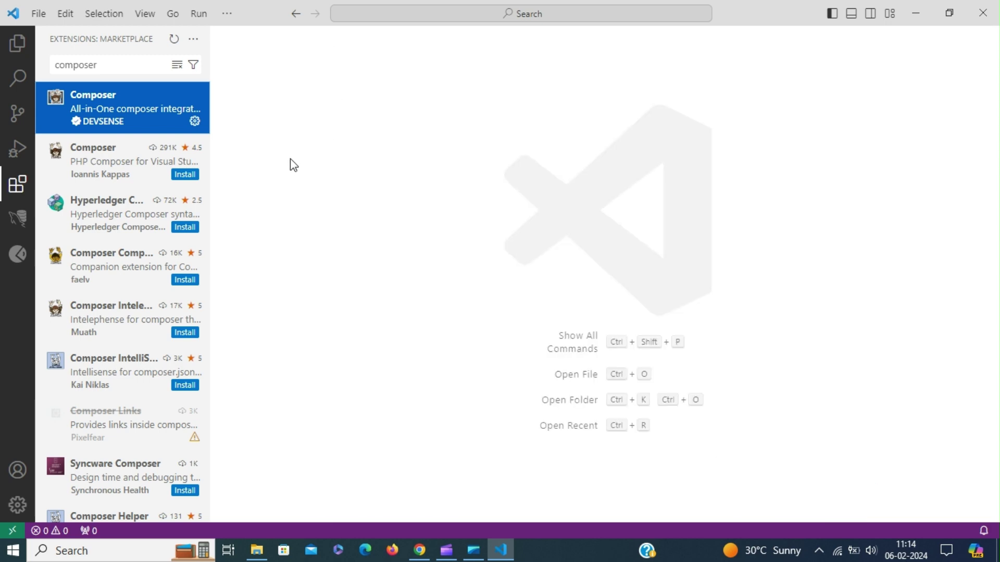
mouse_move(18, 183)
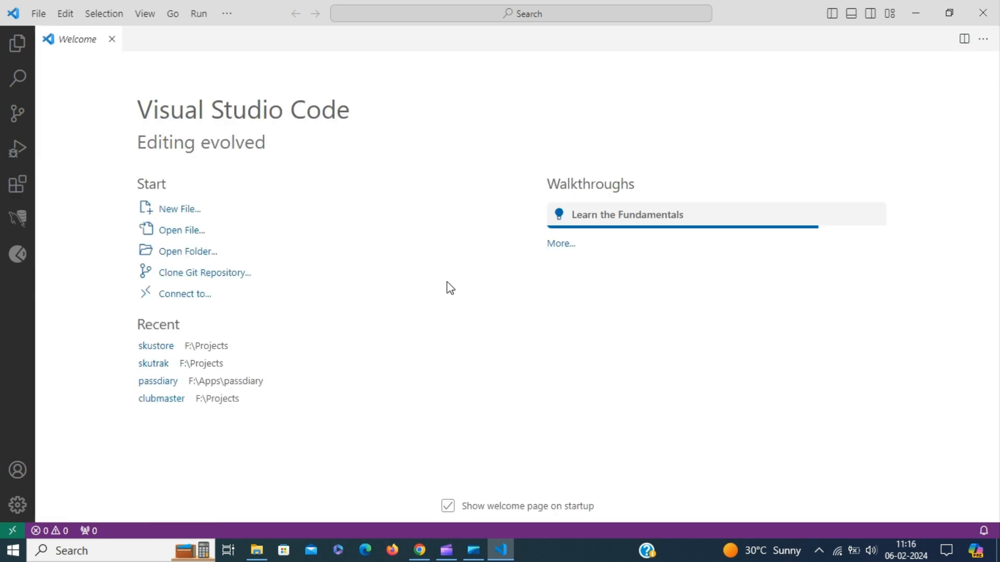
mouse_move(212, 157)
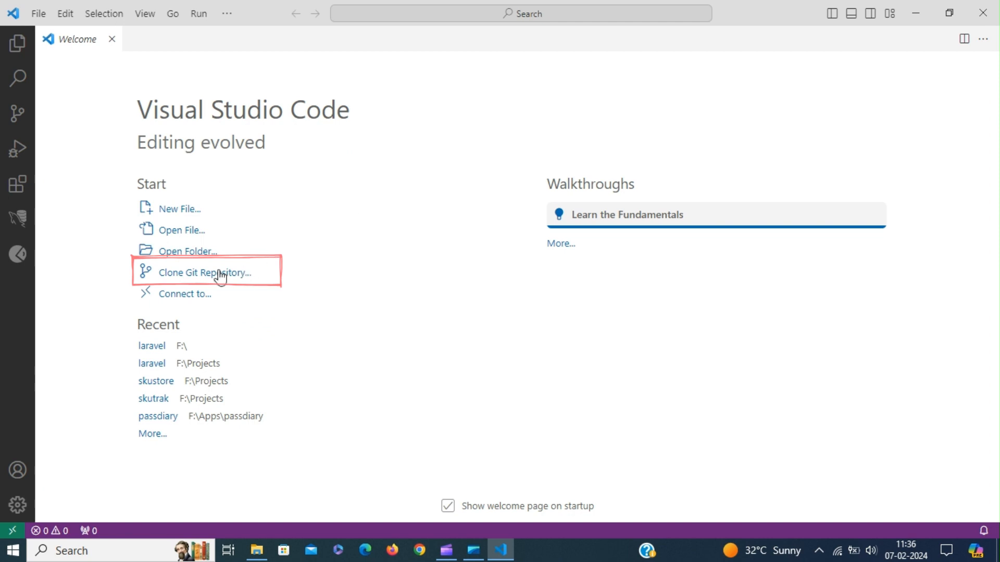
Clone the codeigniter4/CodeIgniter4 repository into F:\Projects
left_click(205, 273)
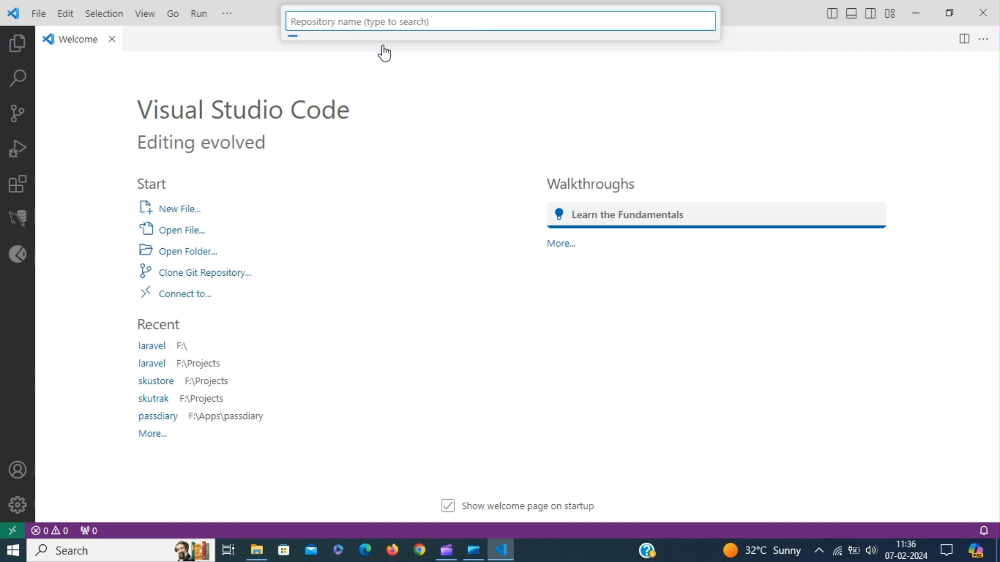
type("cod")
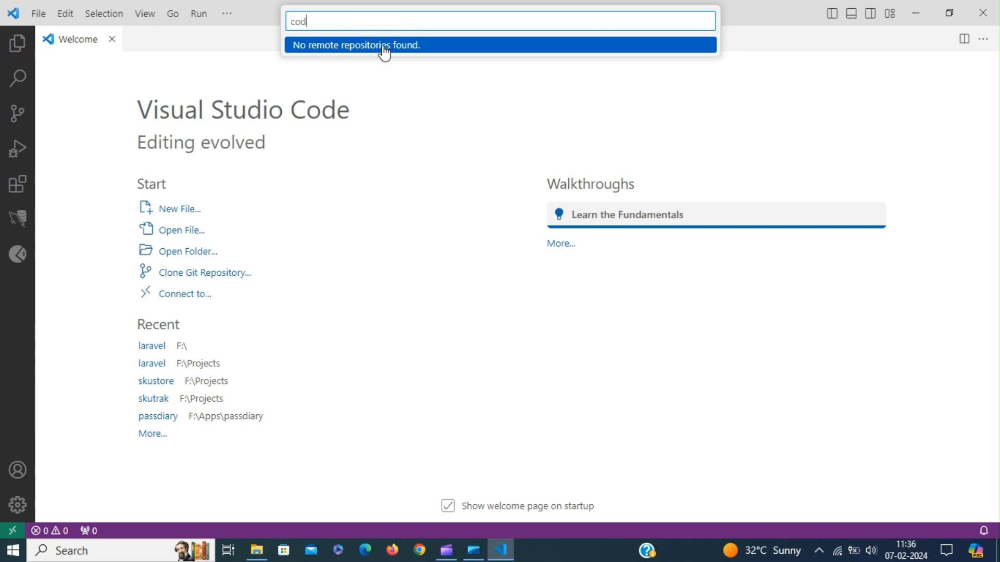
type("eigniter")
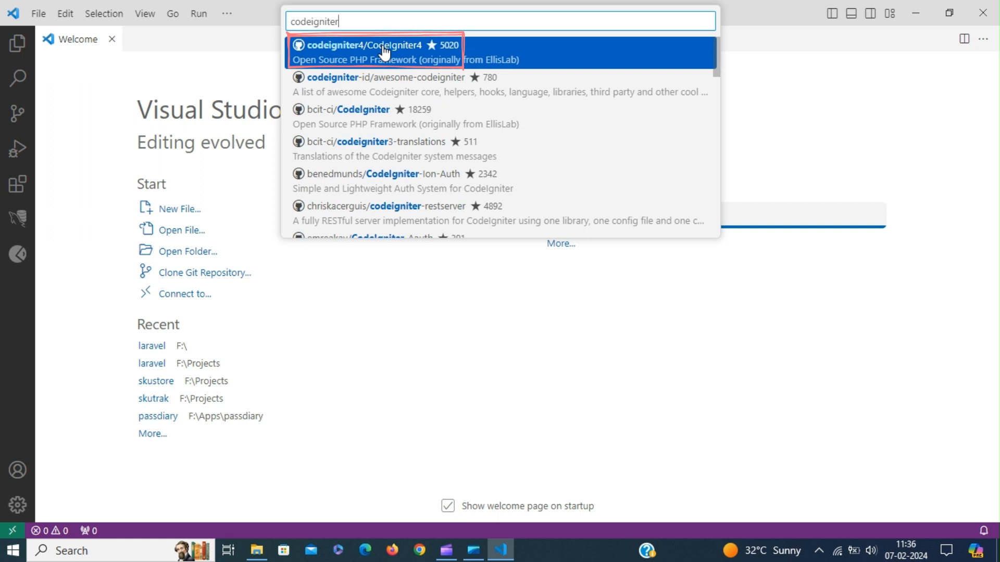
mouse_move(561, 60)
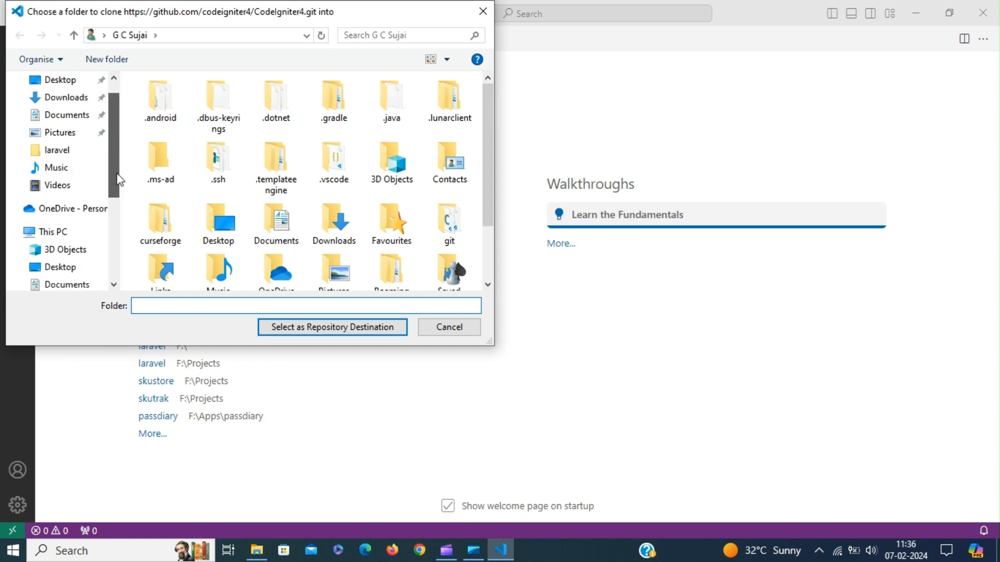
left_click(57, 238)
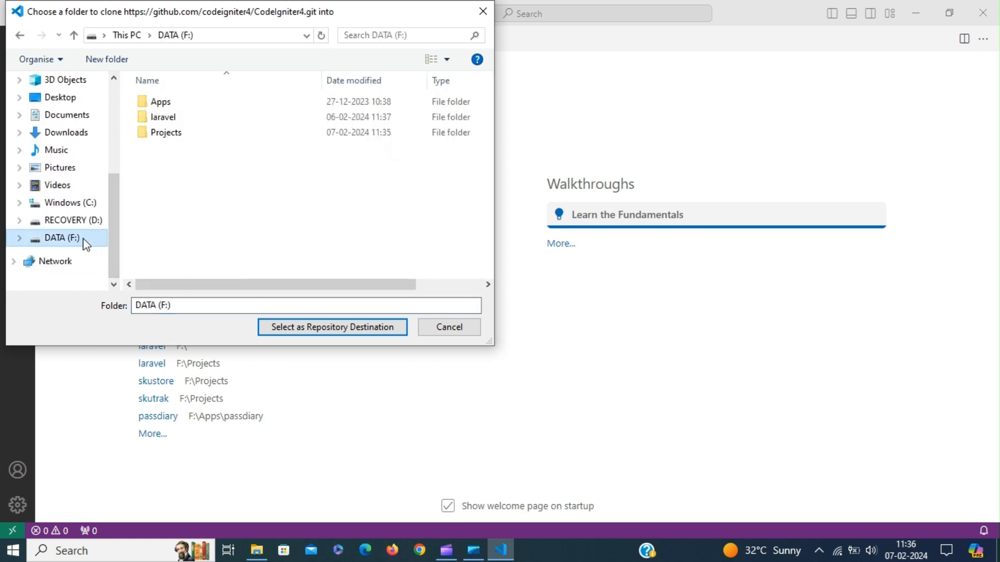
left_click(165, 132)
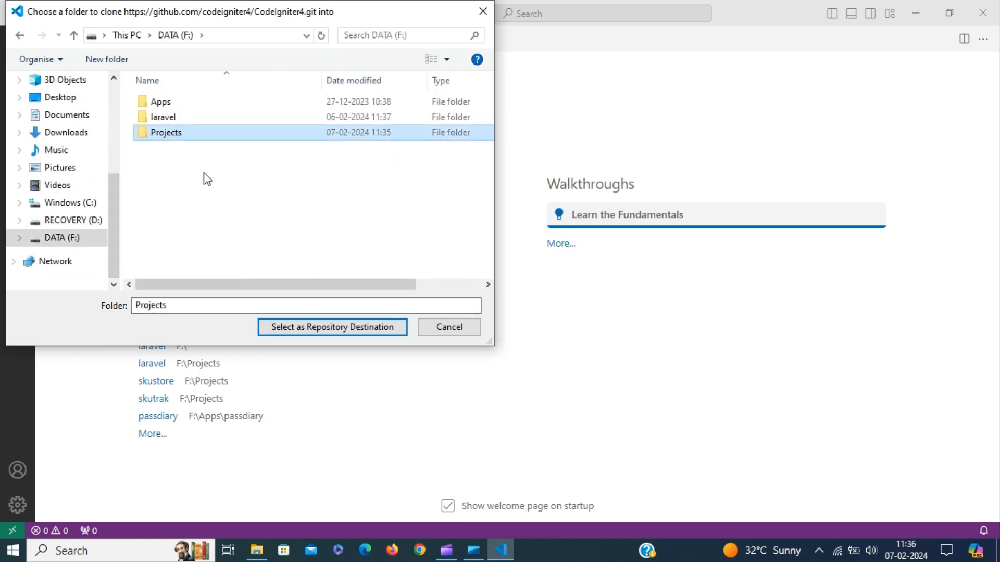
left_click(332, 327)
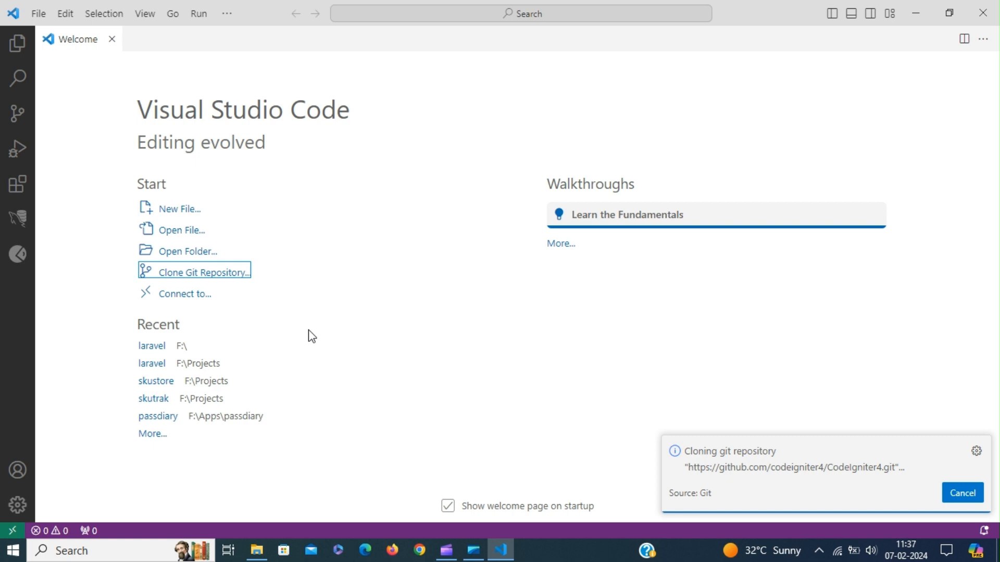
Open the cloned CodeIgniter4 repository in the current window and view its files in the explorer
left_click(962, 492)
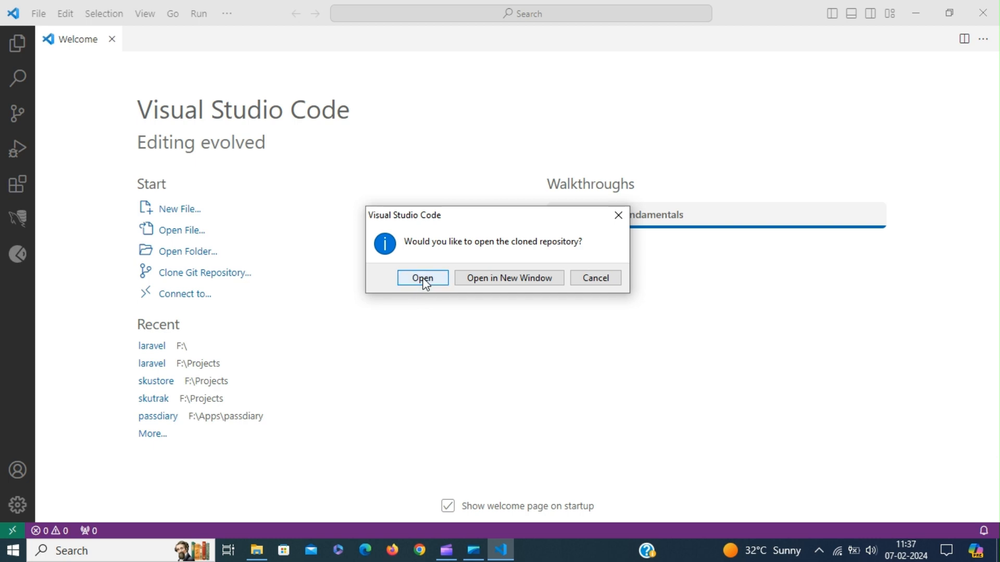
left_click(423, 277)
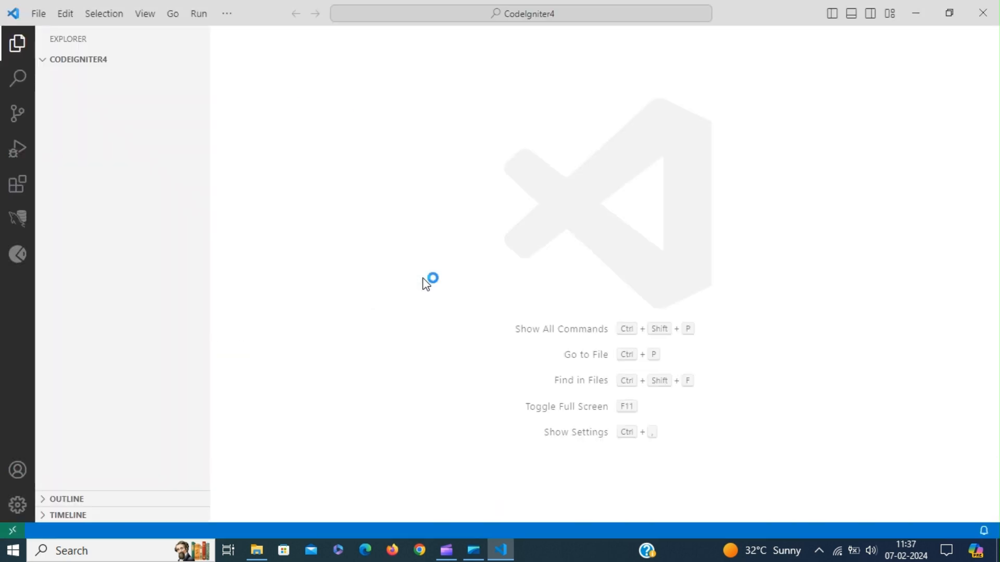
left_click(77, 59)
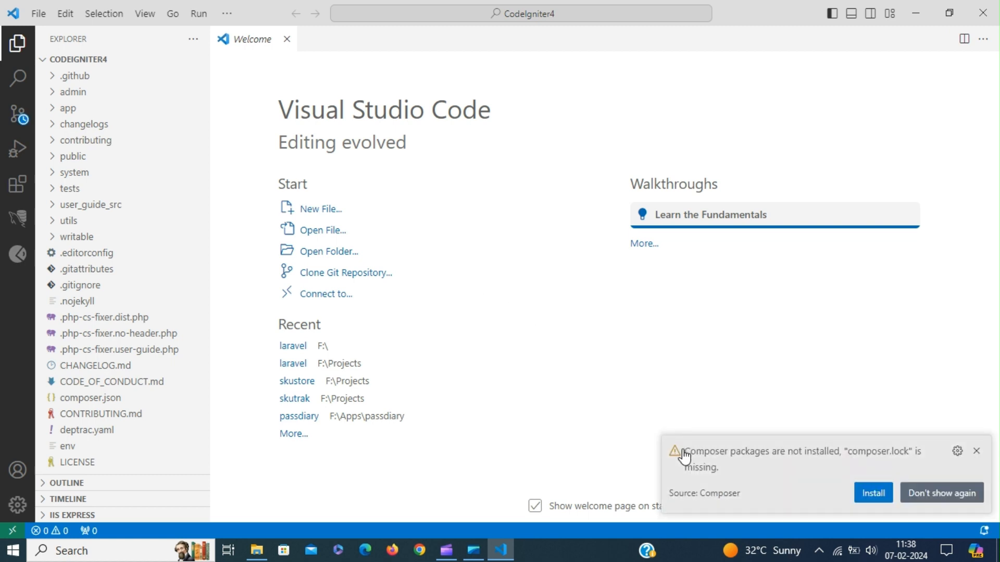
mouse_move(816, 462)
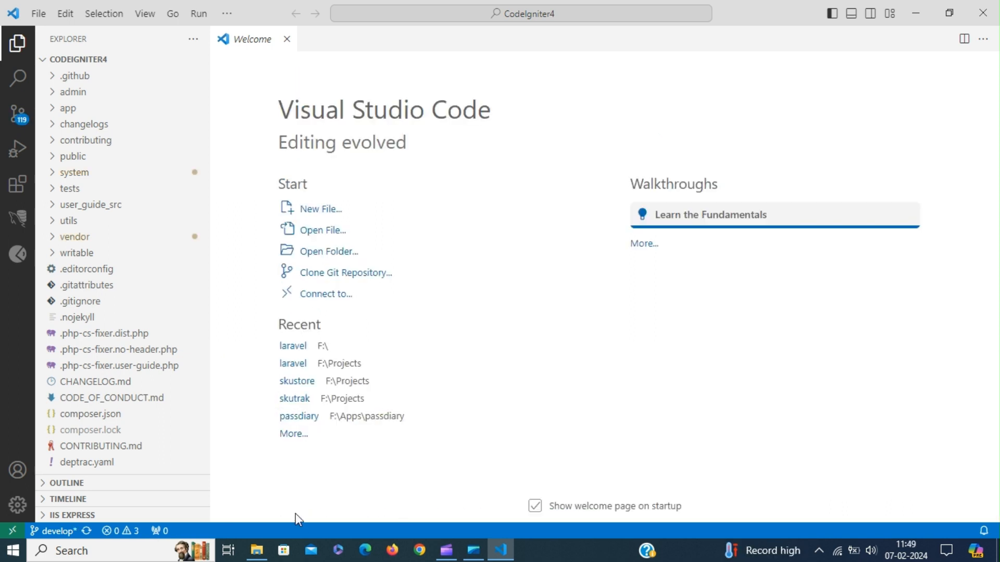
mouse_move(307, 481)
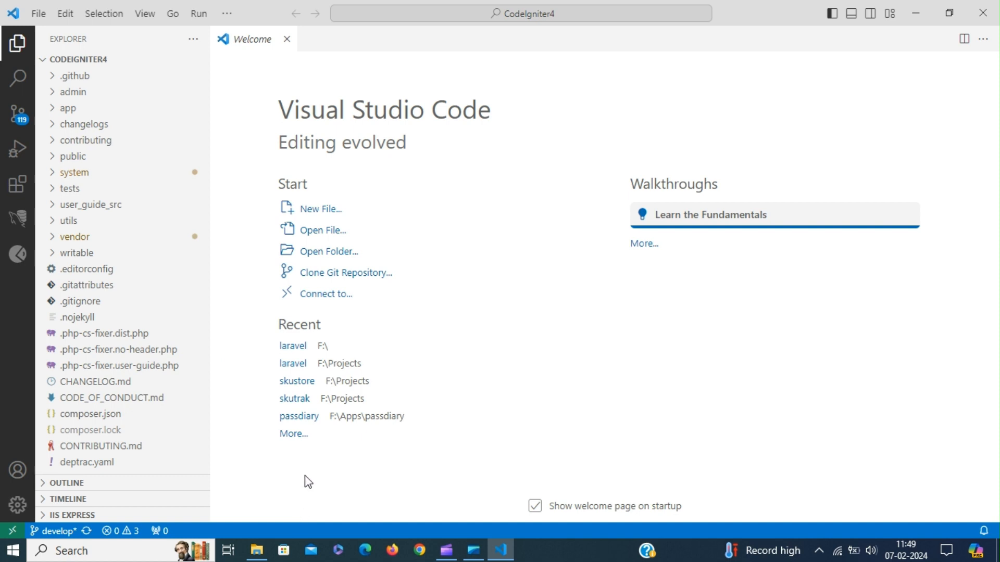
mouse_move(279, 299)
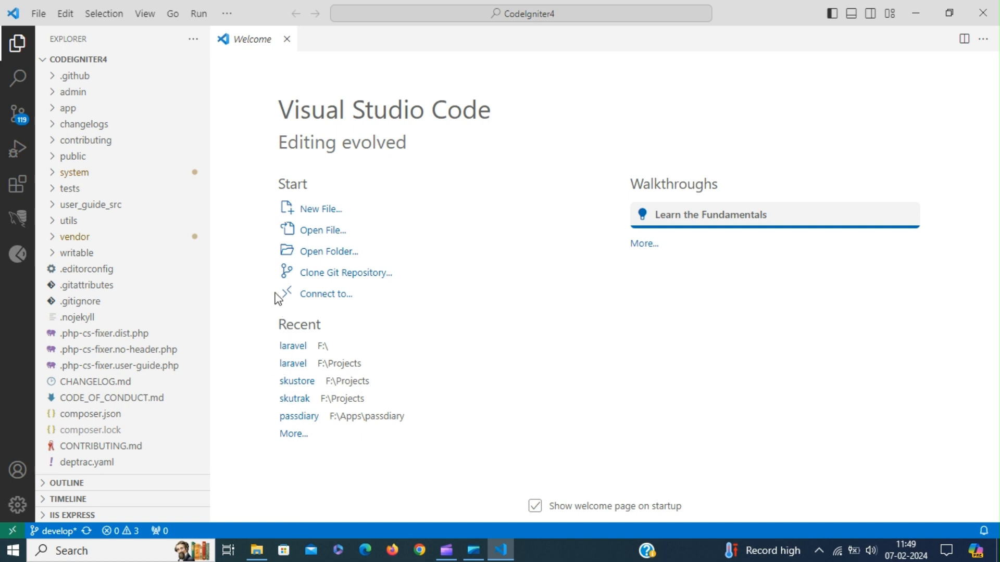
mouse_move(218, 132)
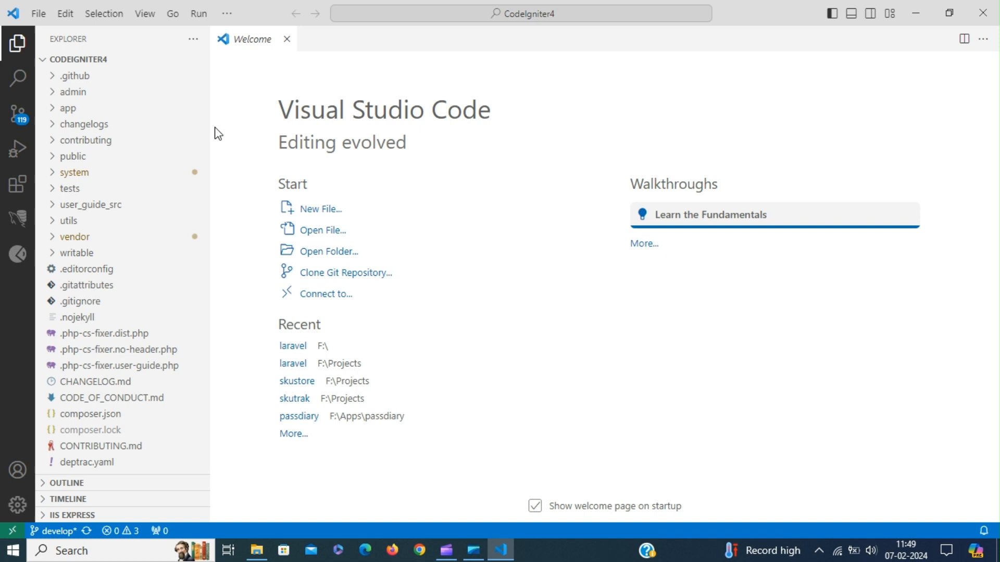
Open an integrated PowerShell terminal at F:\Projects\CodeIgniter4 and locate the env file in Explorer
left_click(145, 12)
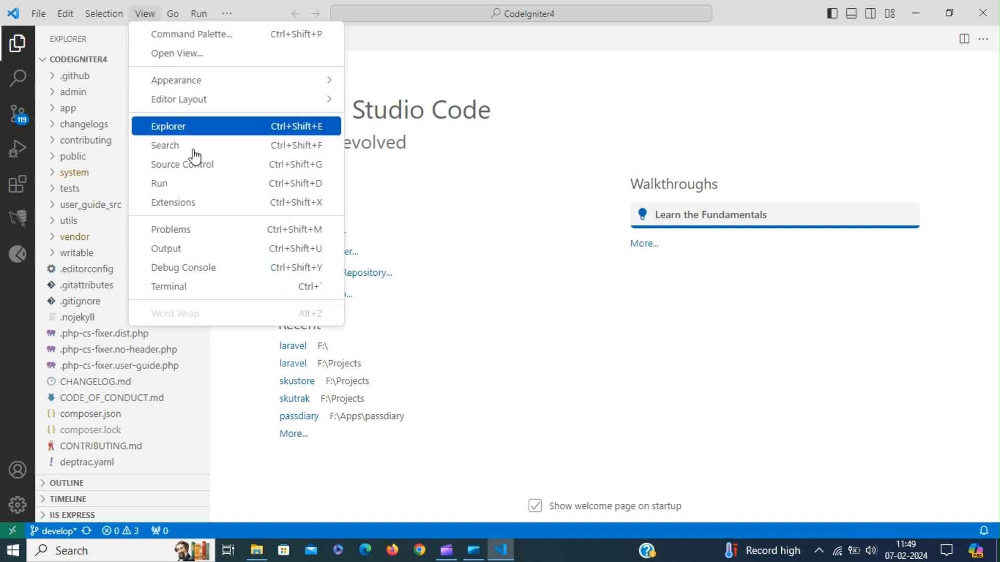
left_click(168, 286)
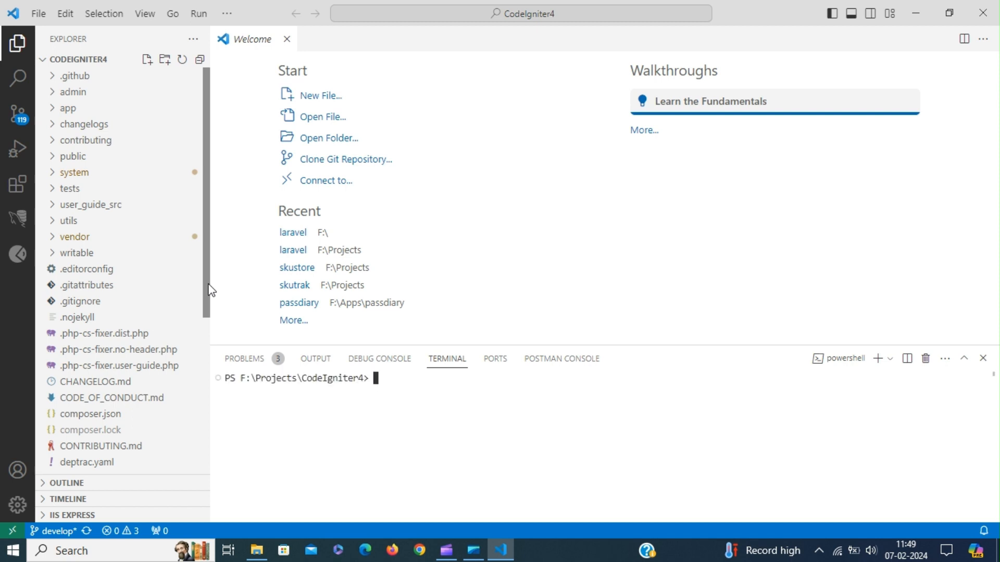
scroll("down", 3)
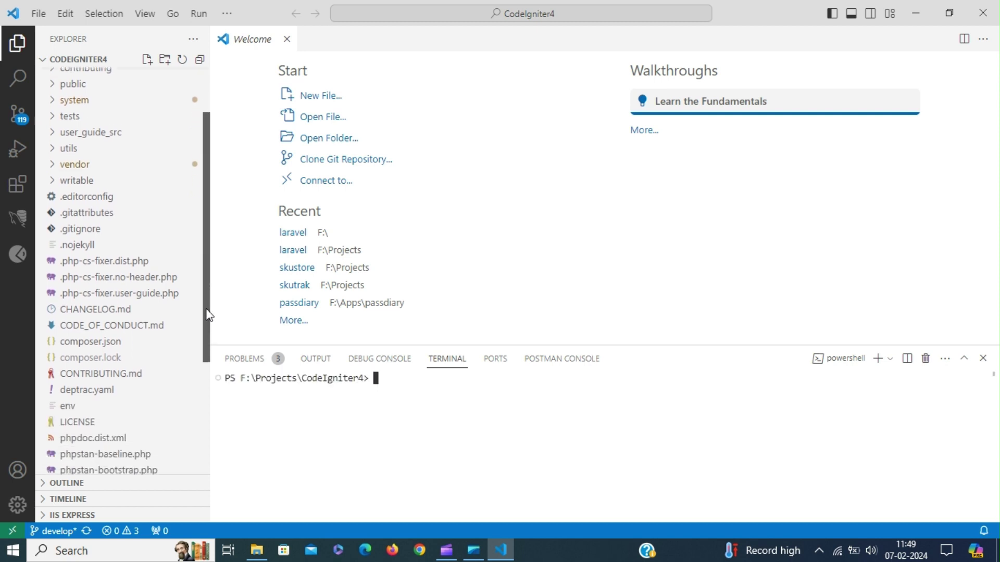
scroll("down", 3)
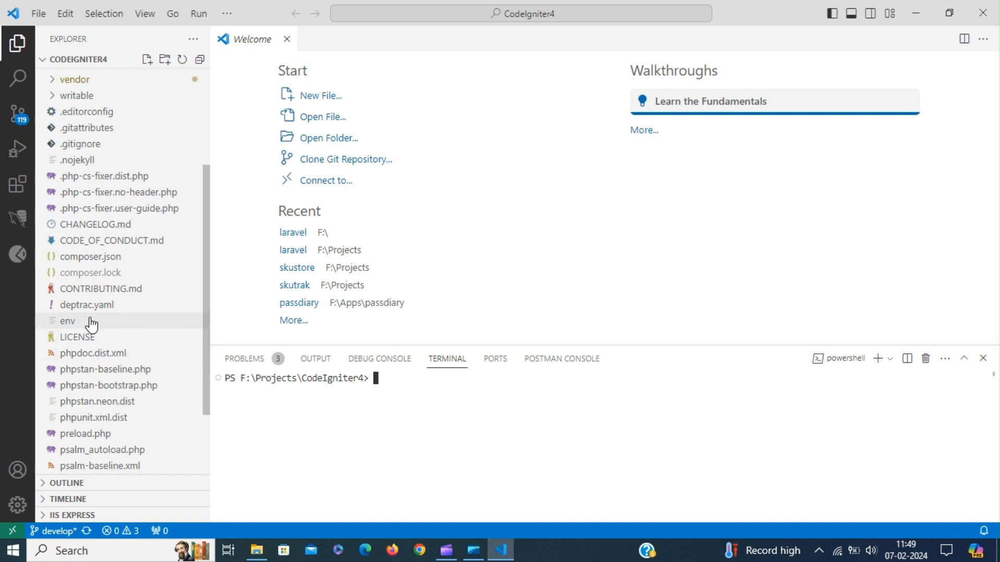
In env, uncomment CI_ENVIRONMENT and change its value from production to development
left_click(67, 321)
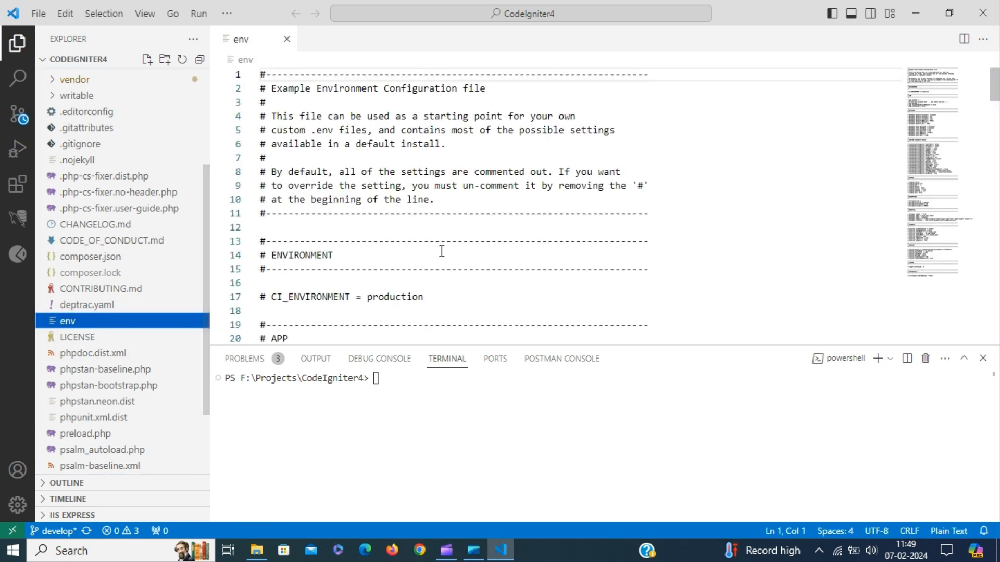
scroll("down", 3)
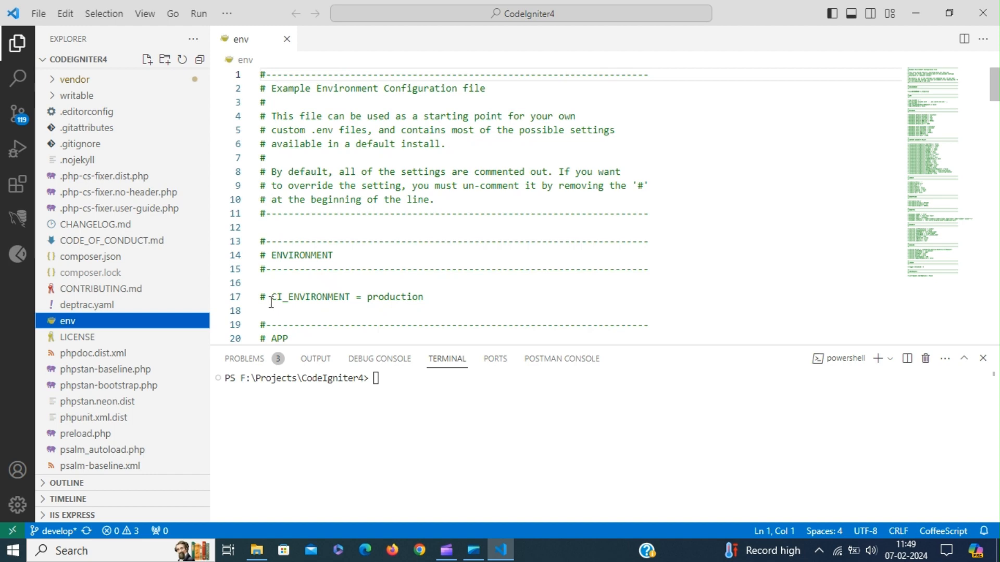
double_click(309, 296)
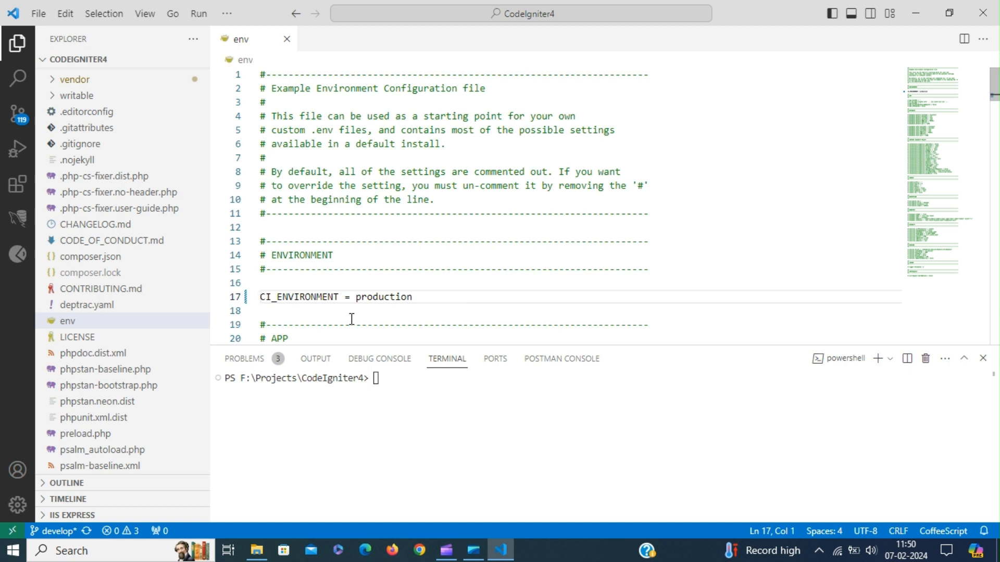
double_click(384, 297)
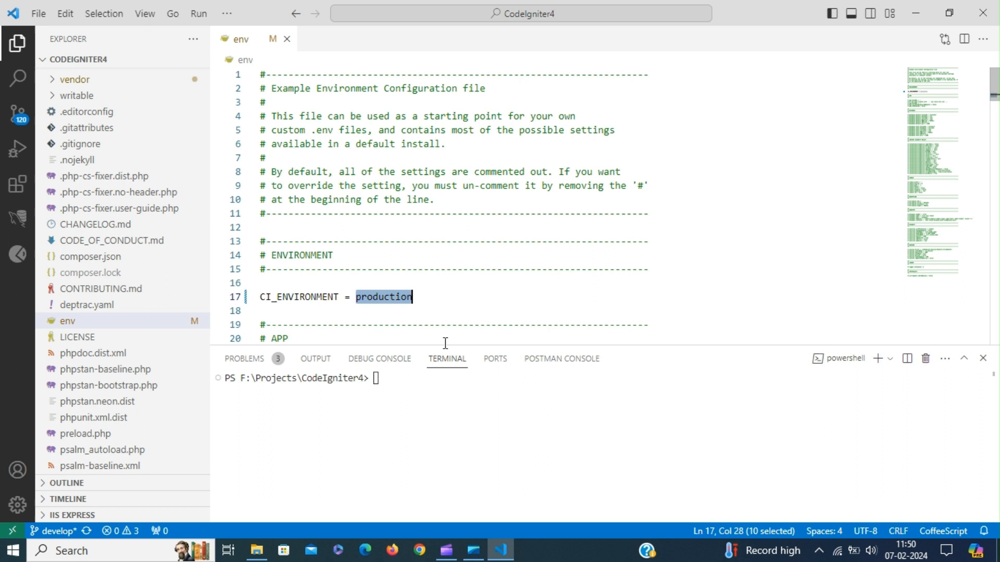
type("develo")
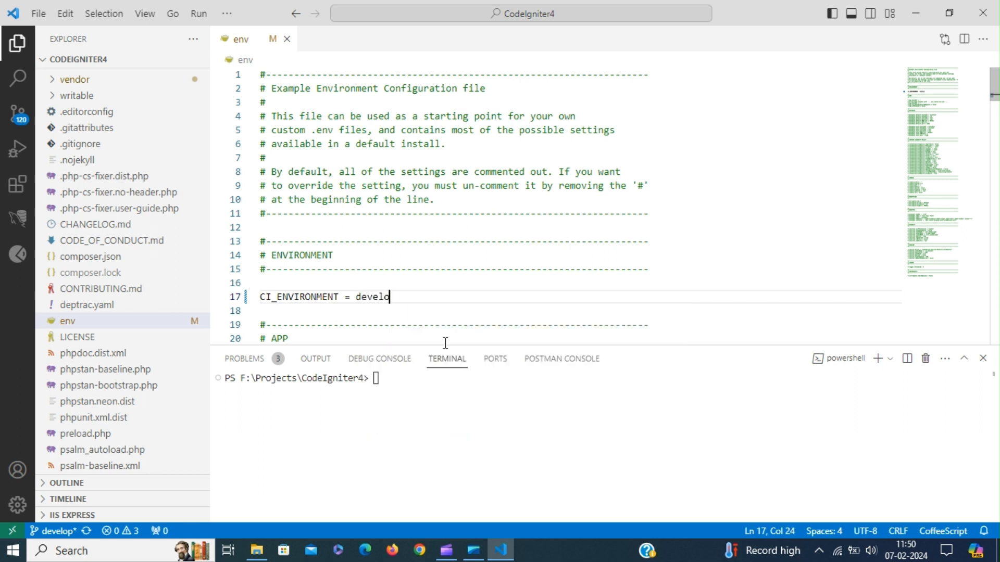
type("pment")
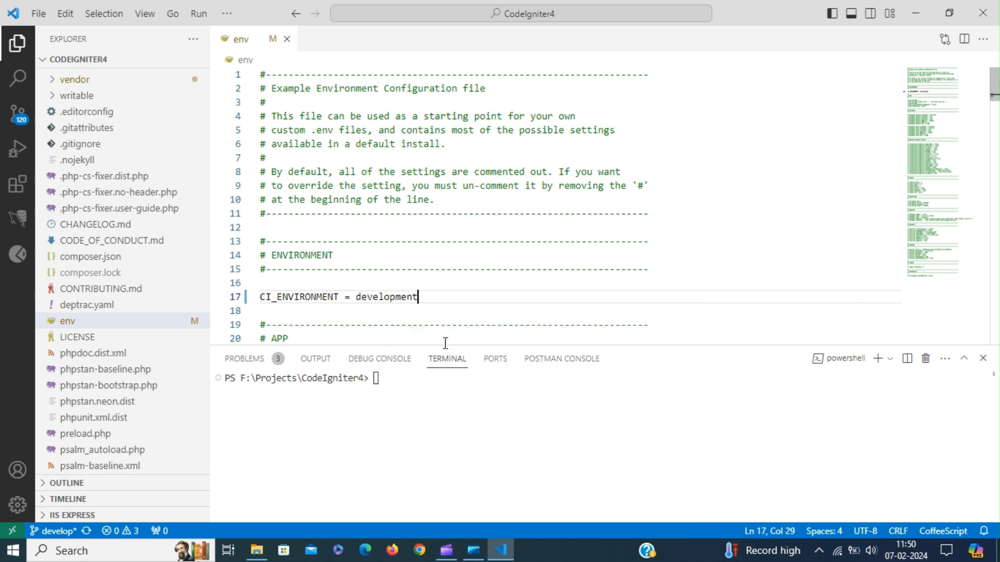
scroll("down", 3)
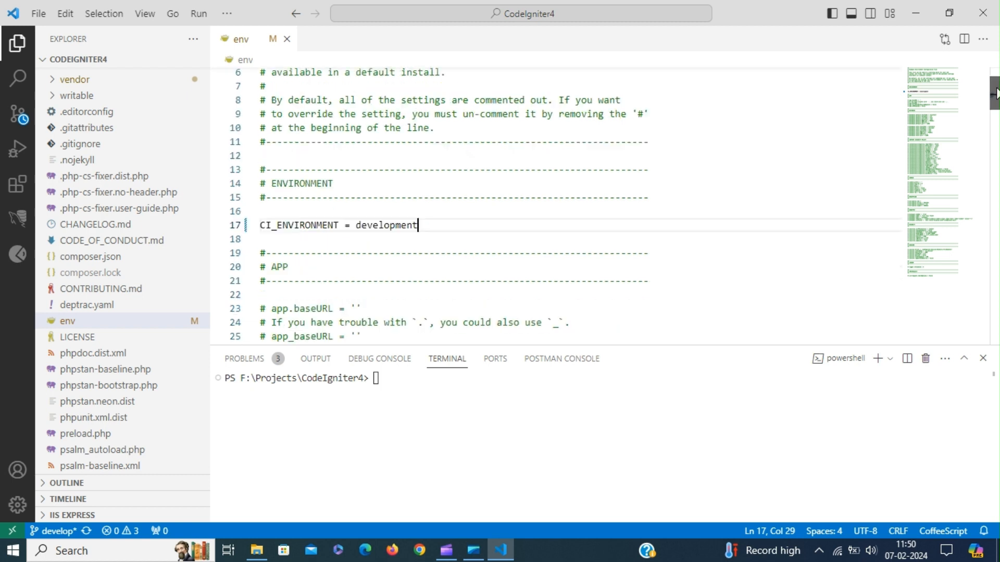
scroll("down", 3)
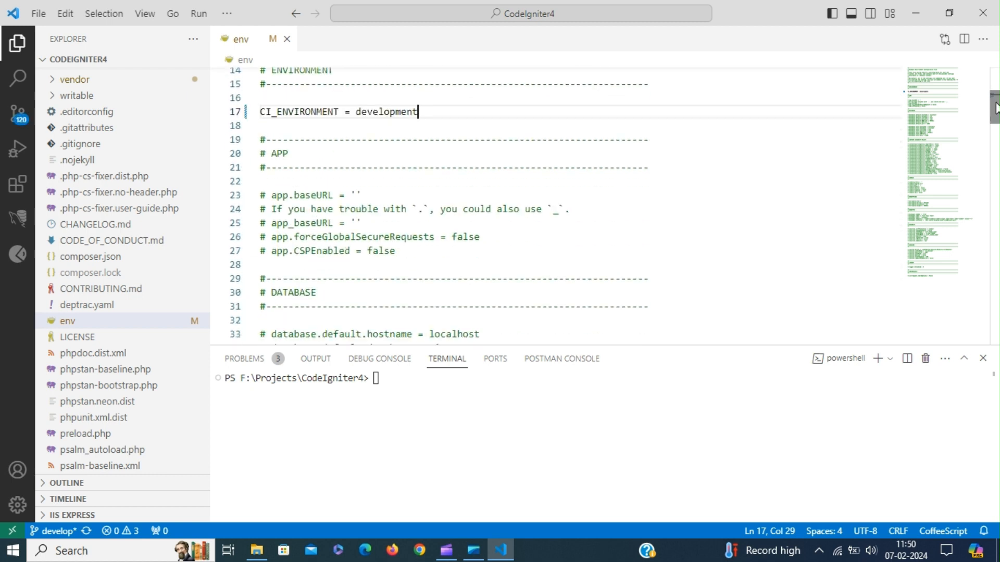
mouse_move(469, 249)
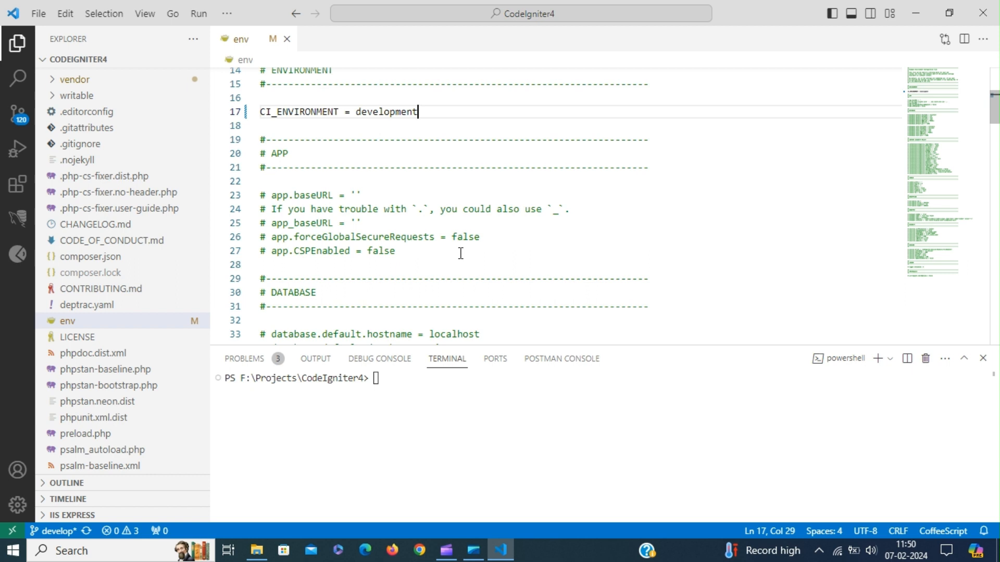
mouse_move(369, 343)
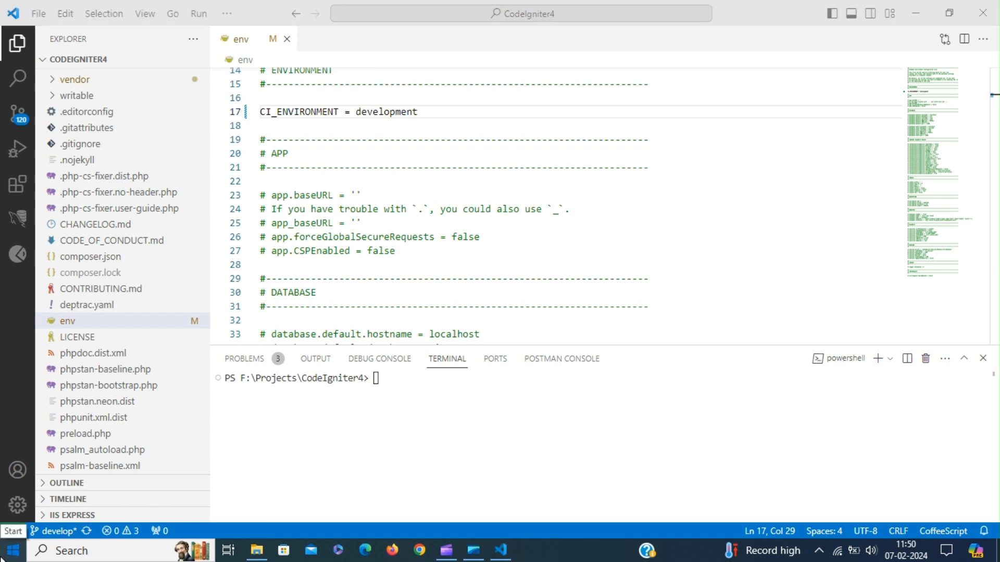
left_click(12, 550)
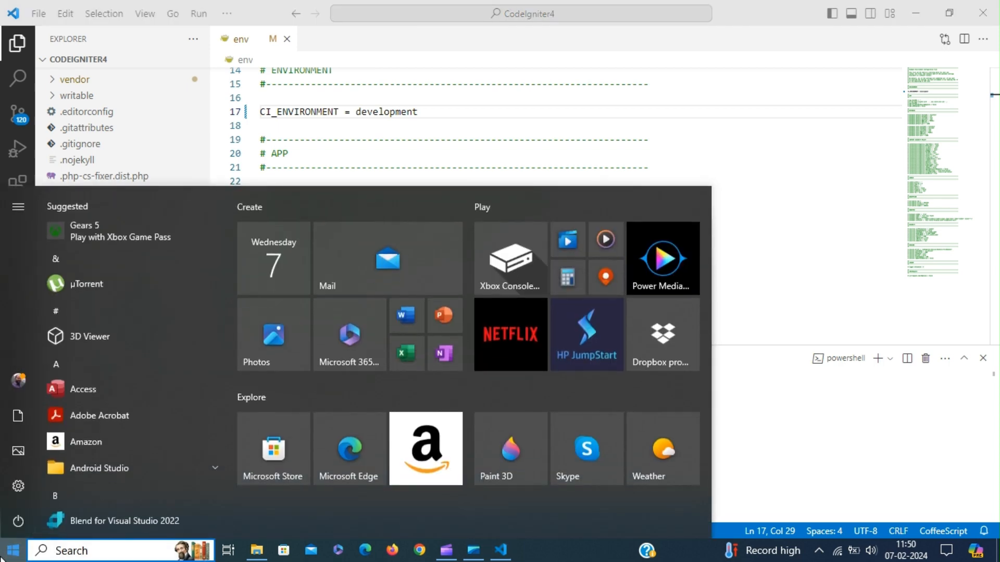
type("env")
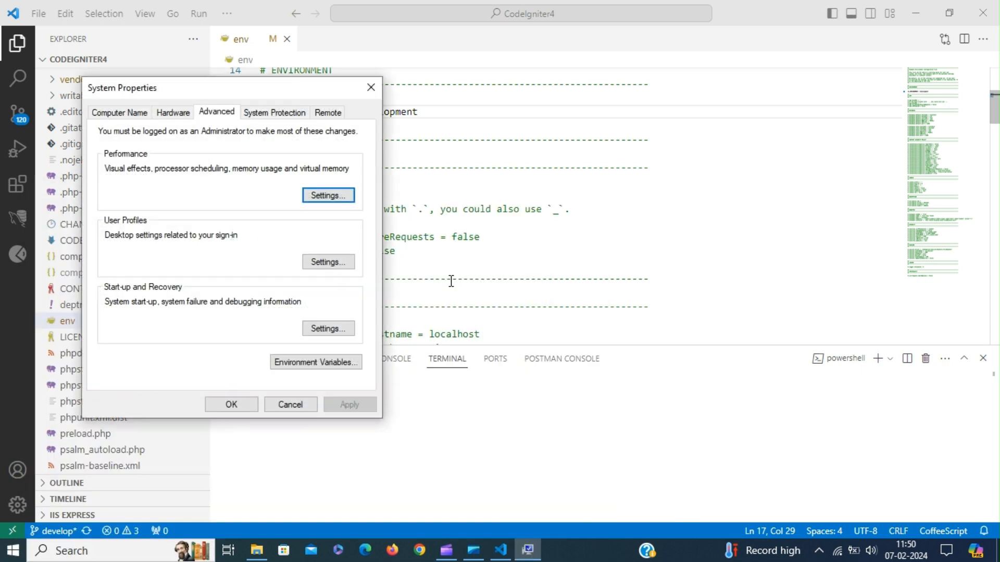
left_click(315, 362)
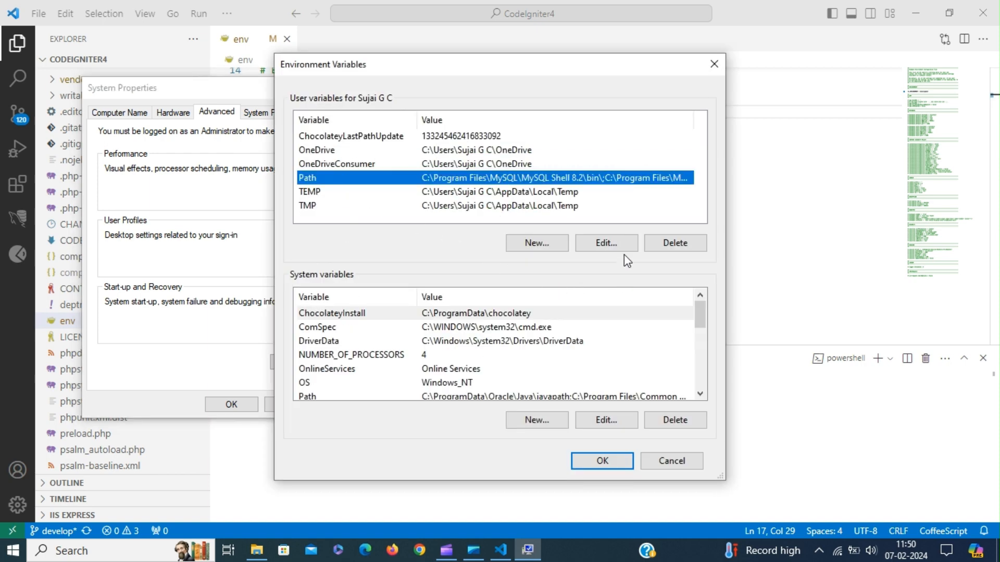
left_click(605, 243)
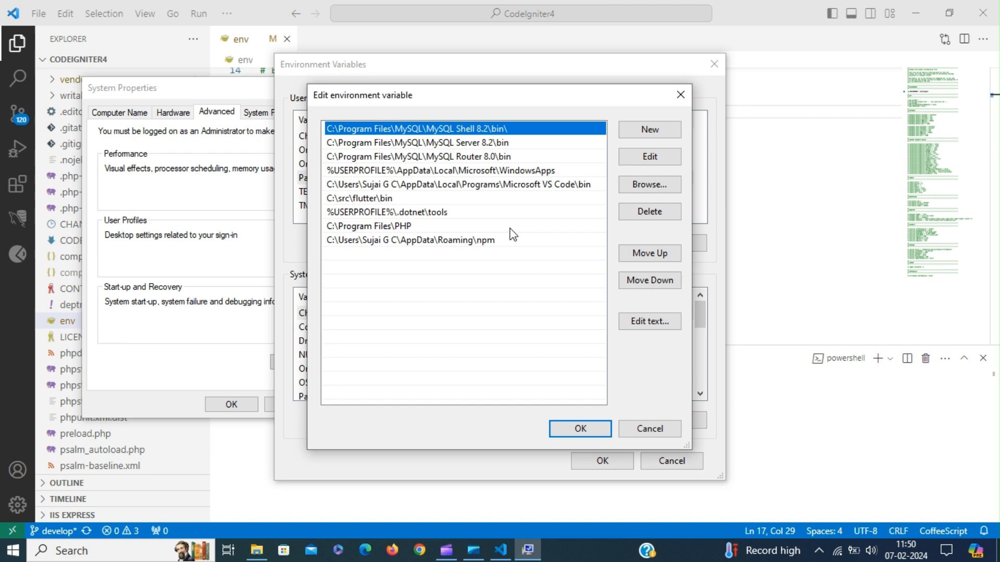
left_click(369, 226)
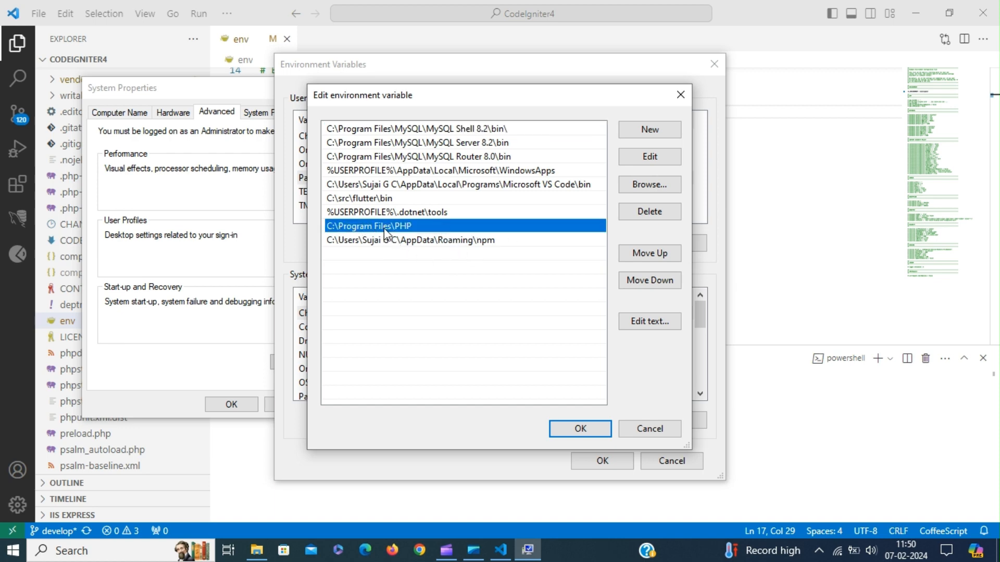
left_click(647, 429)
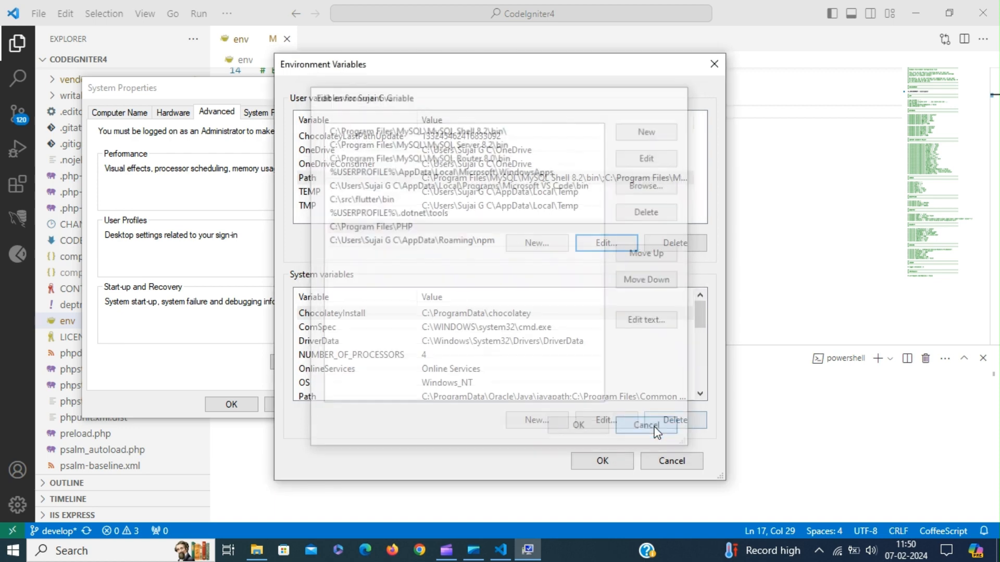
left_click(646, 426)
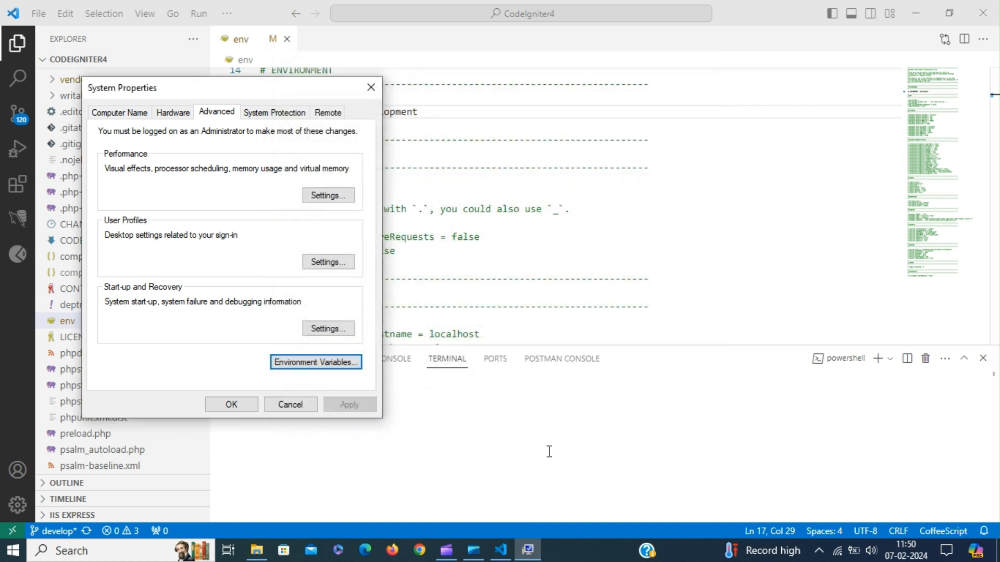
left_click(290, 404)
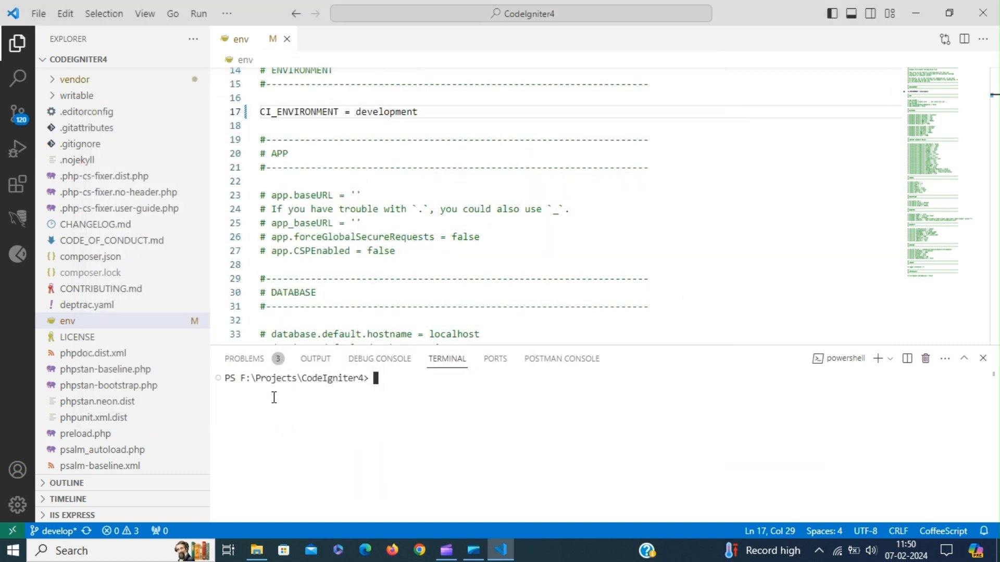
mouse_move(429, 434)
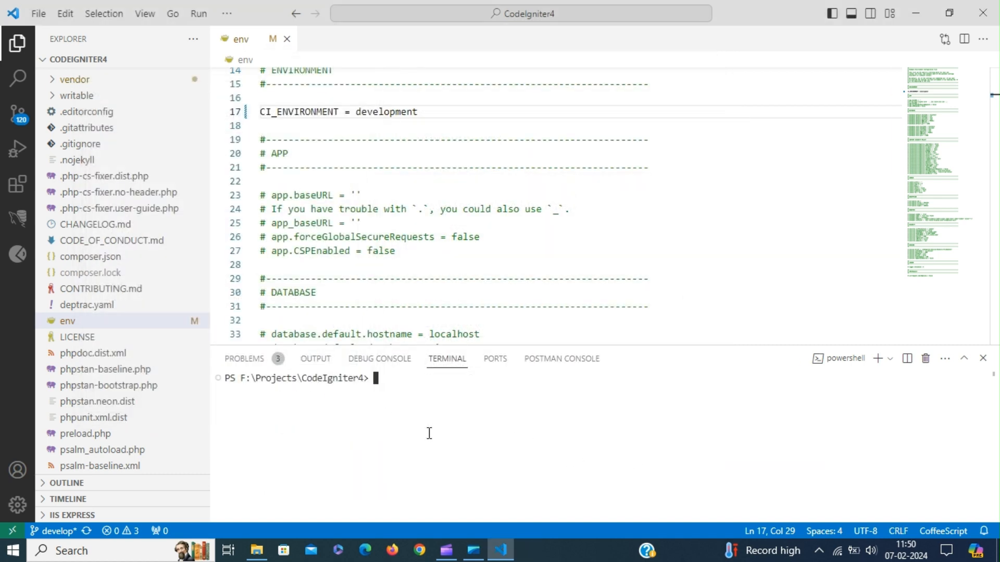
type("php")
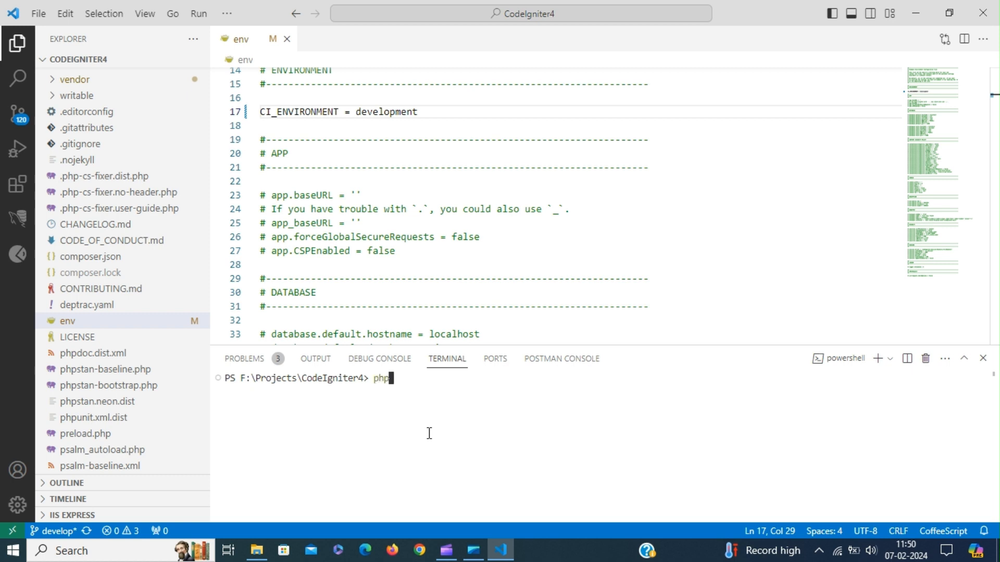
type("spark")
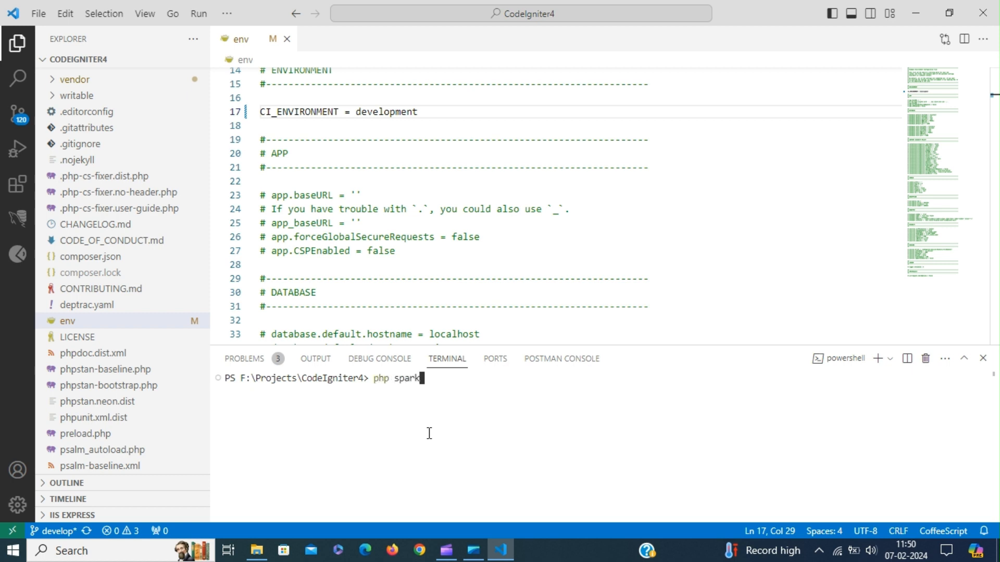
type("serve")
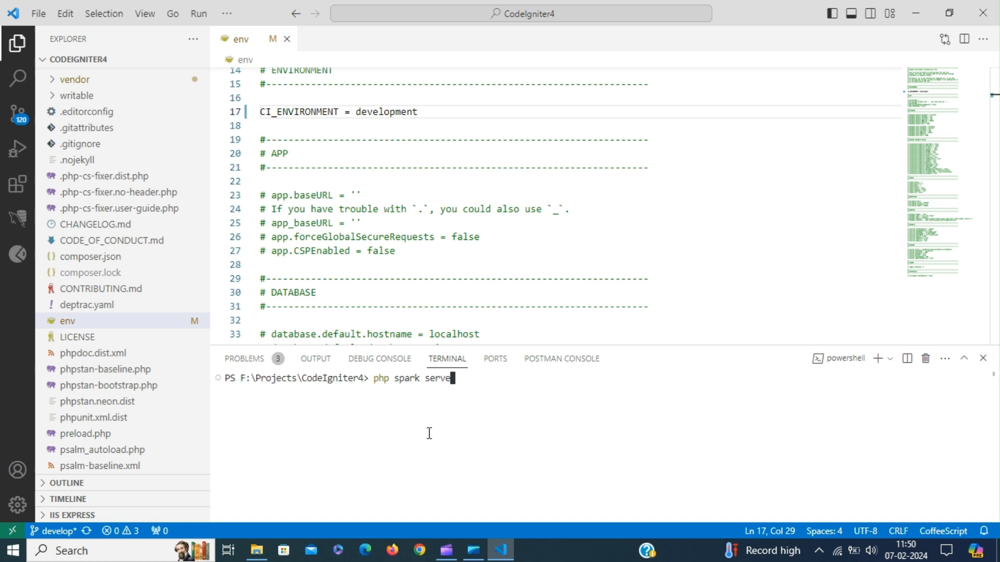
key("Return")
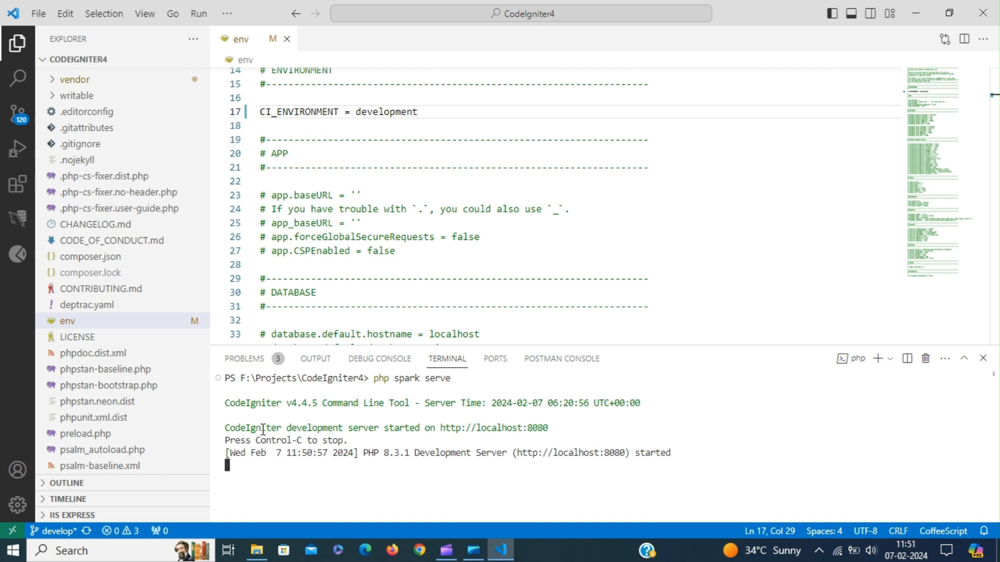
mouse_move(493, 428)
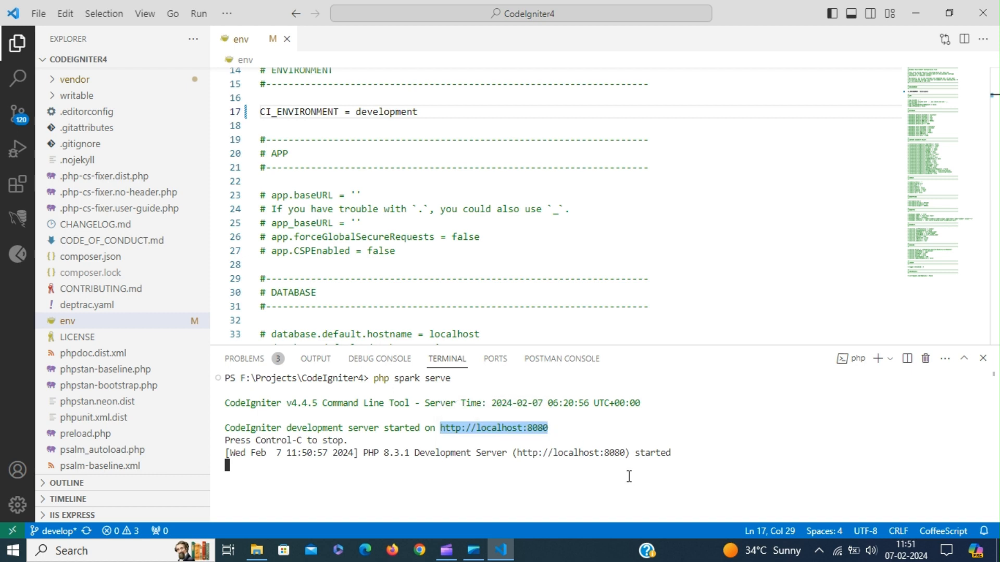
left_click(355, 194)
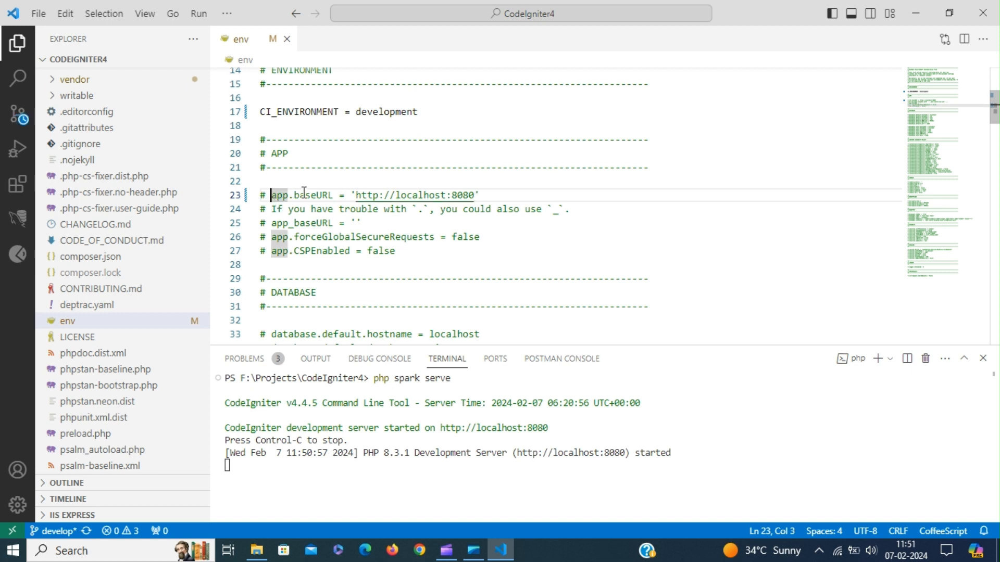
key("Backspace")
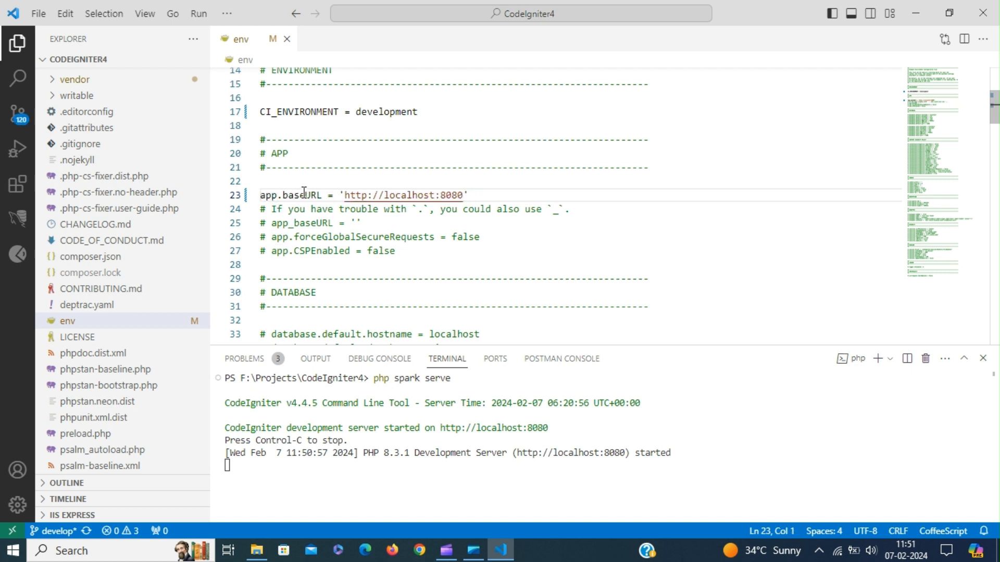
mouse_move(517, 234)
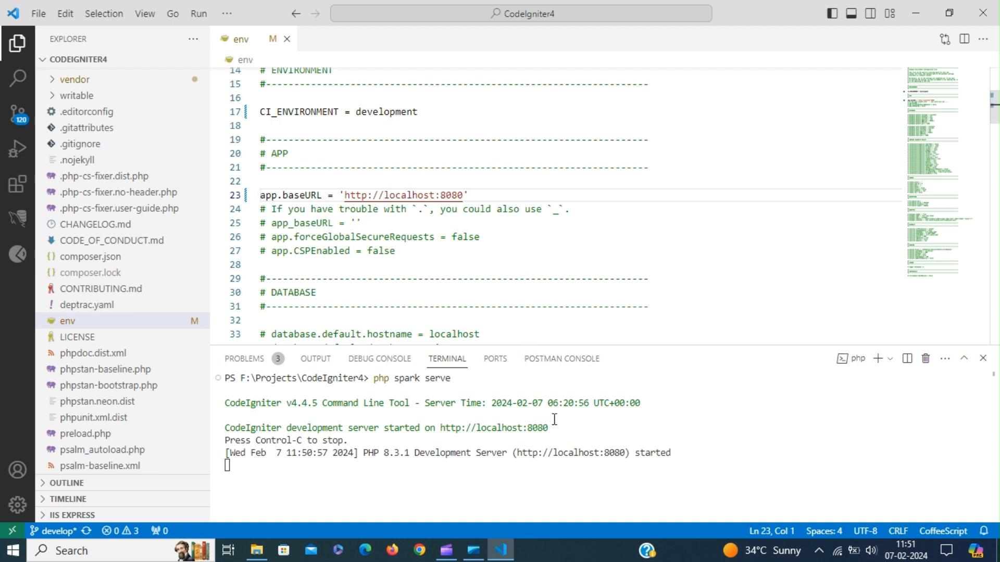
mouse_move(569, 453)
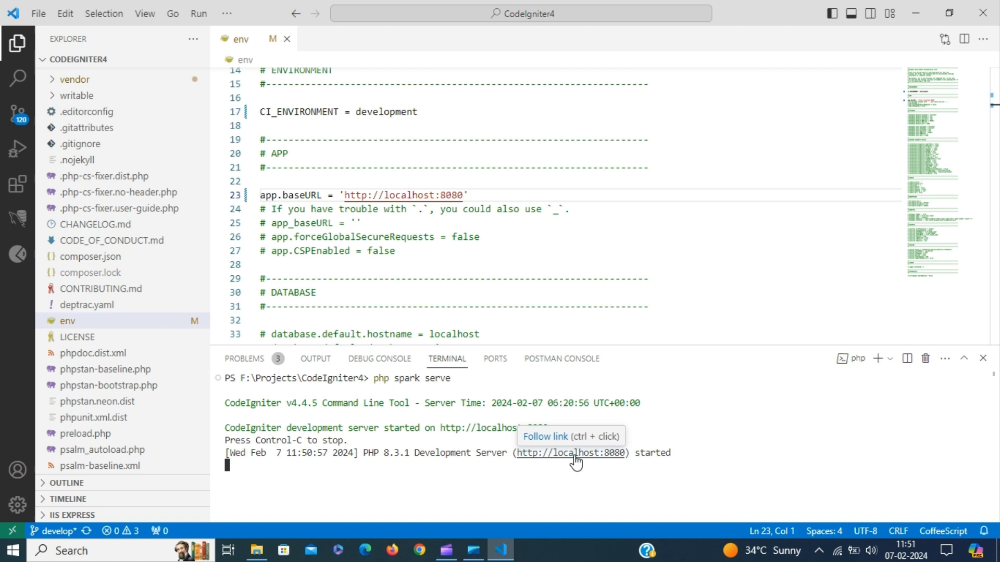
mouse_move(582, 355)
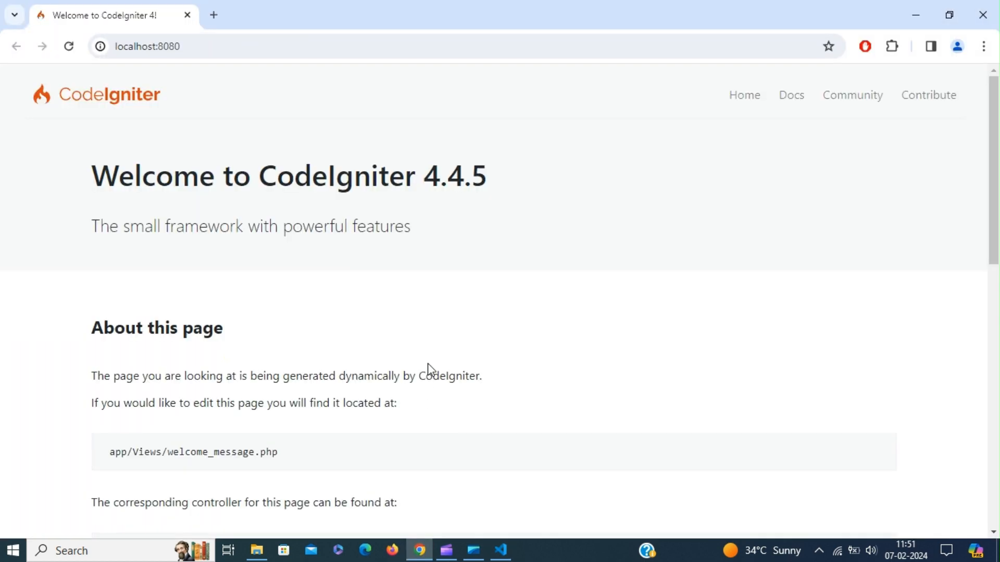
mouse_move(125, 219)
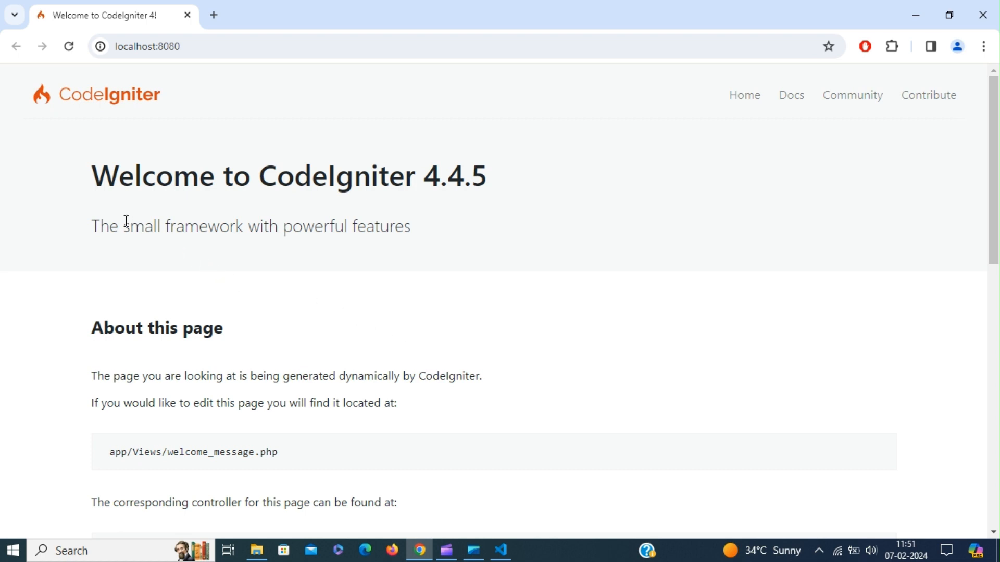
mouse_move(980, 249)
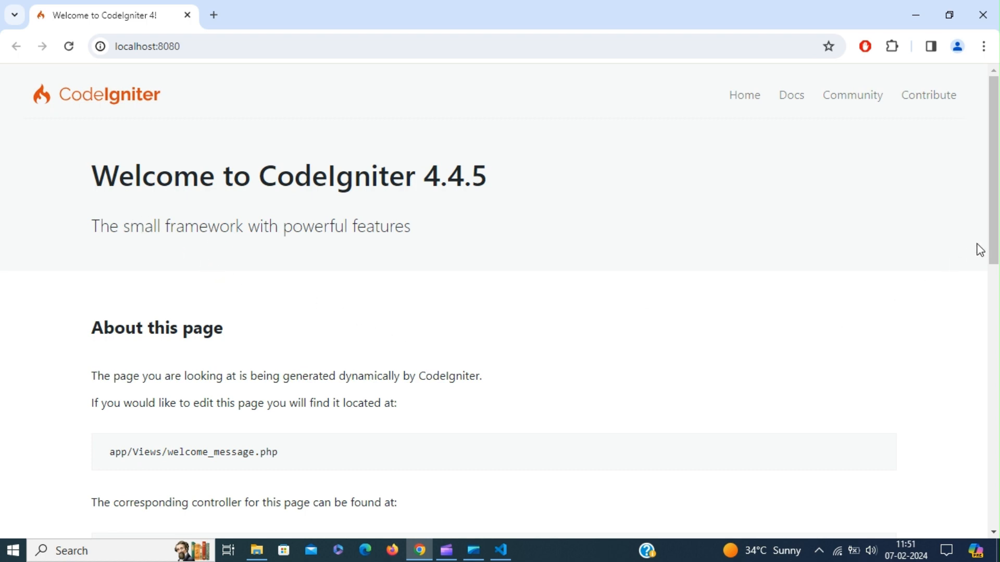
Scroll through the CodeIgniter 4.4.5 welcome page in Chrome, then return to VS Code
scroll("down", 3)
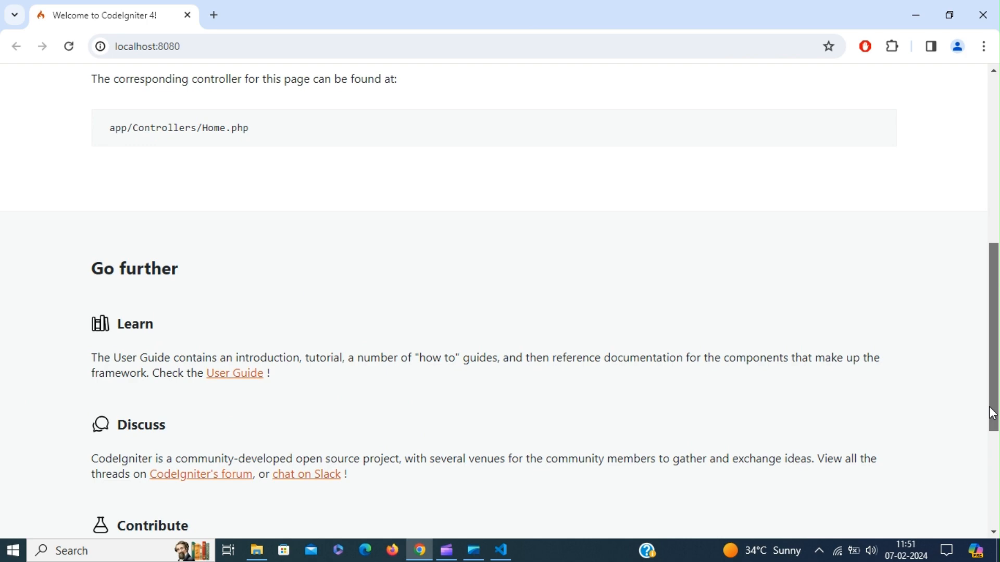
scroll("down", 3)
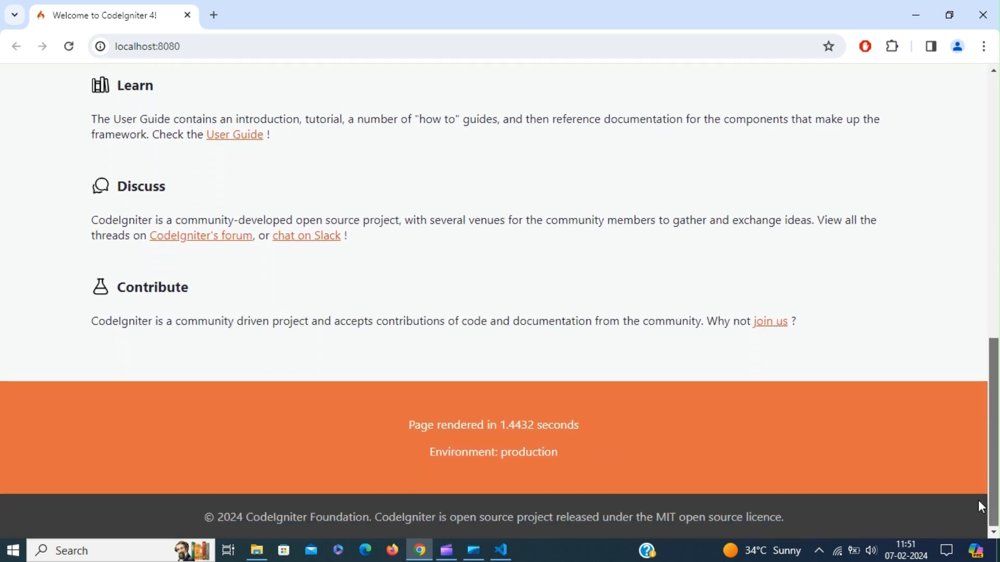
scroll("up", 3)
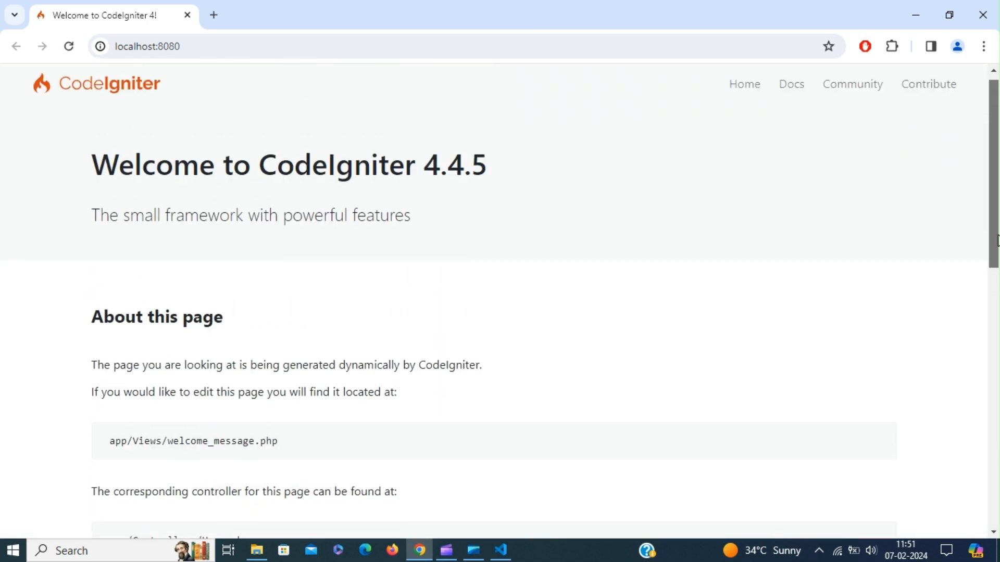
scroll("up", 3)
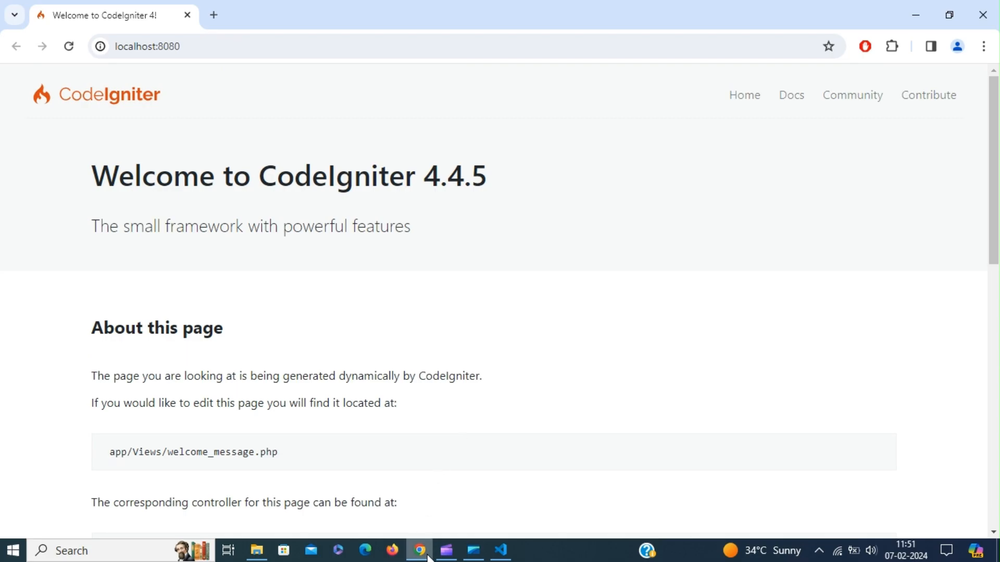
left_click(500, 550)
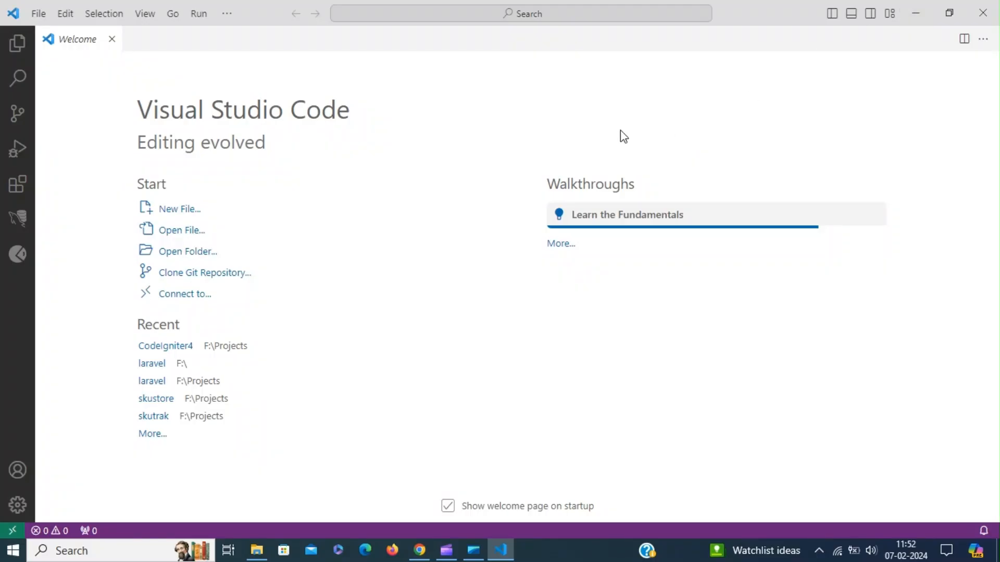
Launch Composer: create-project from Show and Run Commands in the command palette
left_click(521, 14)
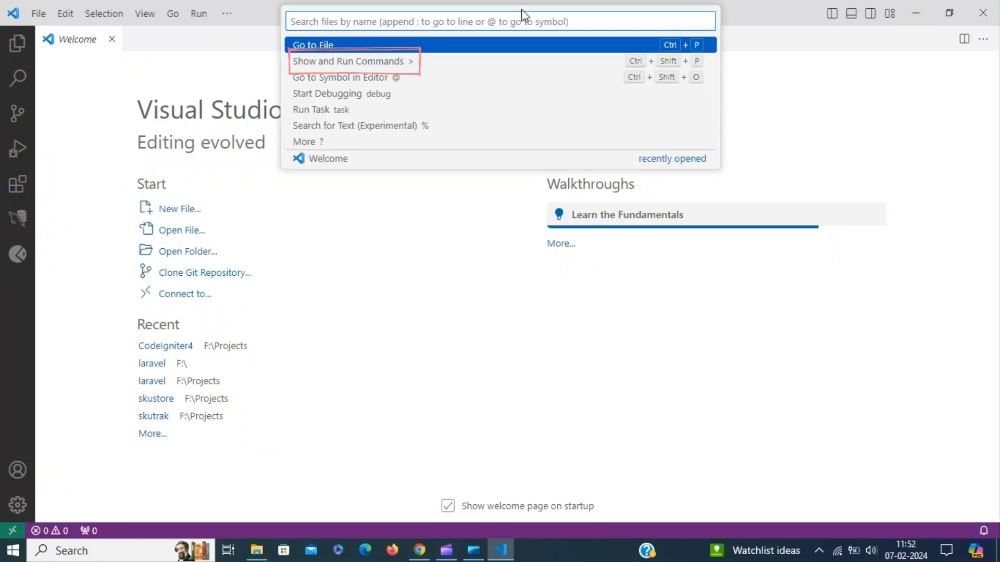
mouse_move(511, 62)
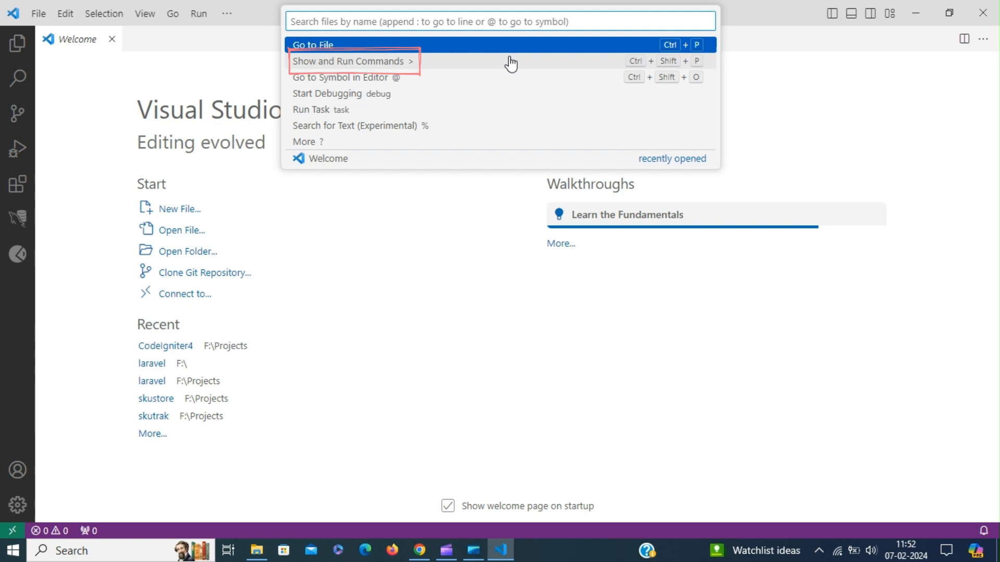
left_click(349, 60)
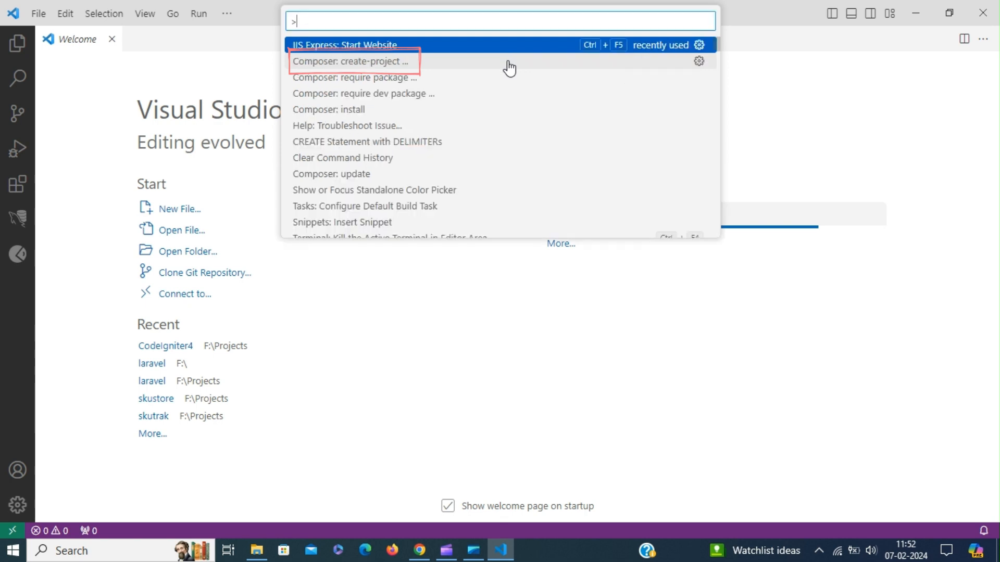
mouse_move(312, 67)
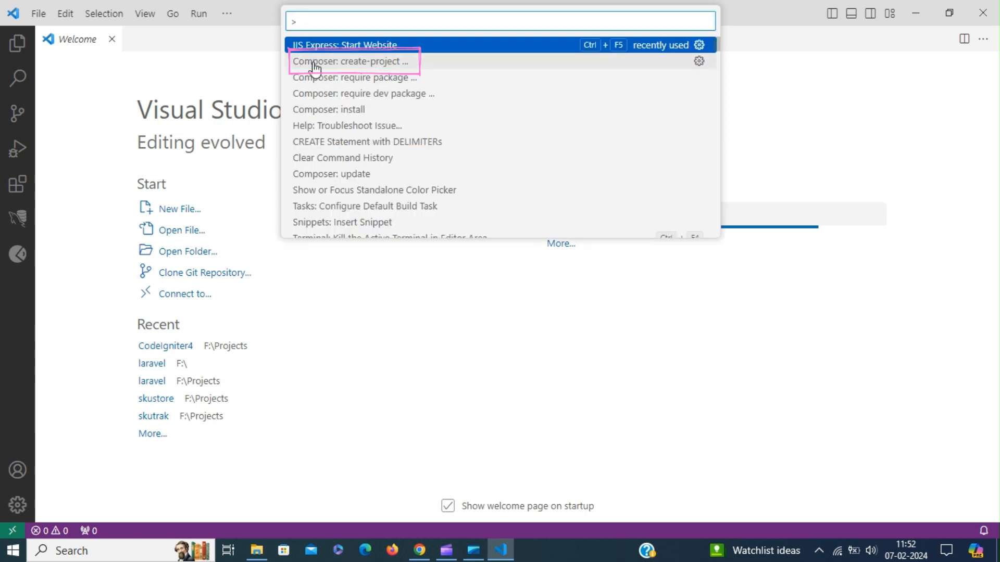
key("Escape")
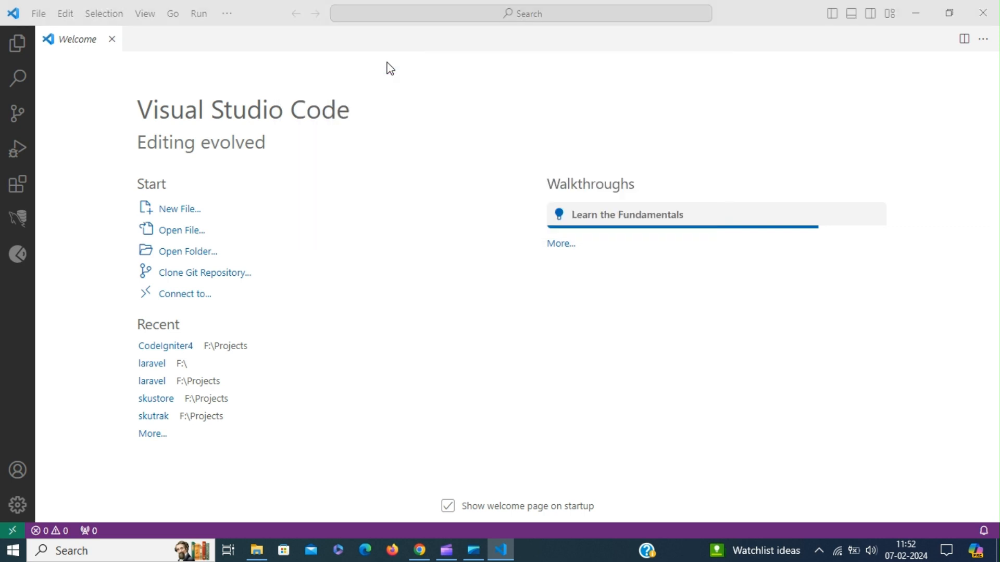
Create a new codeigniter folder on DATA (F:) and choose it as the project destination
left_click(187, 250)
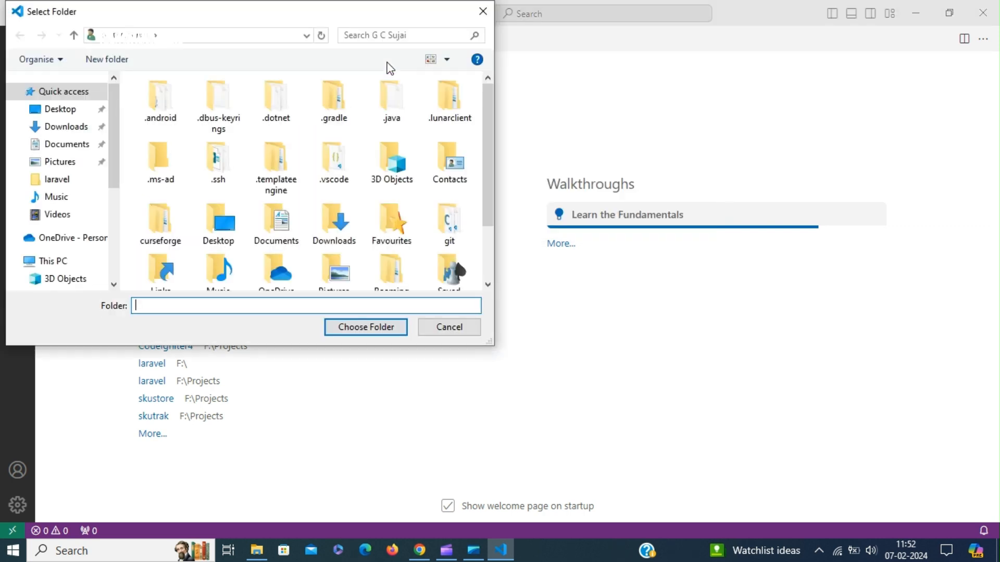
scroll("down", 3)
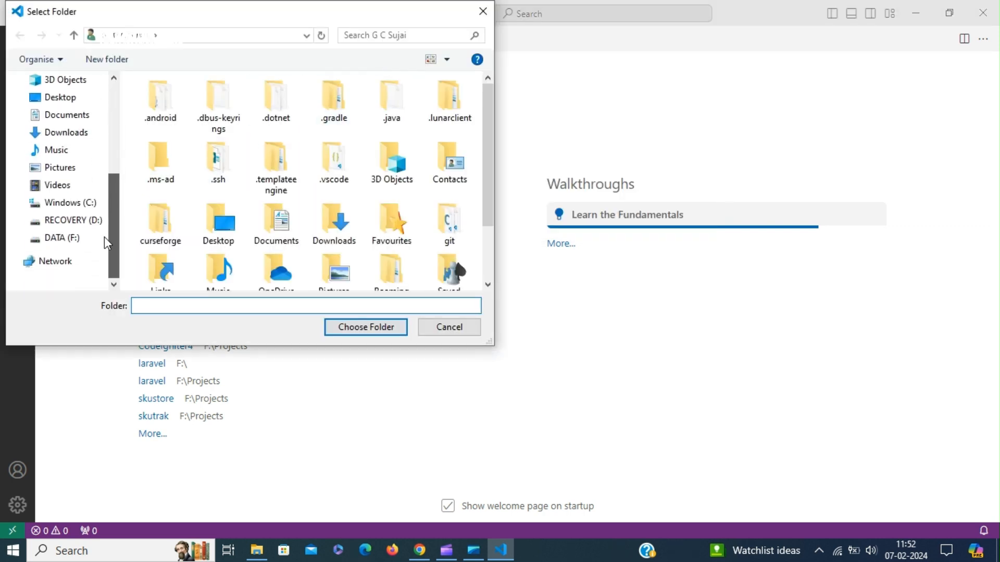
left_click(62, 238)
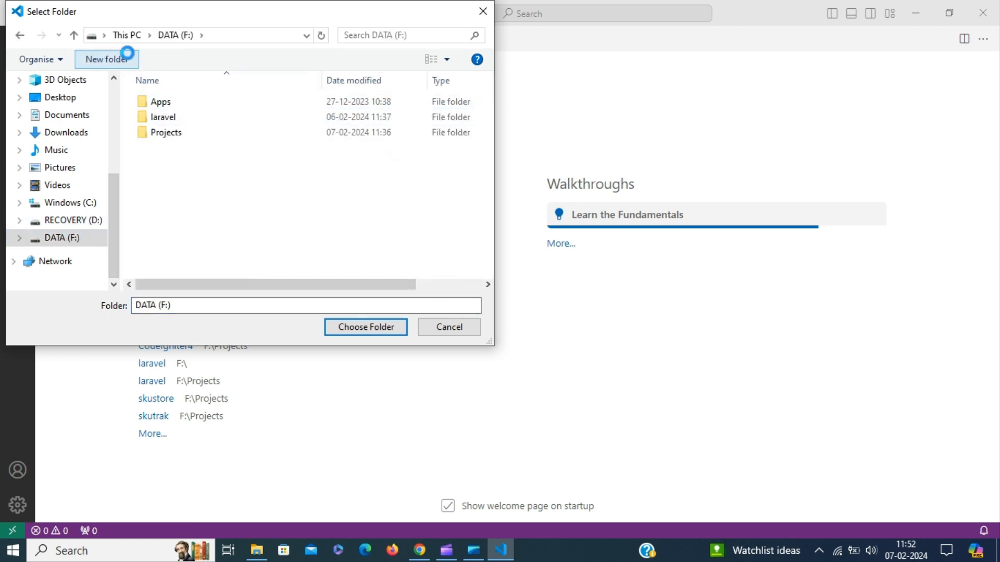
left_click(106, 59)
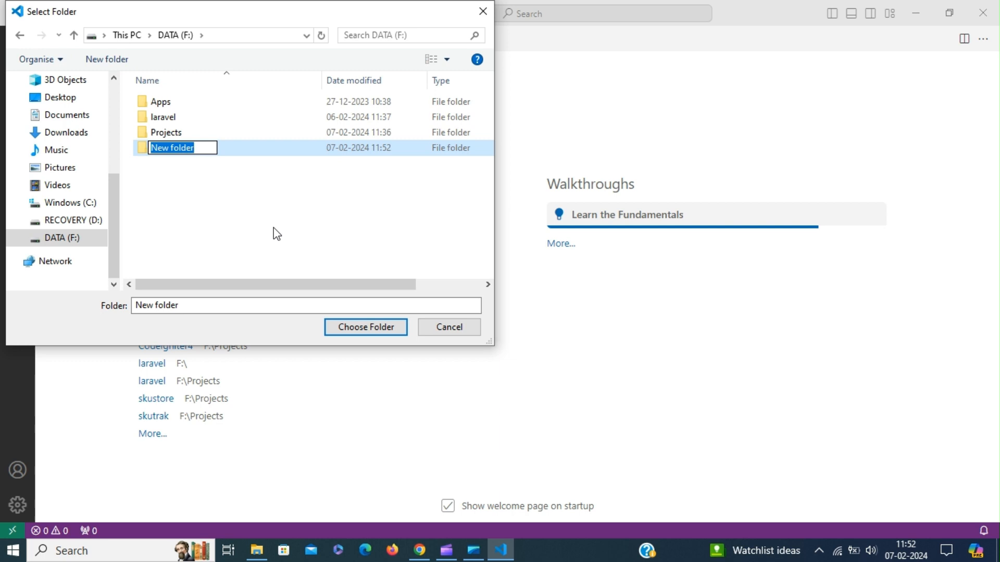
type("codeigniter")
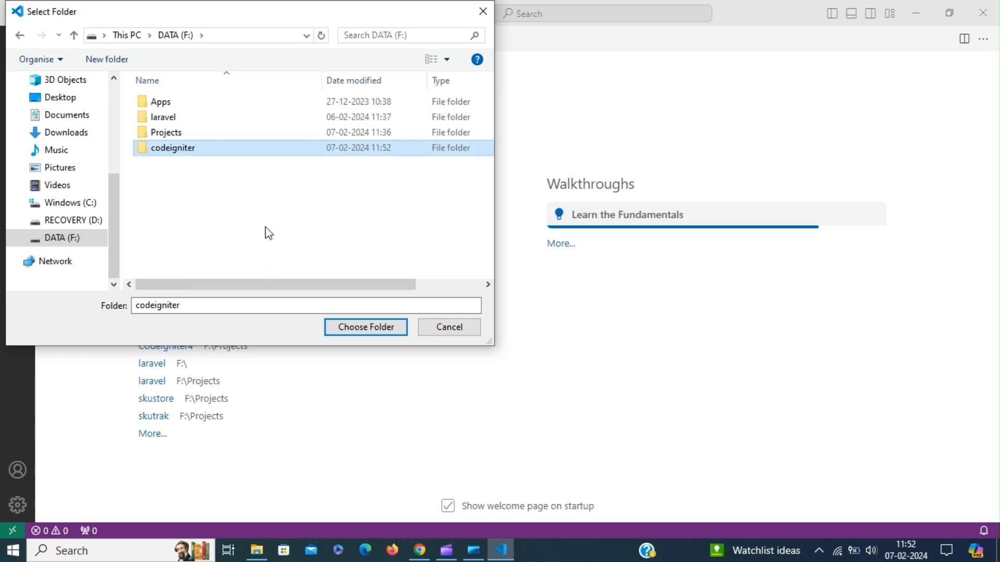
left_click(366, 327)
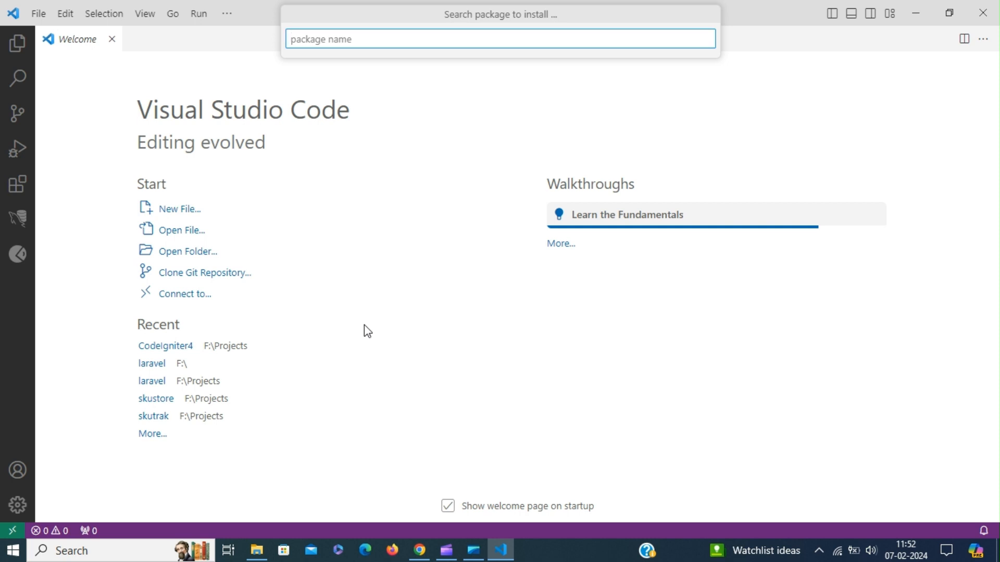
Search for codeigniter and install the codeigniter4/framework package into f:\codeigniter
type("codeigniter")
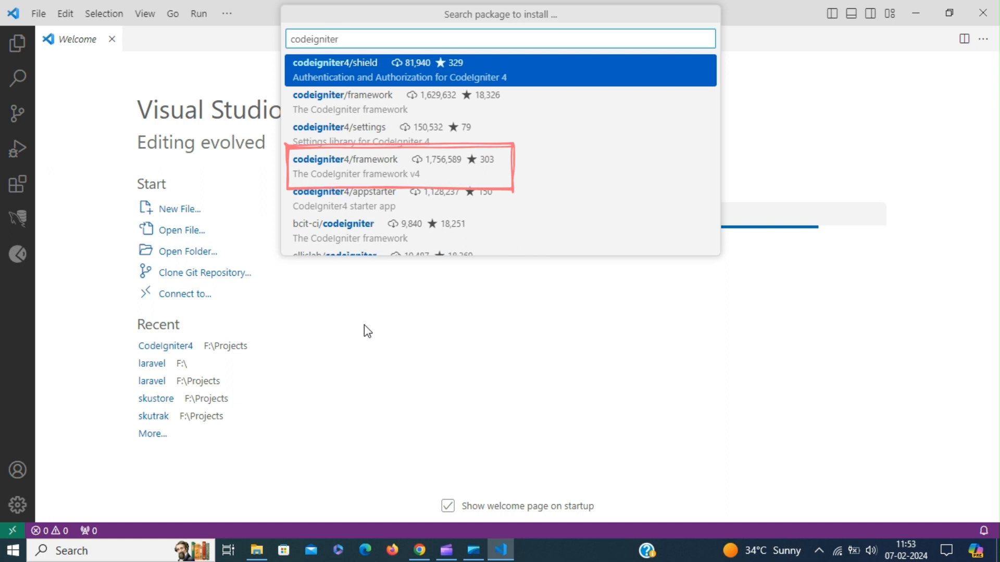
mouse_move(370, 317)
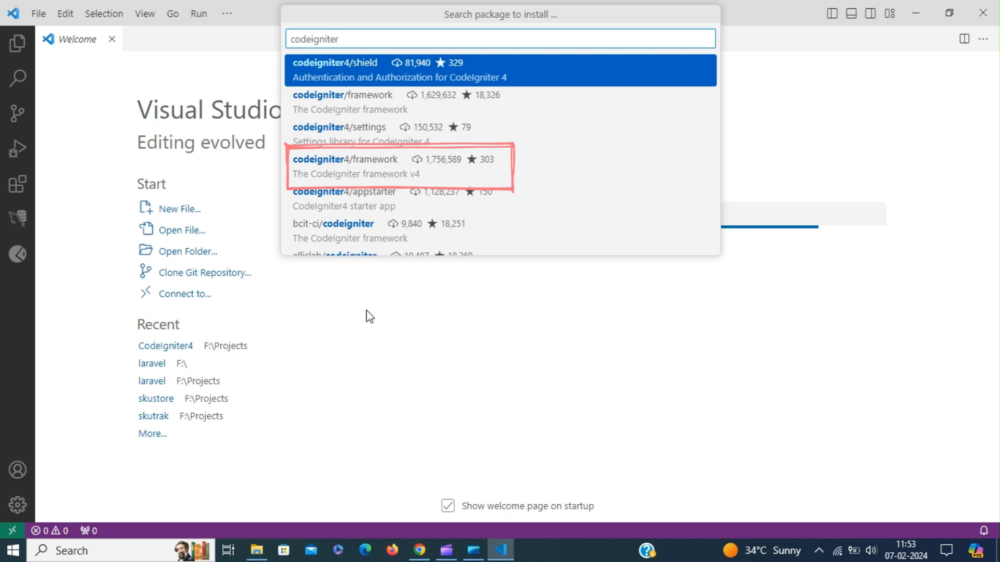
mouse_move(372, 176)
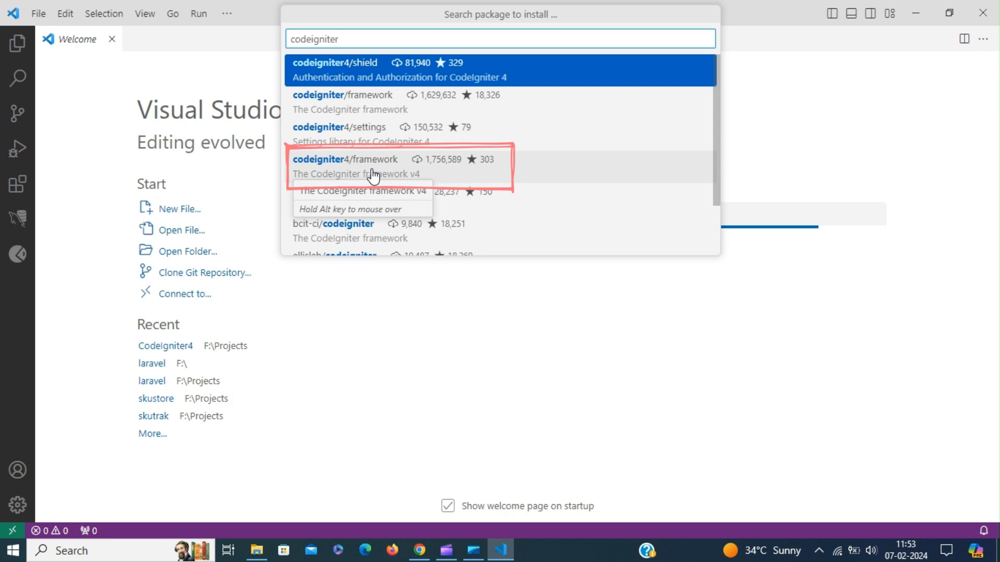
left_click(373, 167)
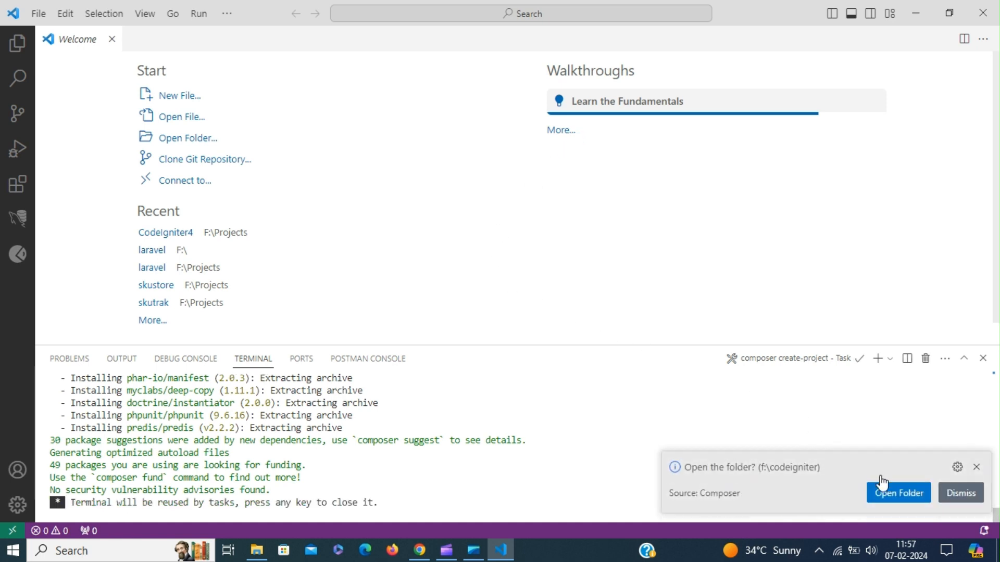
Open the new f:\codeigniter project from the Composer notification, then bring up File Explorer
left_click(898, 493)
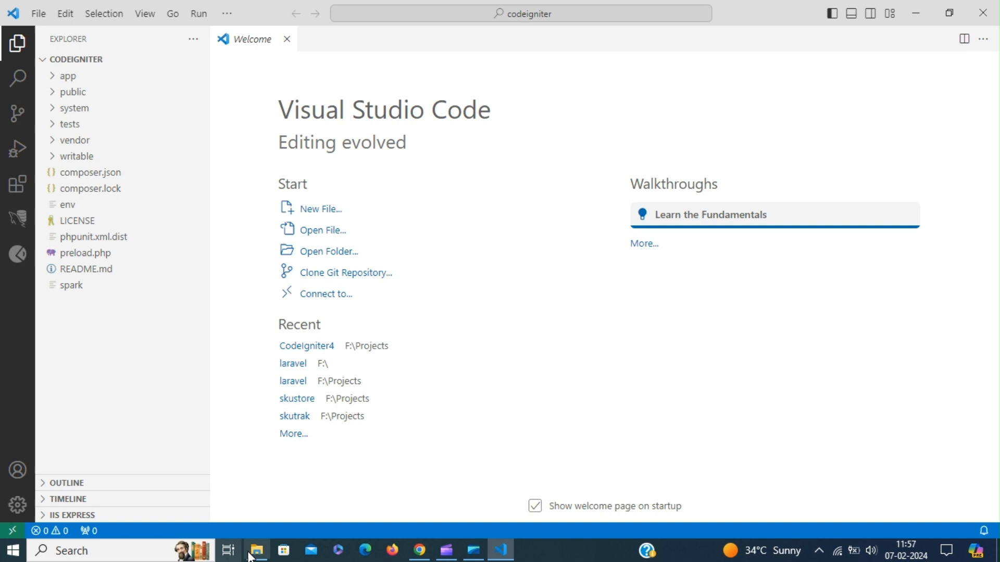
left_click(256, 551)
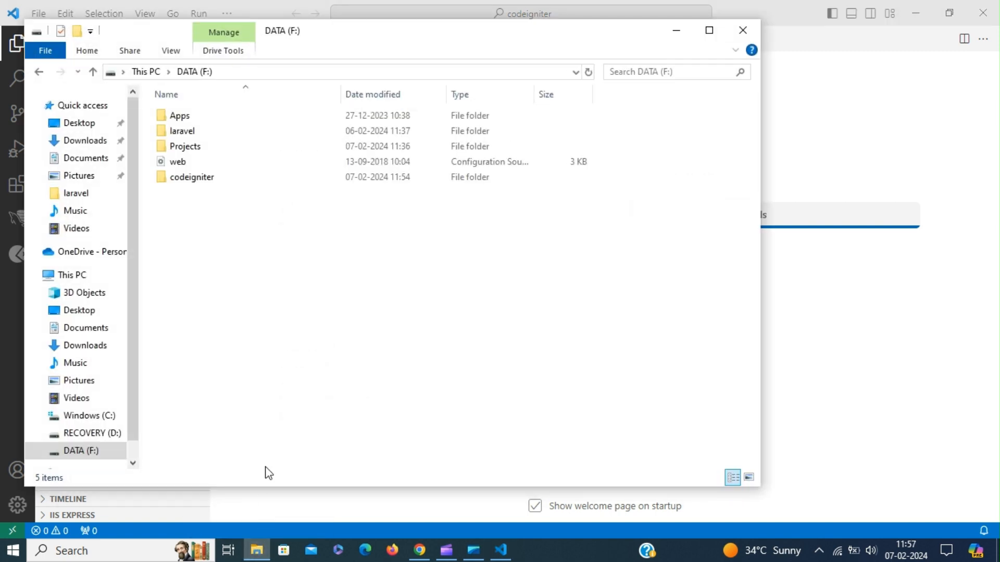
Move web.config from the F: root into the codeigniter folder and minimize File Explorer
left_click(178, 162)
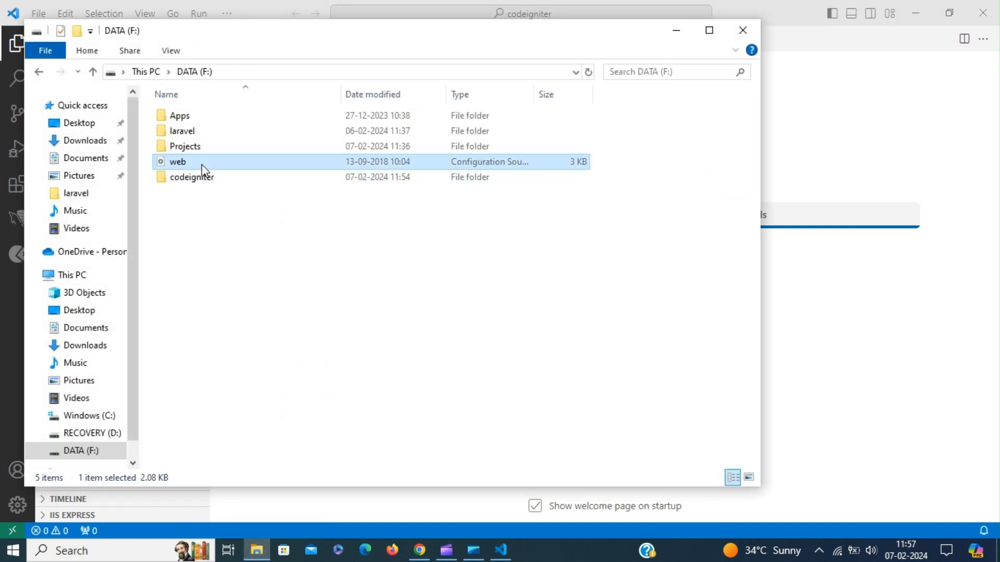
right_click(204, 162)
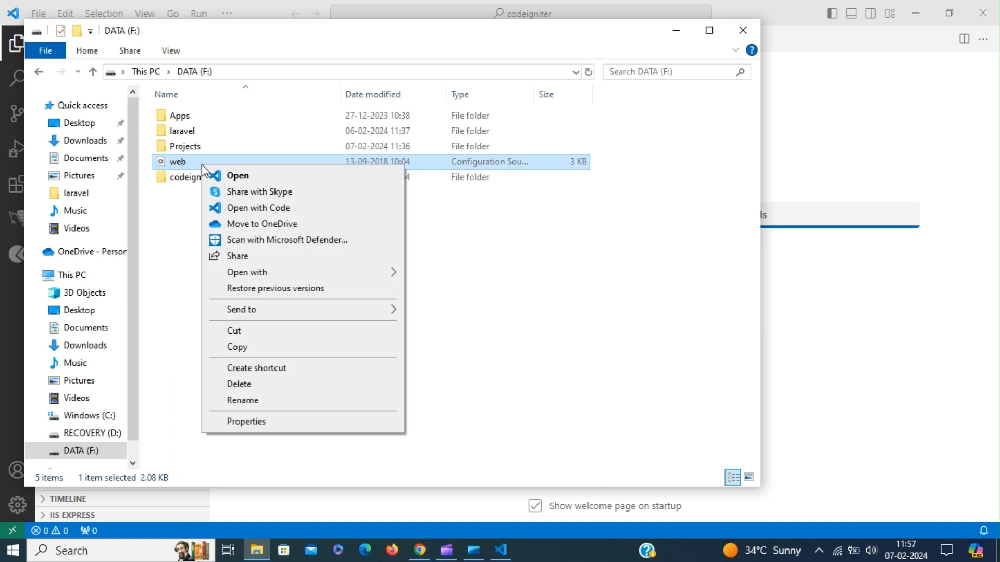
left_click(230, 214)
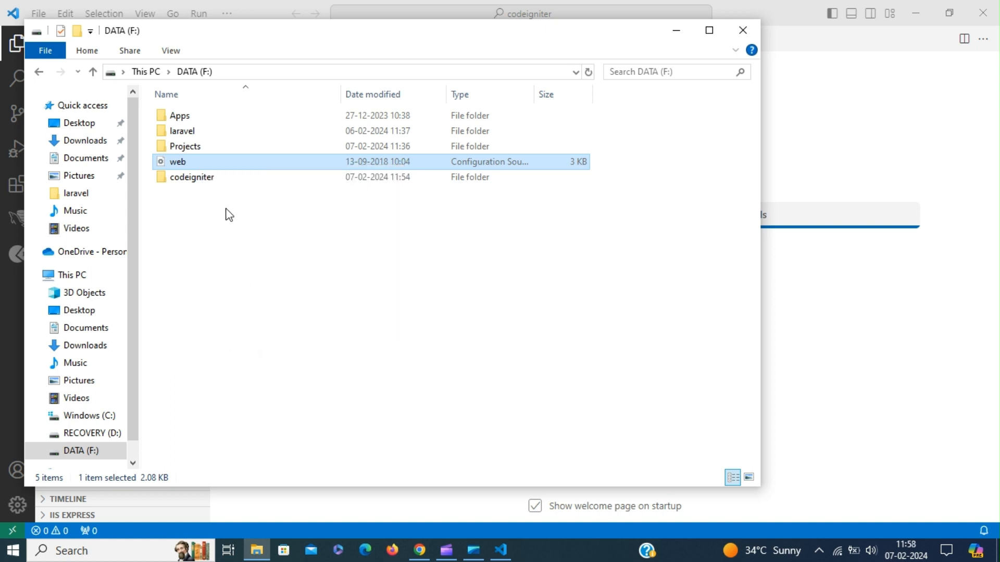
double_click(193, 177)
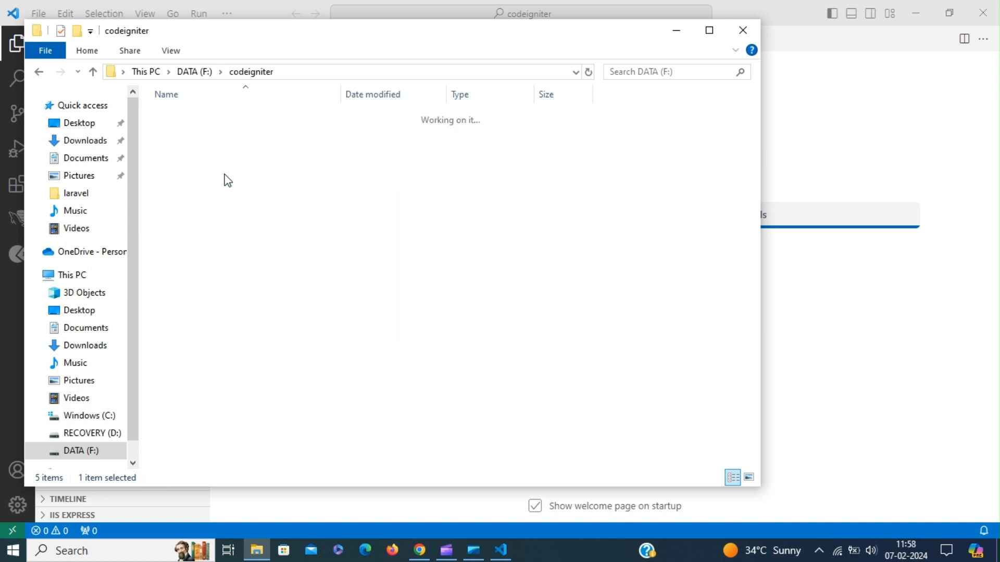
right_click(227, 180)
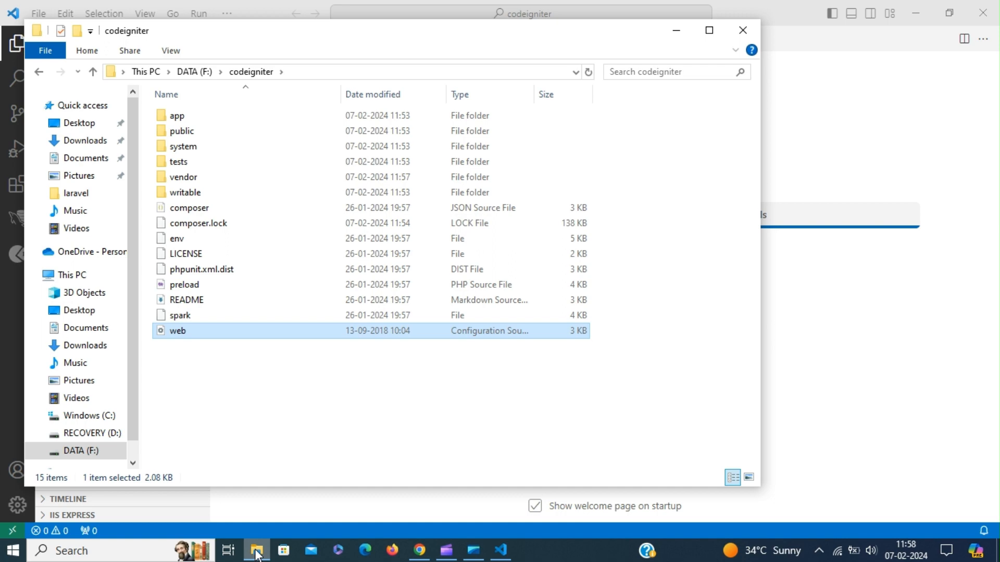
left_click(500, 550)
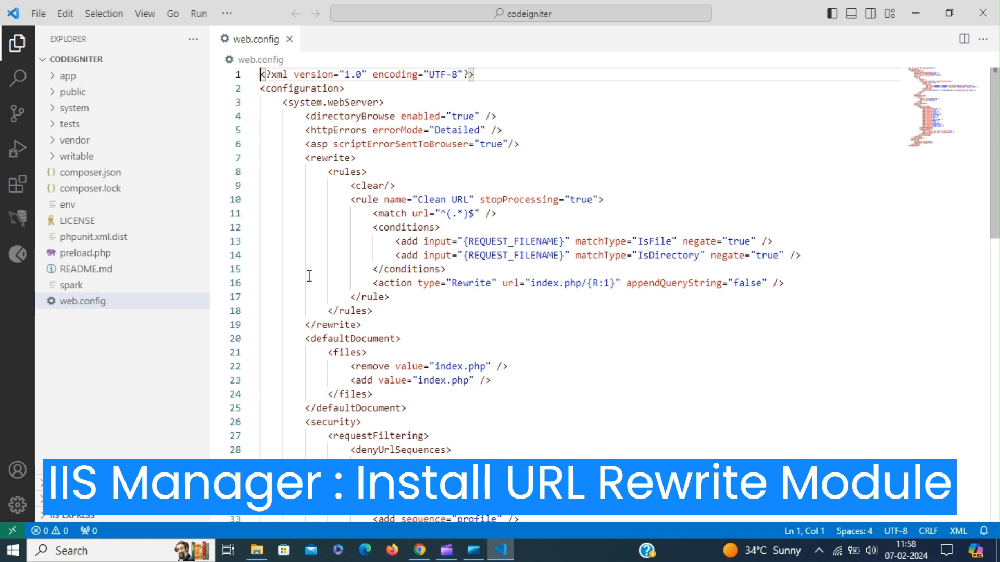
mouse_move(243, 245)
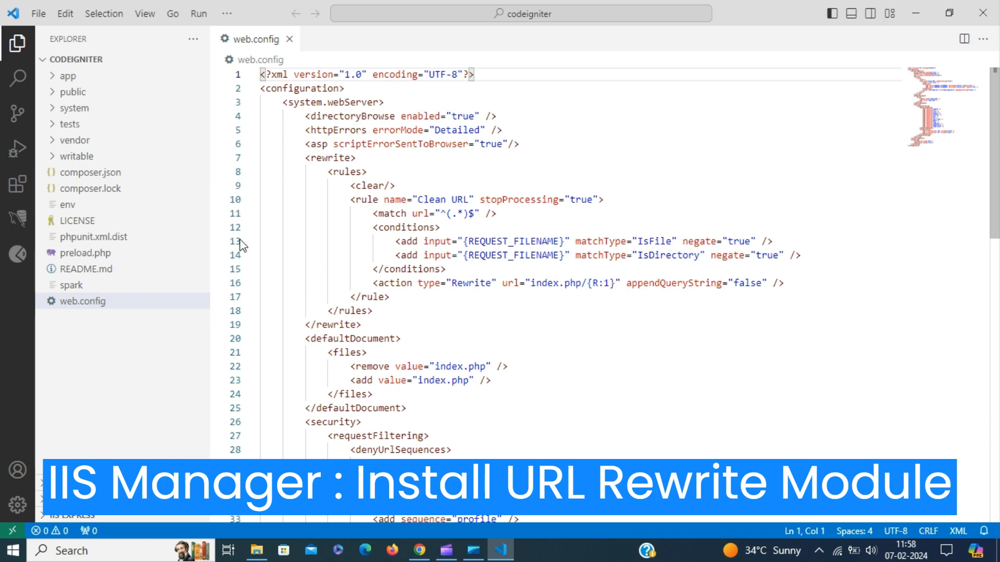
Inspect public/index.php as the front controller, then return to web.config
left_click(74, 91)
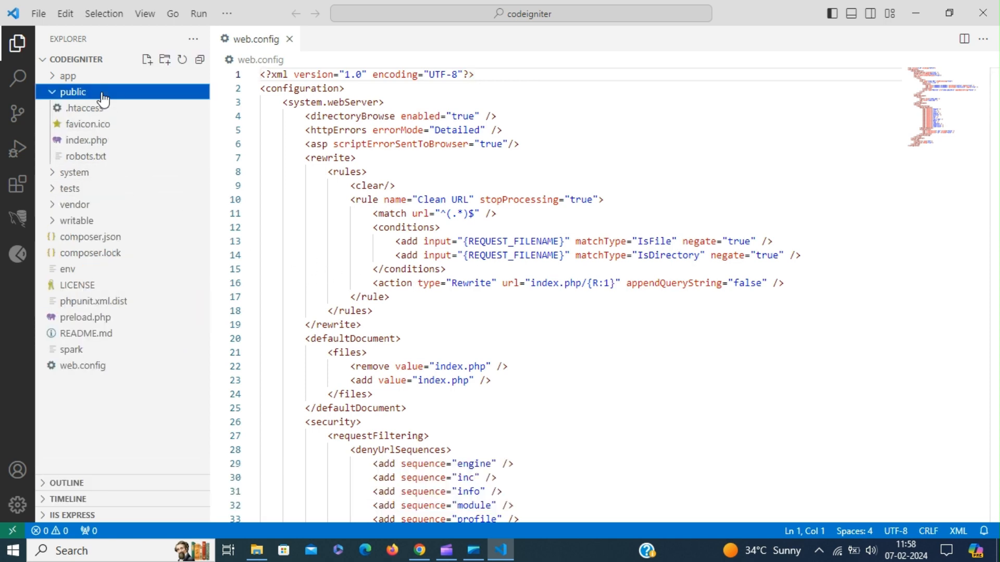
left_click(86, 139)
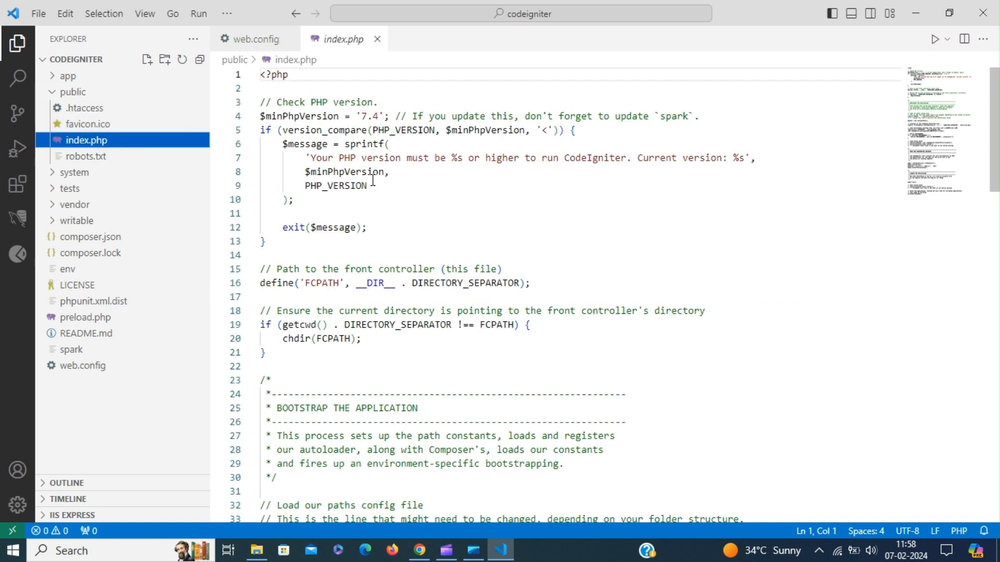
left_click(255, 39)
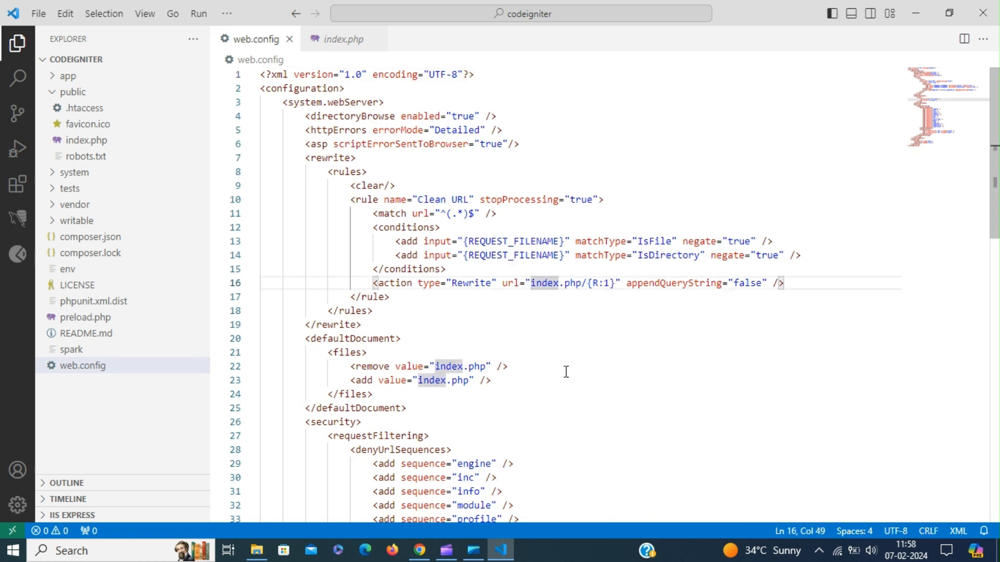
Prefix index.php with public/ in the rewrite action URL and default document entries
type("publi/")
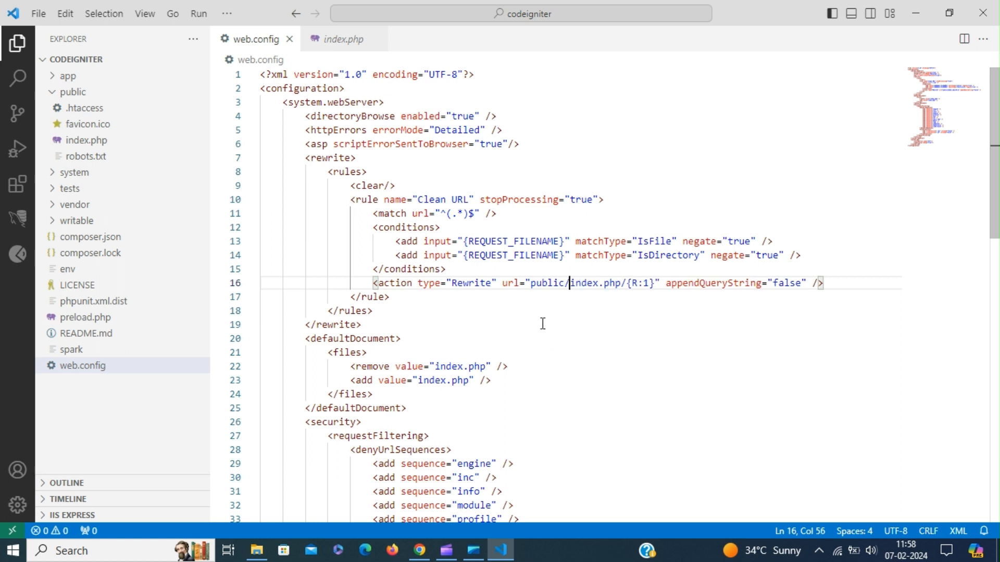
double_click(546, 283)
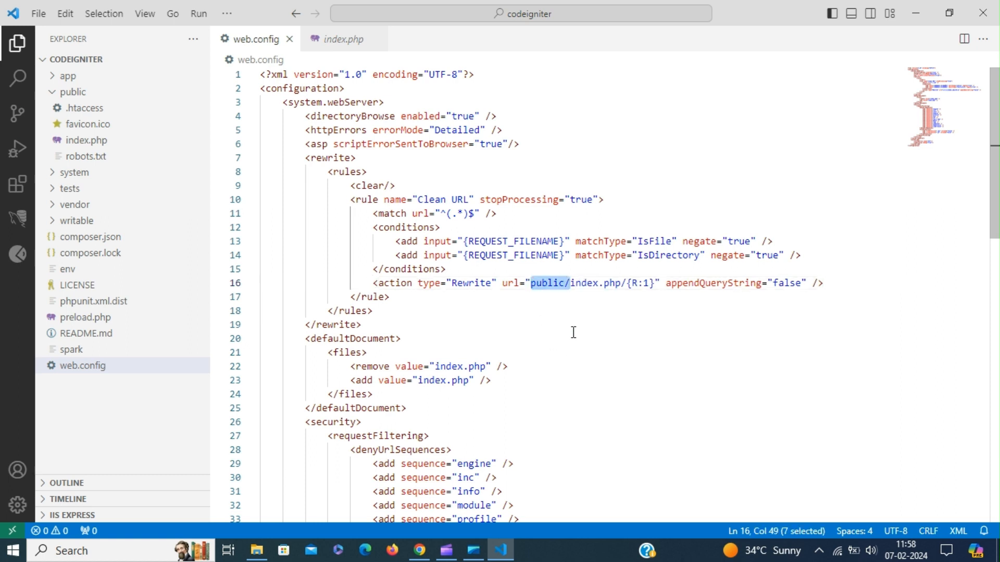
mouse_move(436, 369)
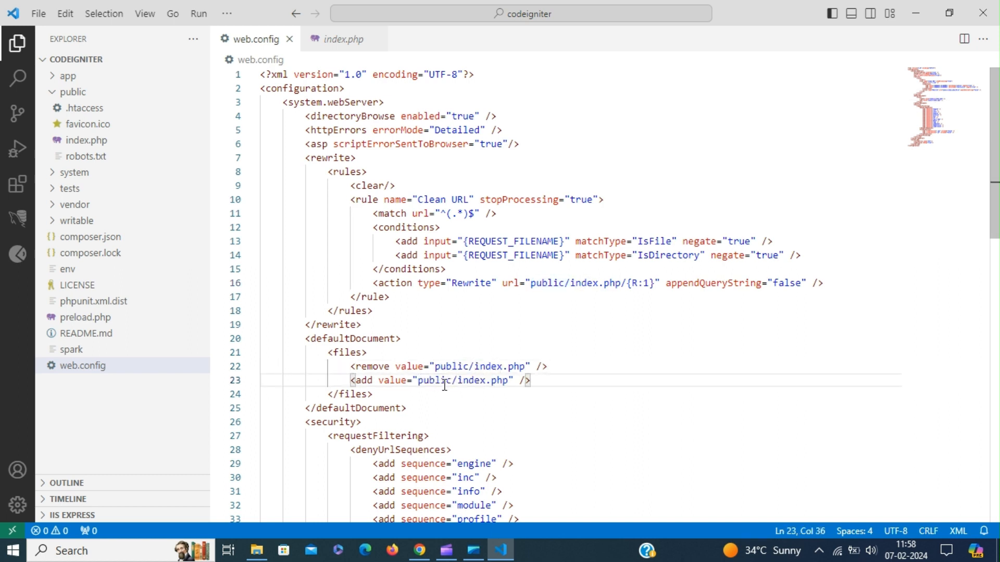
scroll("down", 3)
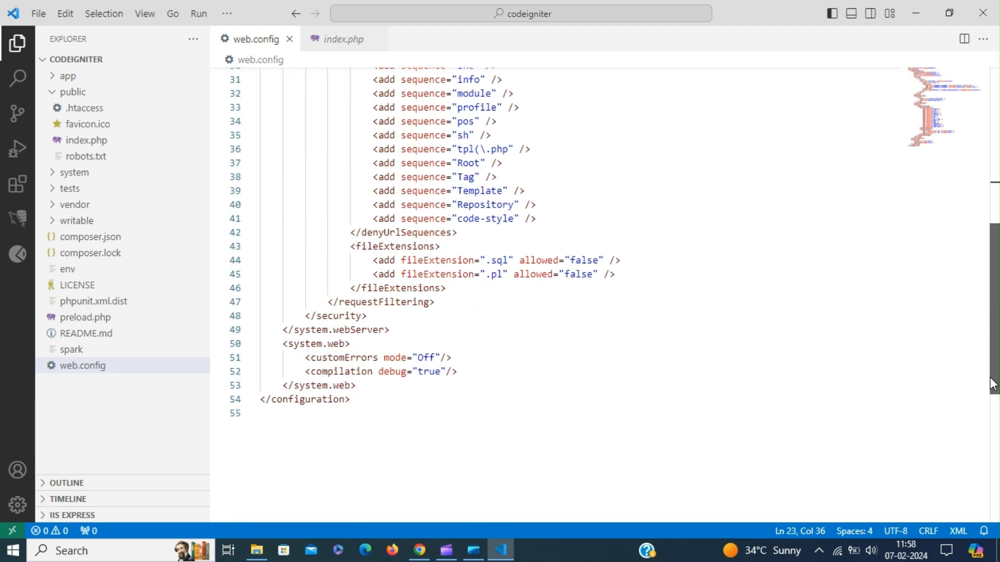
scroll("up", 3)
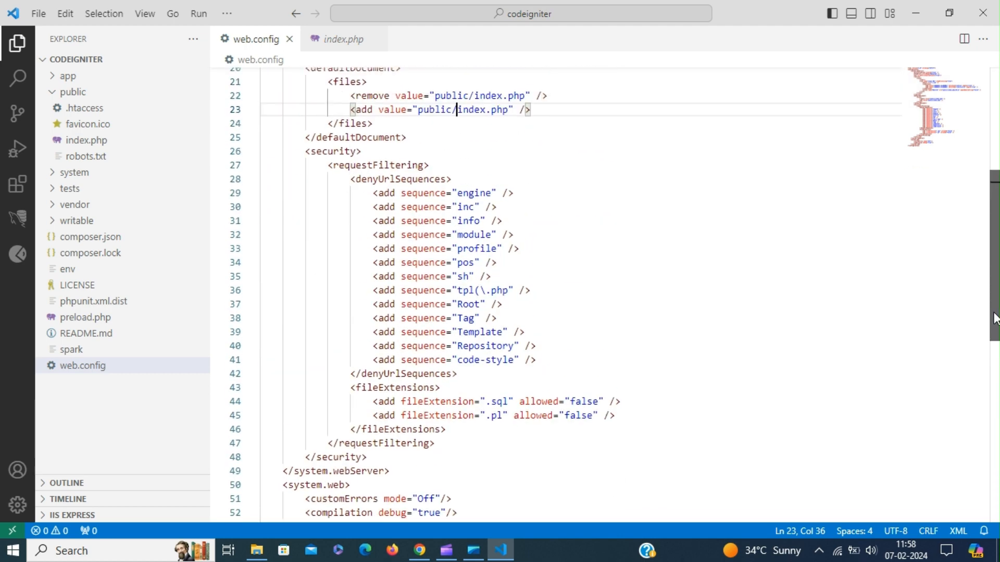
scroll("up", 3)
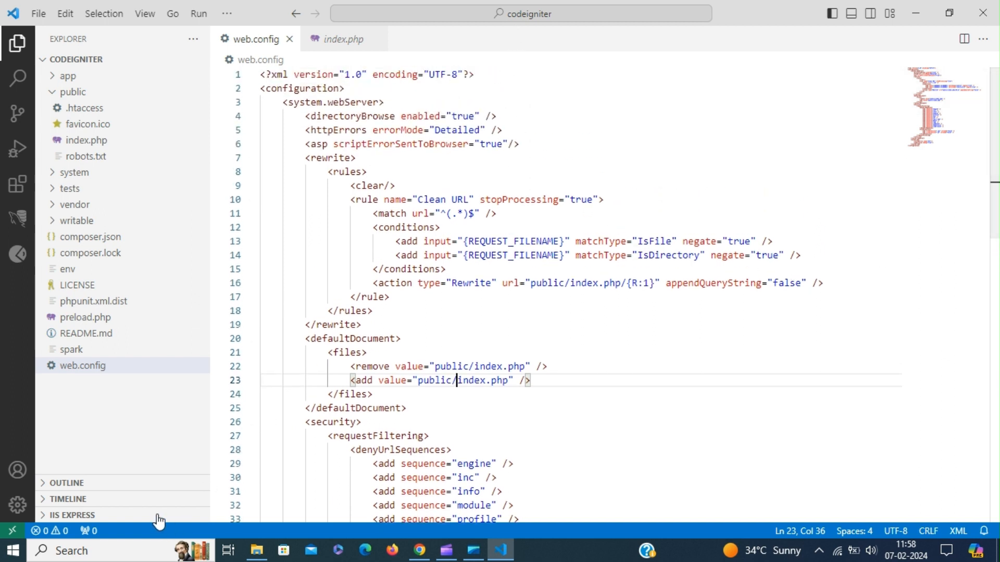
Start the website from the IIS Express panel, serving CodeIgniter at localhost:13326
left_click(71, 515)
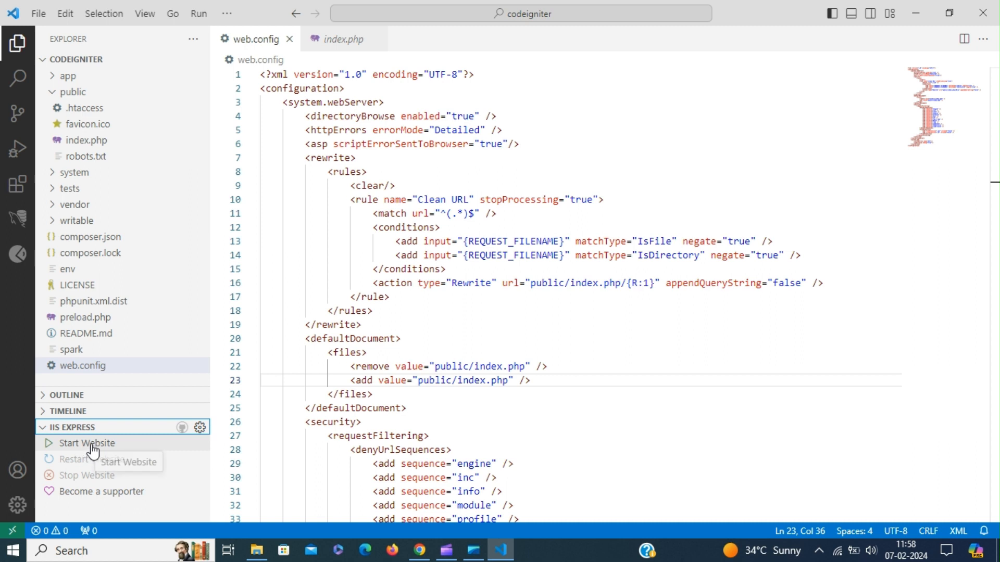
mouse_move(514, 14)
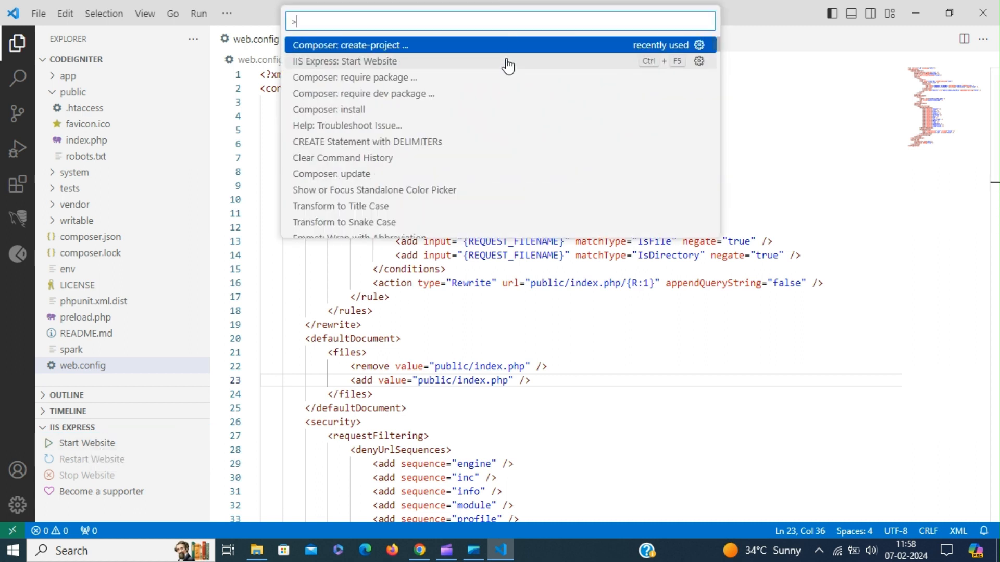
mouse_move(502, 67)
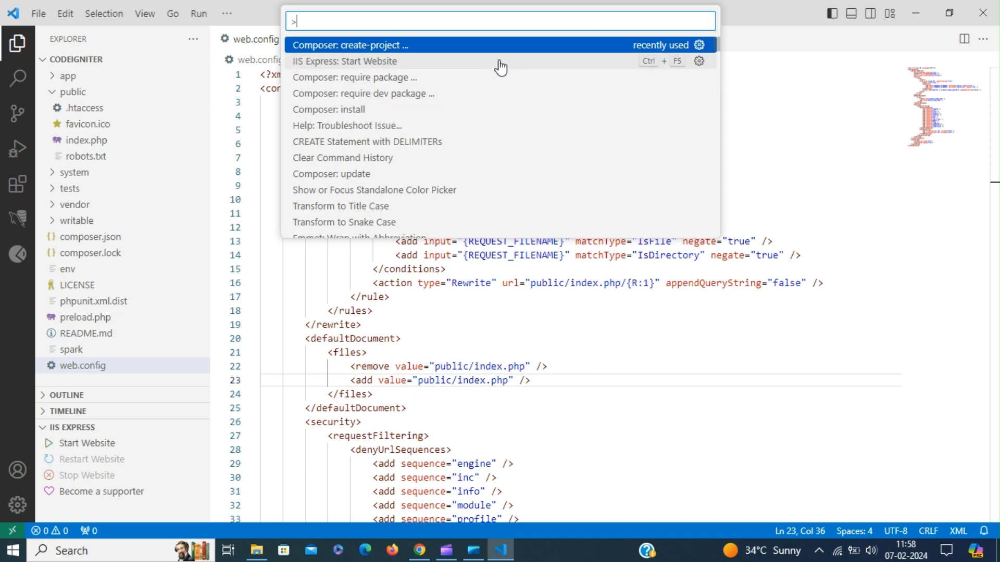
key("Escape")
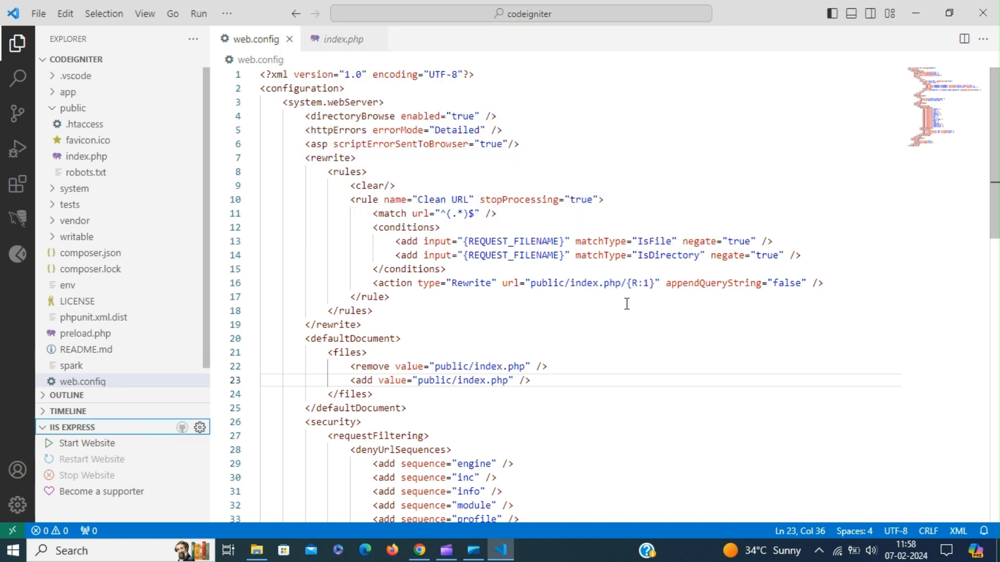
left_click(86, 443)
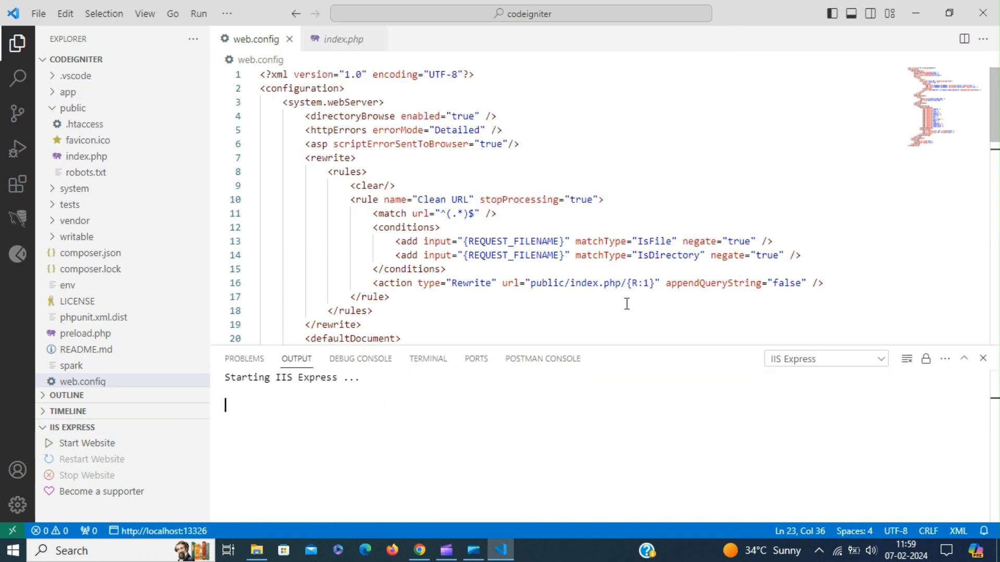
left_click(419, 550)
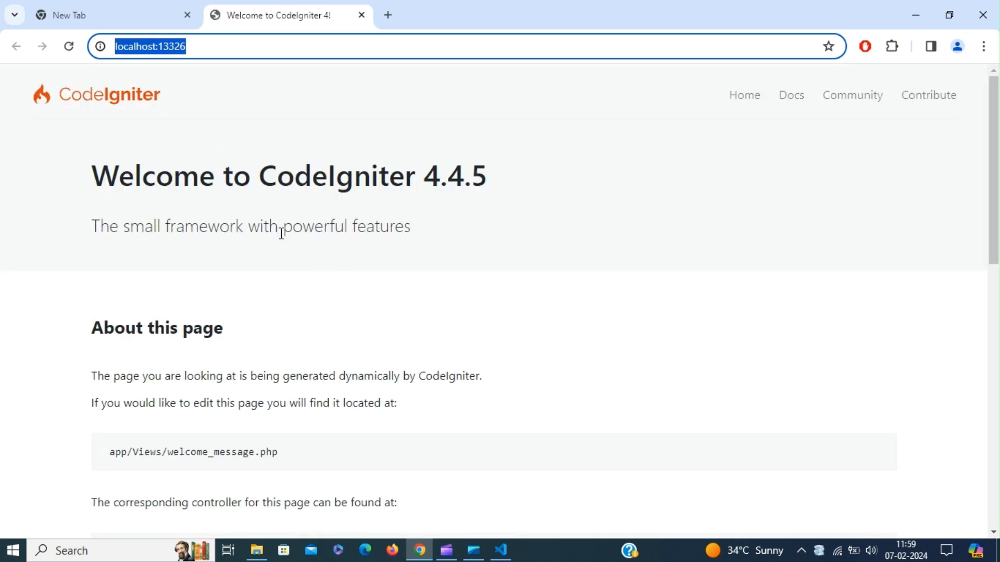